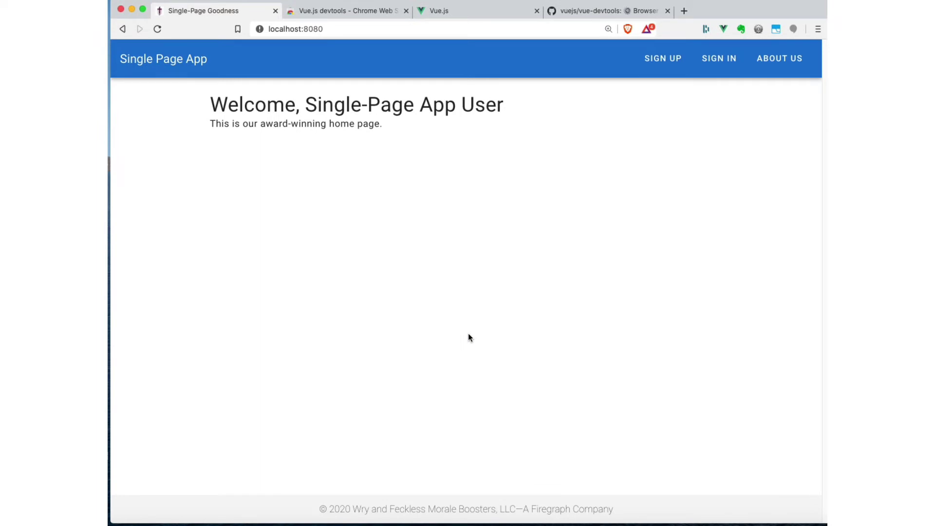
pyautogui.moveTo(373, 209)
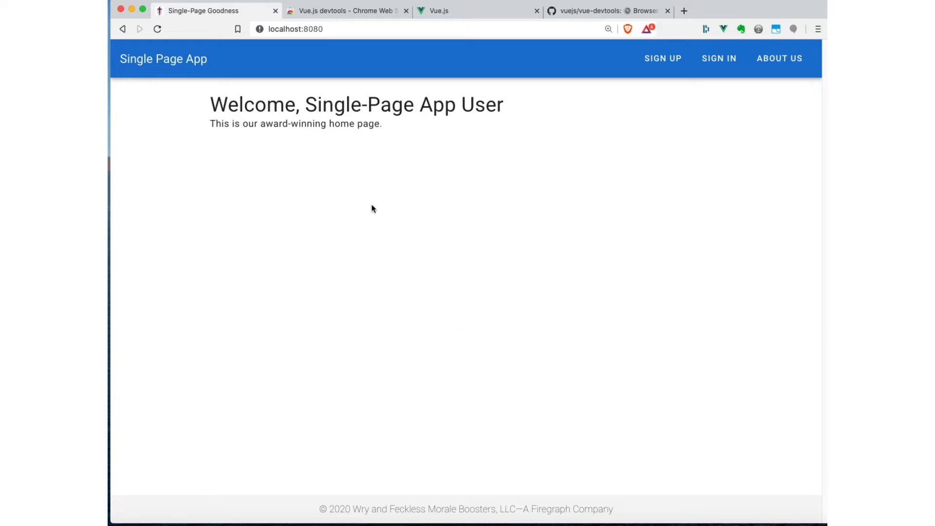
pyautogui.moveTo(420, 84)
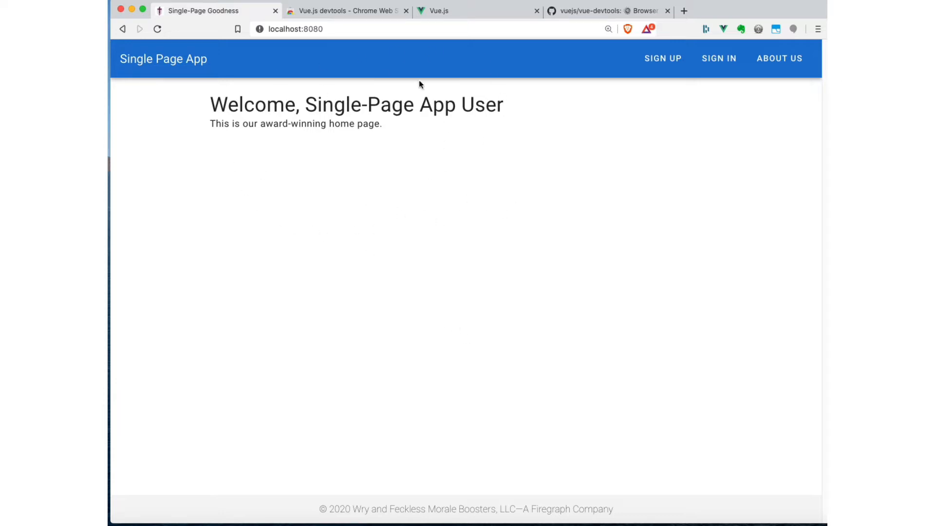
pyautogui.moveTo(418, 254)
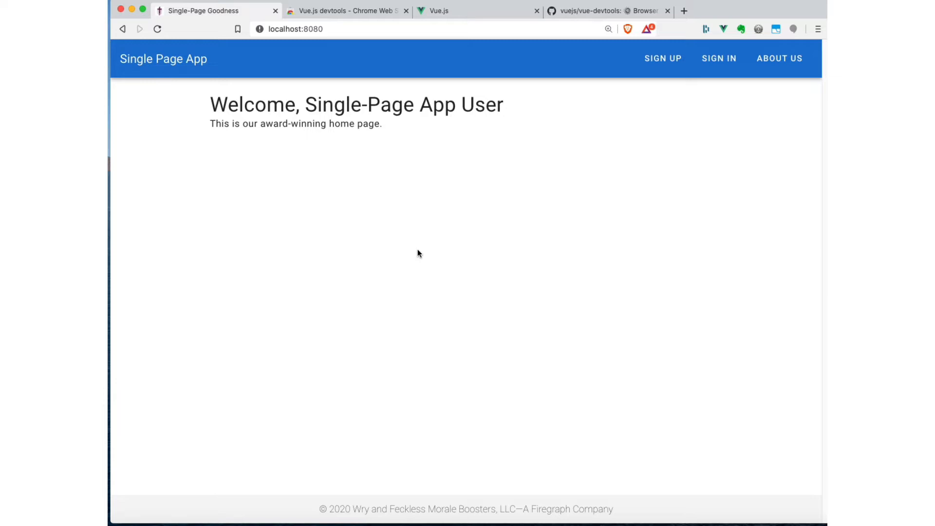
pyautogui.moveTo(426, 250)
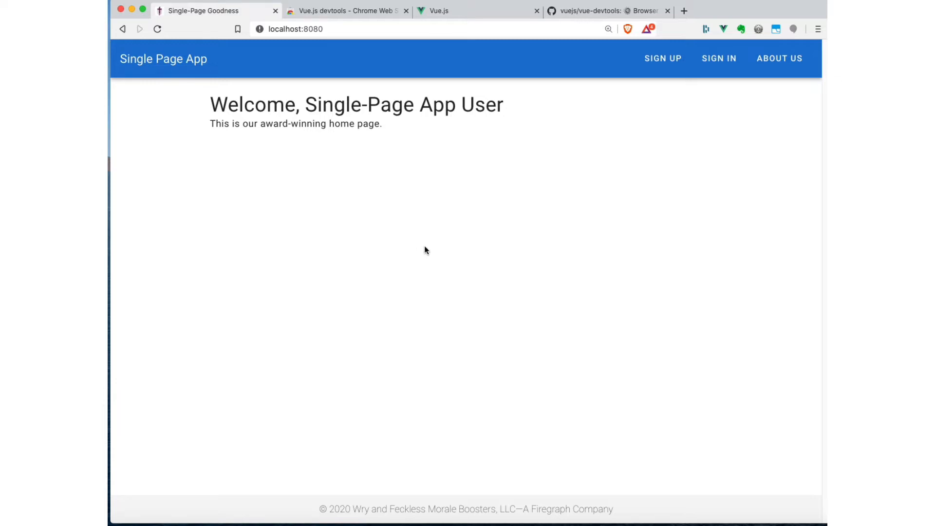
# Switch to the Vue.js devtools Chrome Web Store listing tab.
pyautogui.click(341, 11)
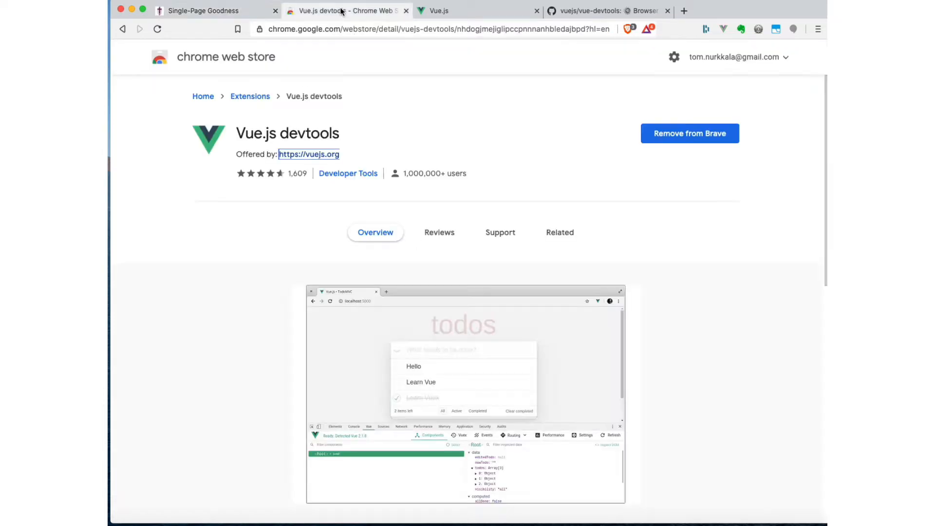
pyautogui.moveTo(243, 60)
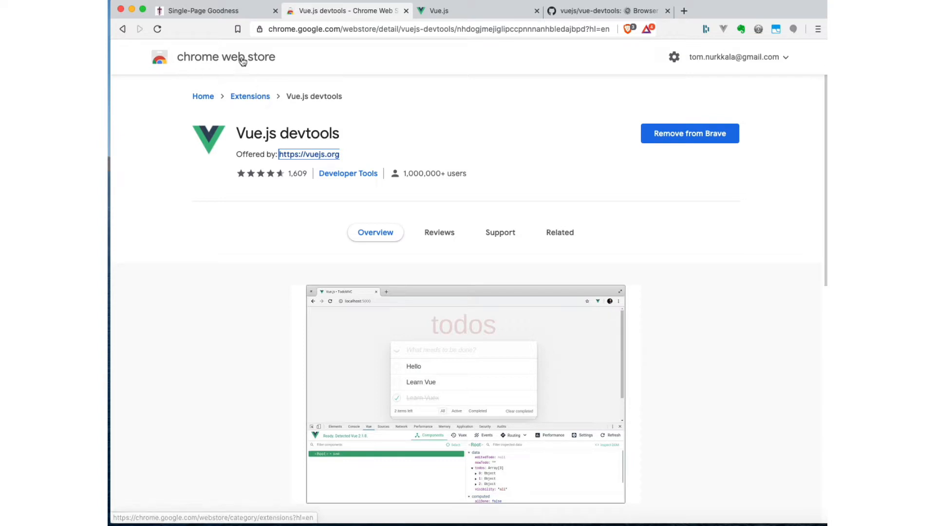
pyautogui.moveTo(179, 219)
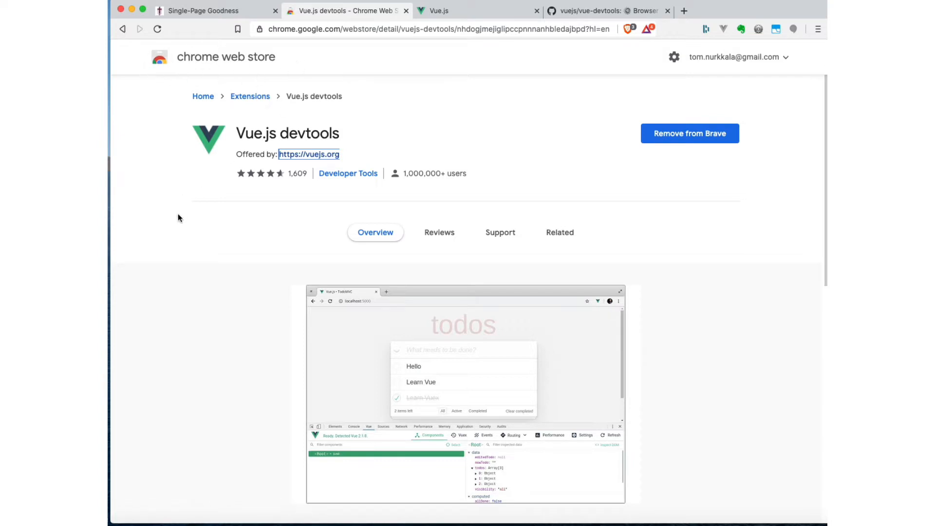
pyautogui.moveTo(179, 220)
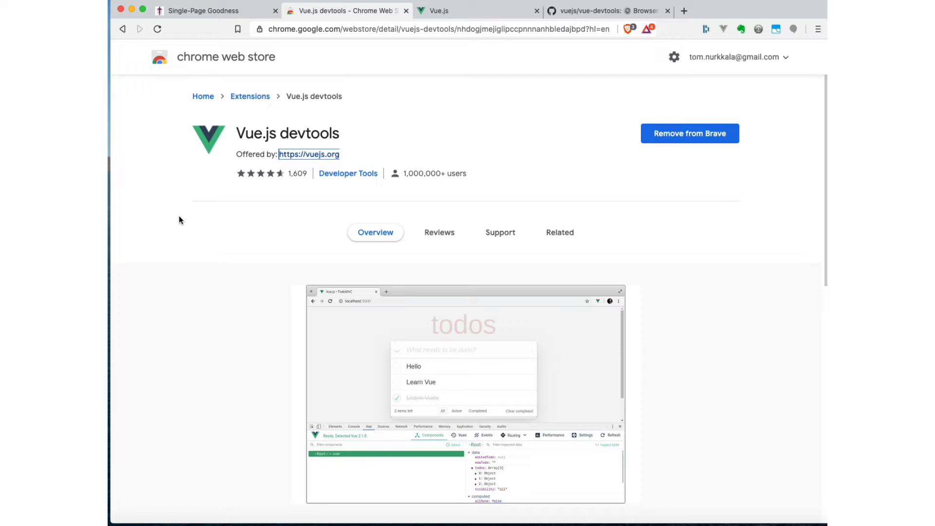
pyautogui.moveTo(224, 62)
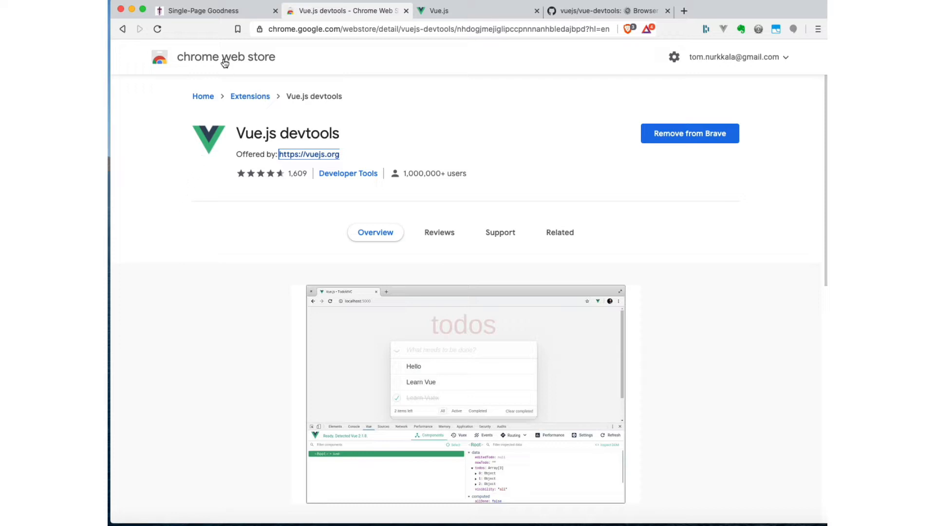
pyautogui.moveTo(251, 236)
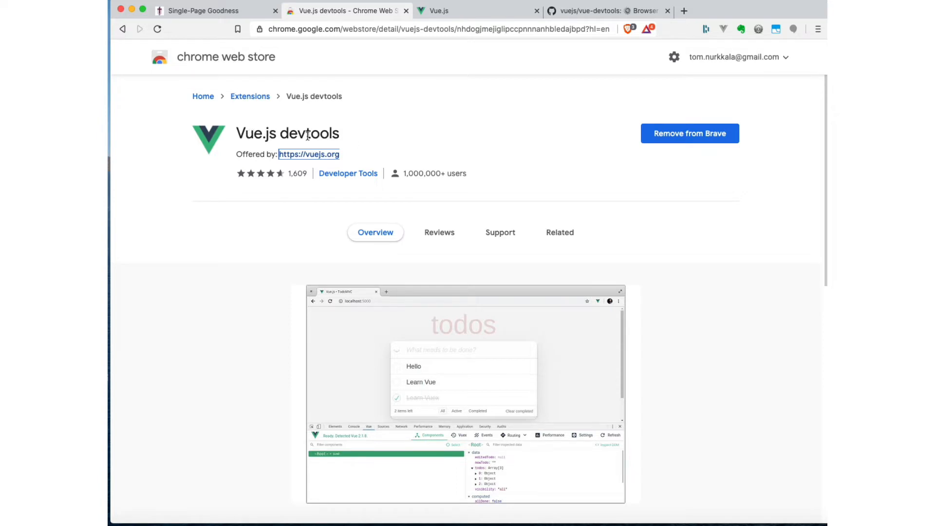
pyautogui.moveTo(429, 134)
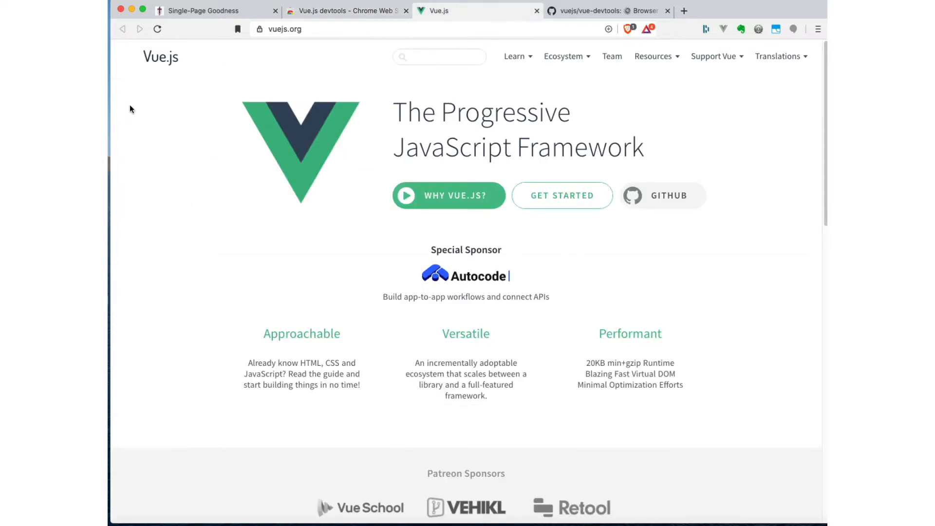
pyautogui.moveTo(311, 103)
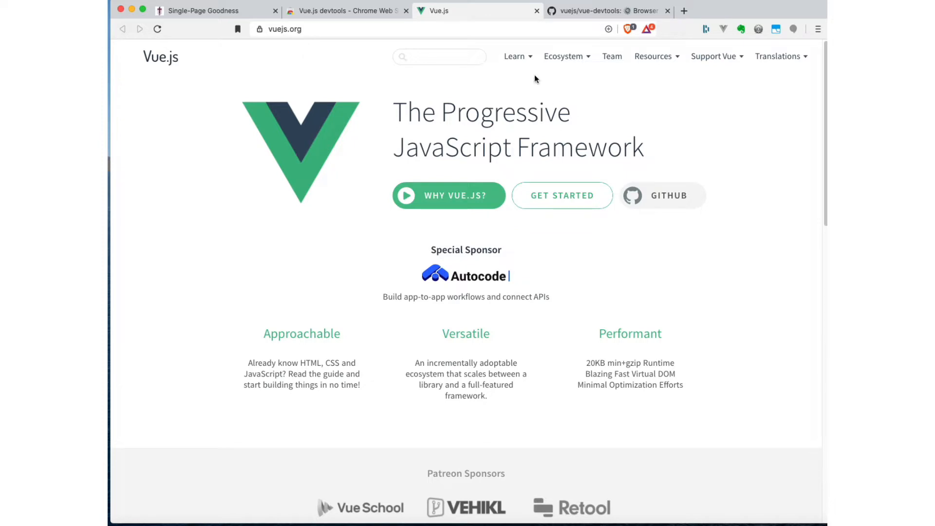
pyautogui.moveTo(552, 60)
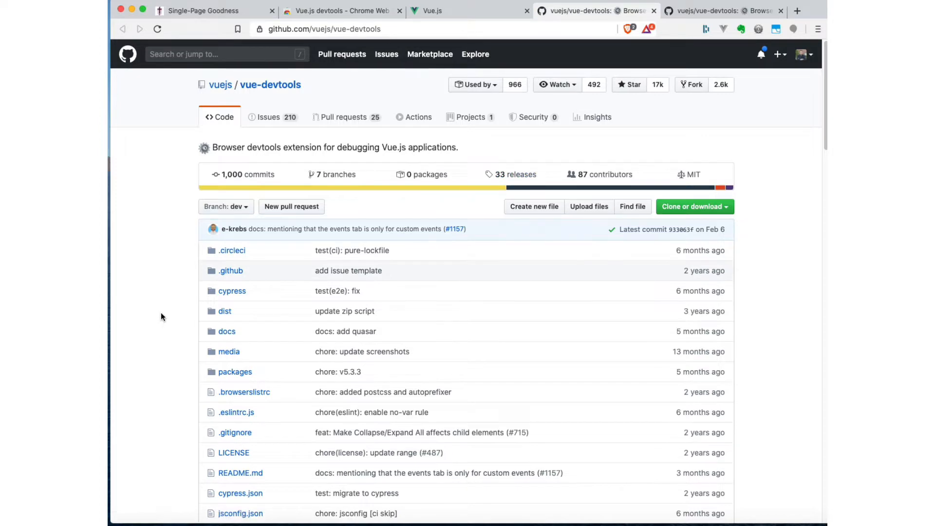
# Scroll the vue-devtools README down to the installation links for Chrome, Firefox and Electron.
pyautogui.scroll(-3)
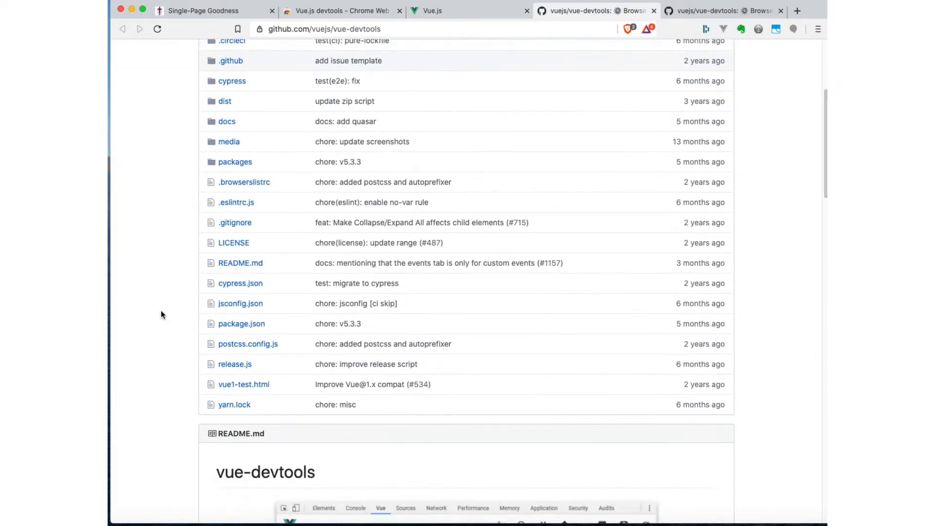
pyautogui.scroll(-3)
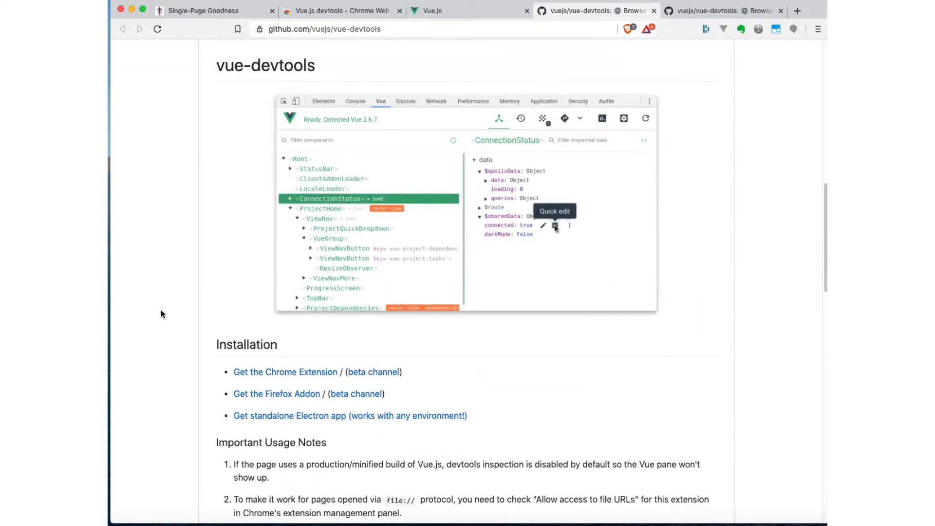
pyautogui.scroll(-3)
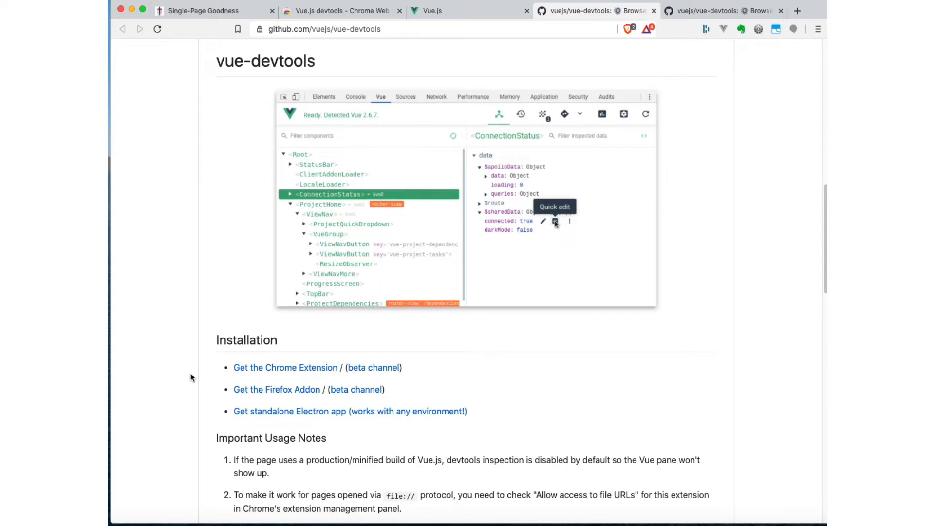
pyautogui.moveTo(279, 381)
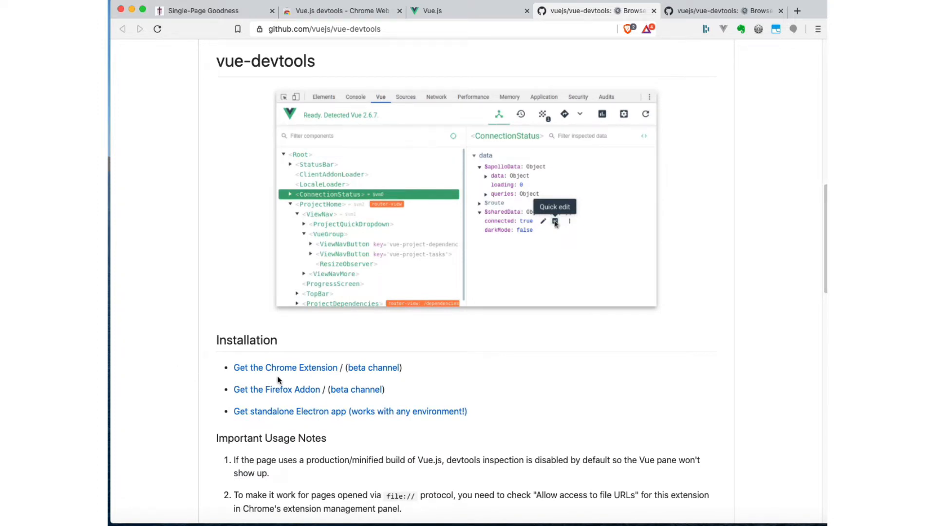
pyautogui.moveTo(300, 378)
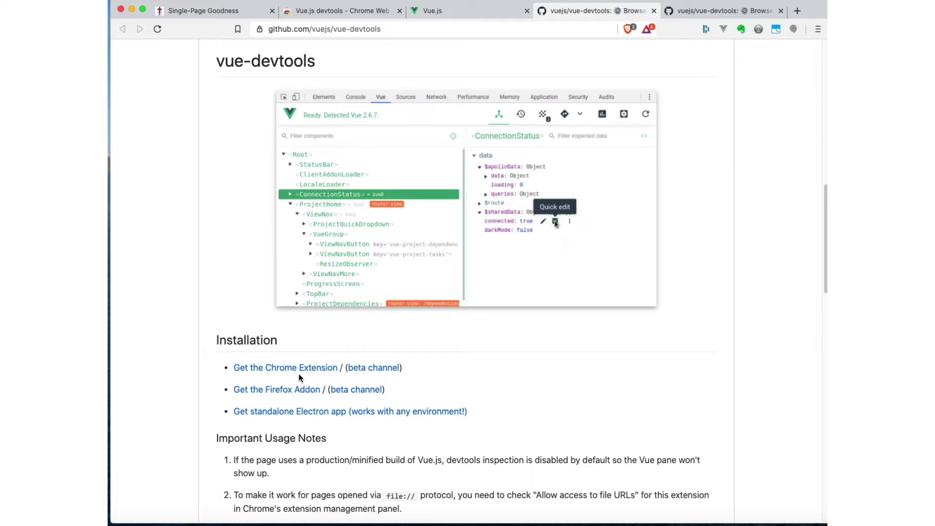
pyautogui.moveTo(277, 401)
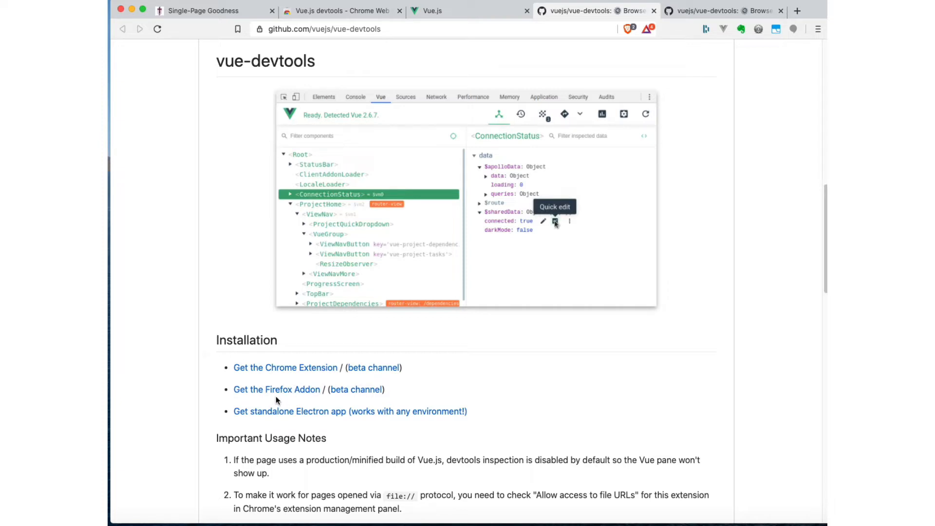
pyautogui.moveTo(287, 398)
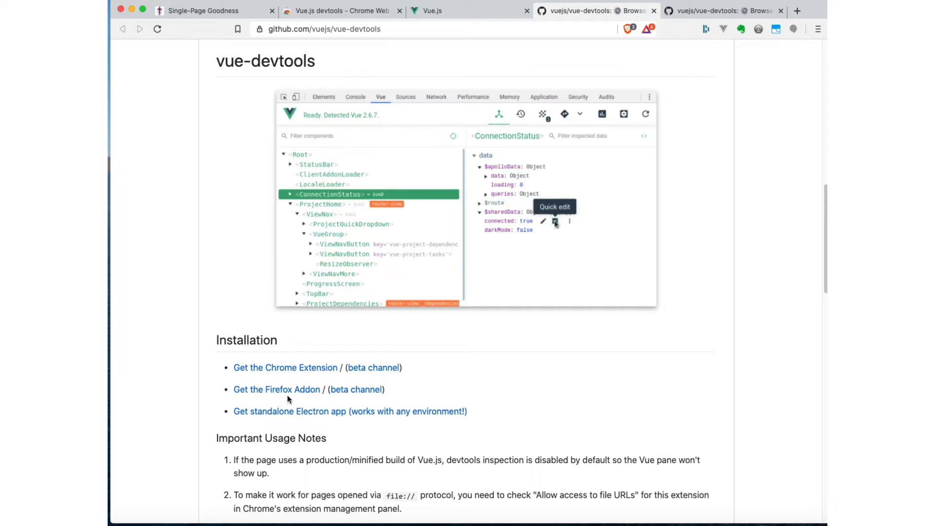
pyautogui.moveTo(285, 426)
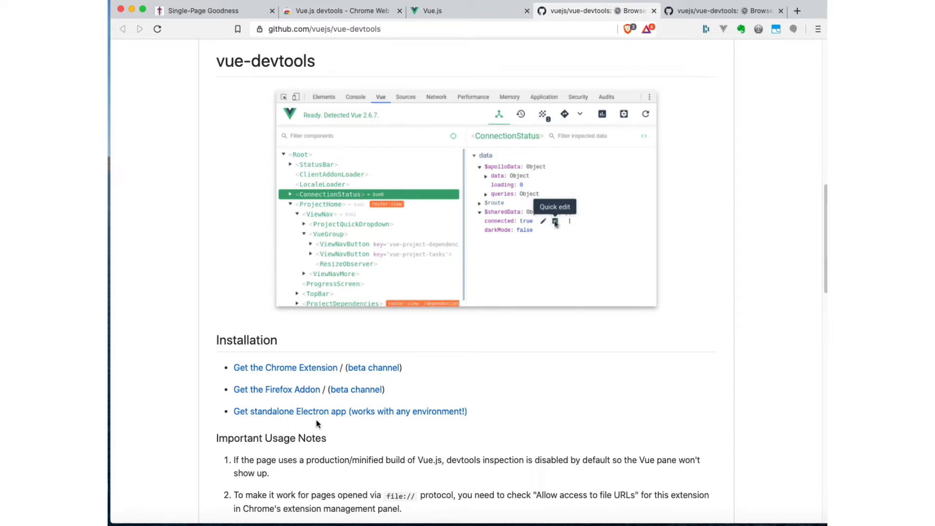
pyautogui.moveTo(467, 414)
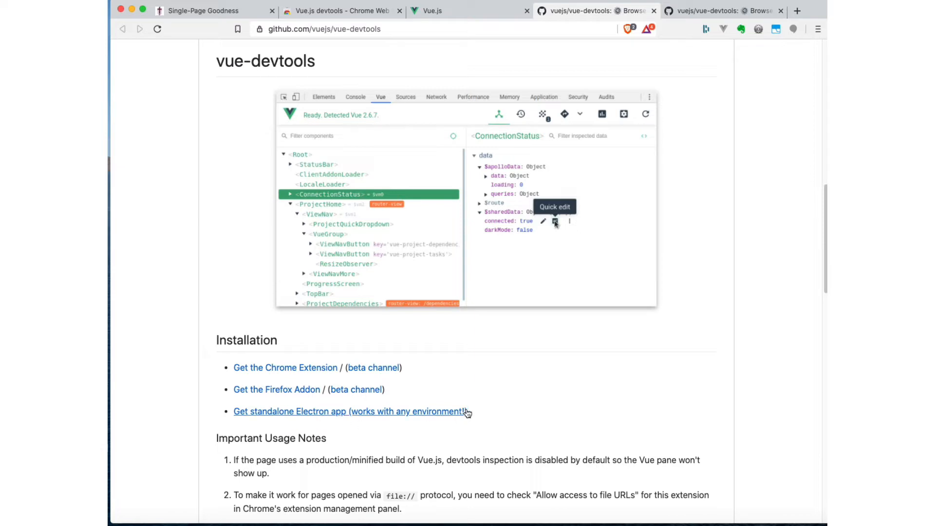
pyautogui.moveTo(277, 322)
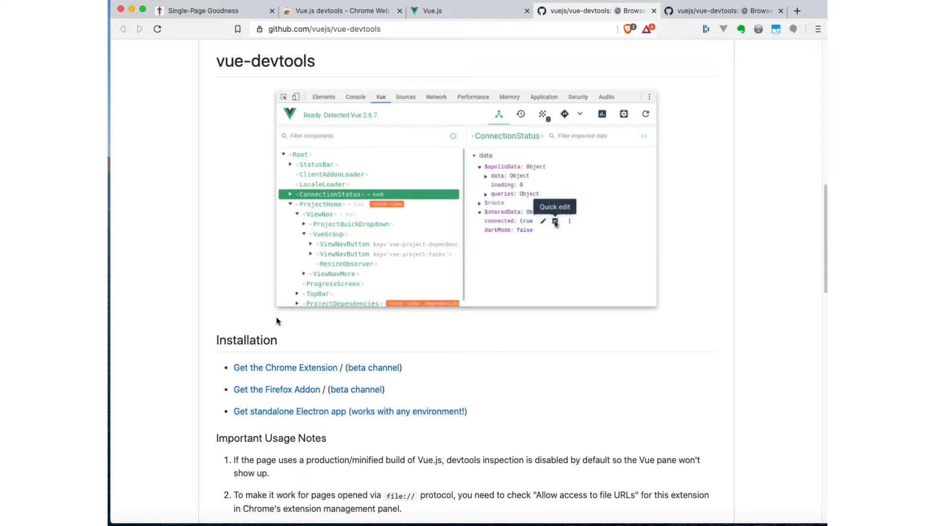
pyautogui.moveTo(215, 367)
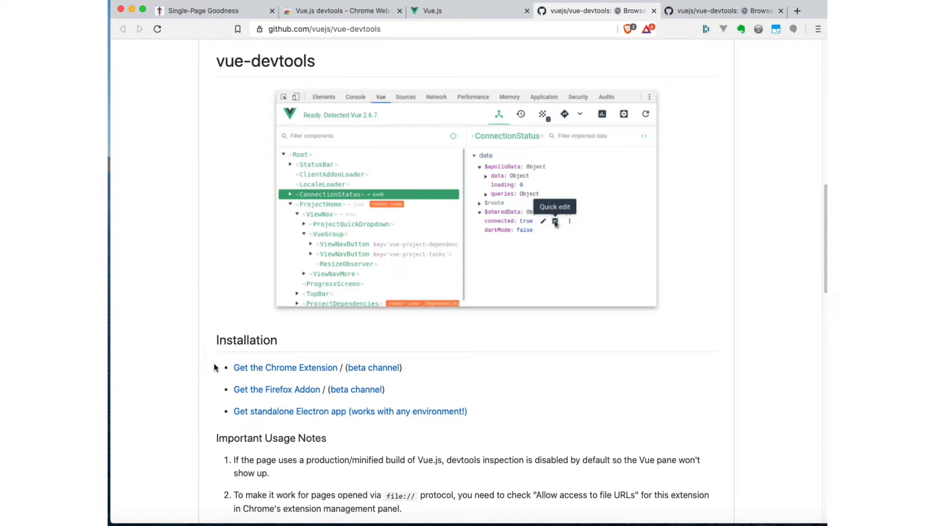
pyautogui.moveTo(279, 378)
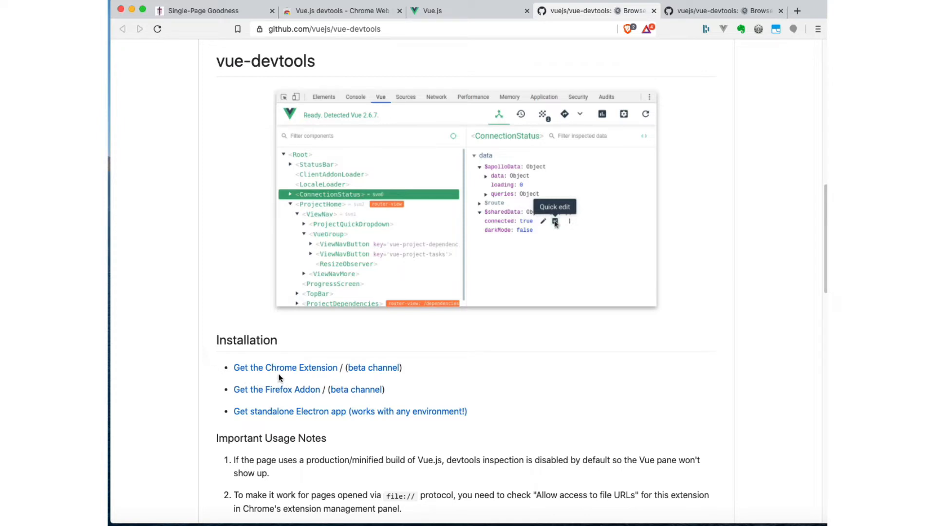
pyautogui.moveTo(573, 356)
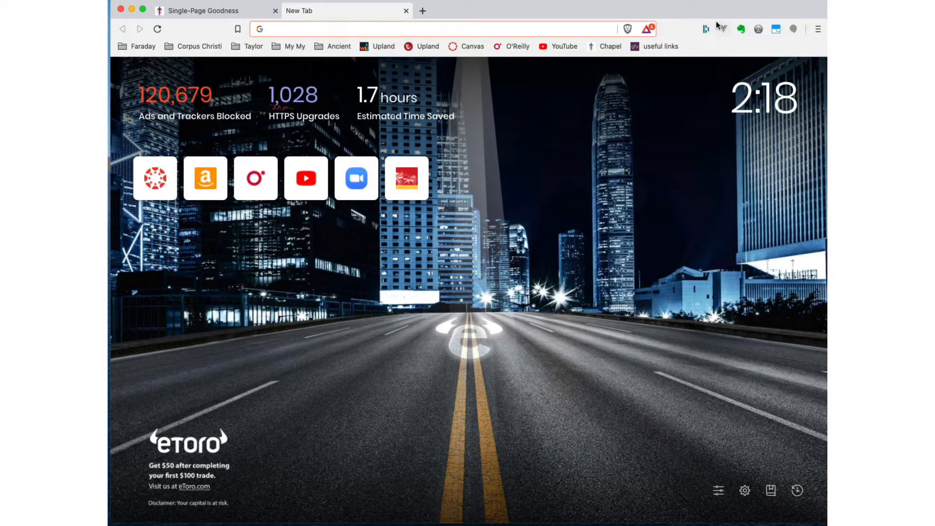
pyautogui.moveTo(647, 182)
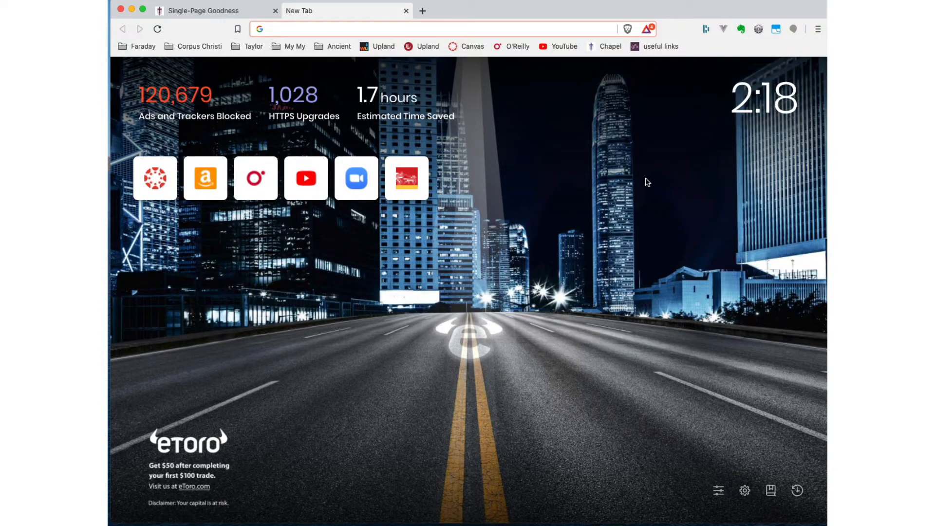
pyautogui.moveTo(647, 185)
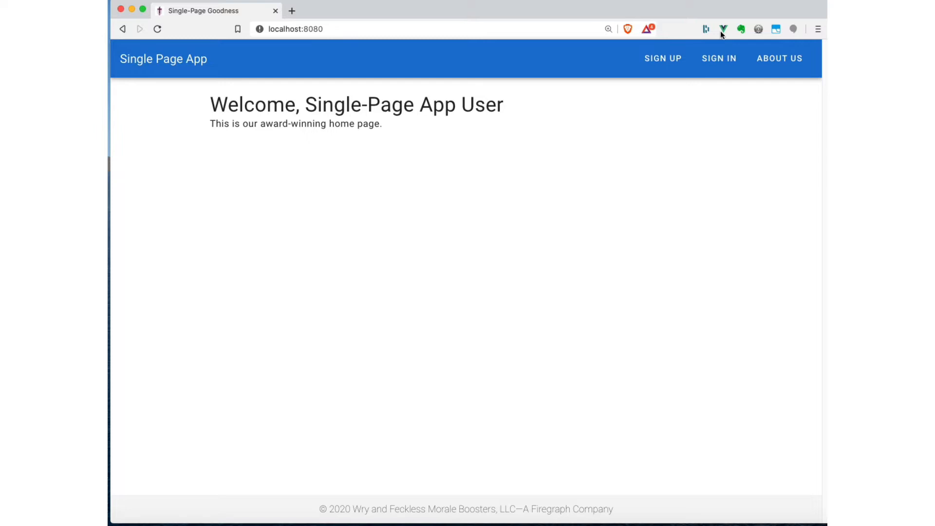
pyautogui.moveTo(722, 28)
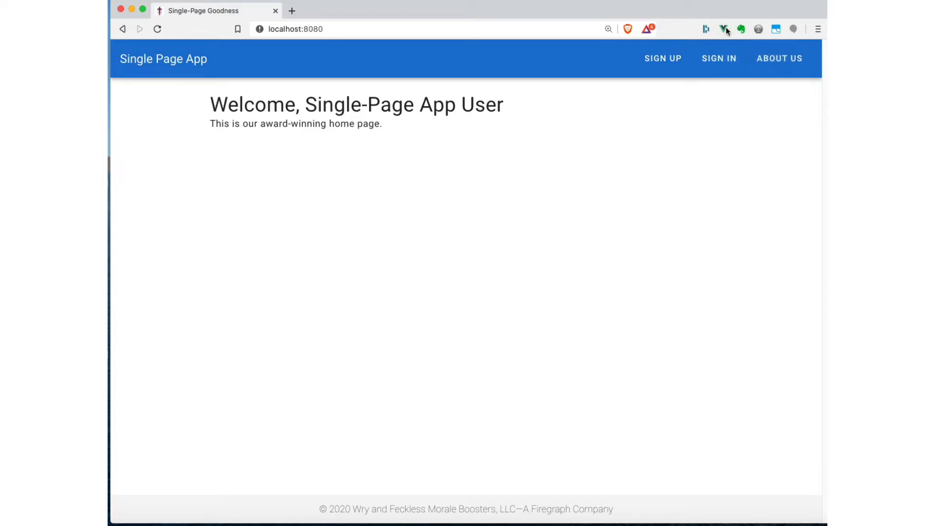
pyautogui.moveTo(724, 28)
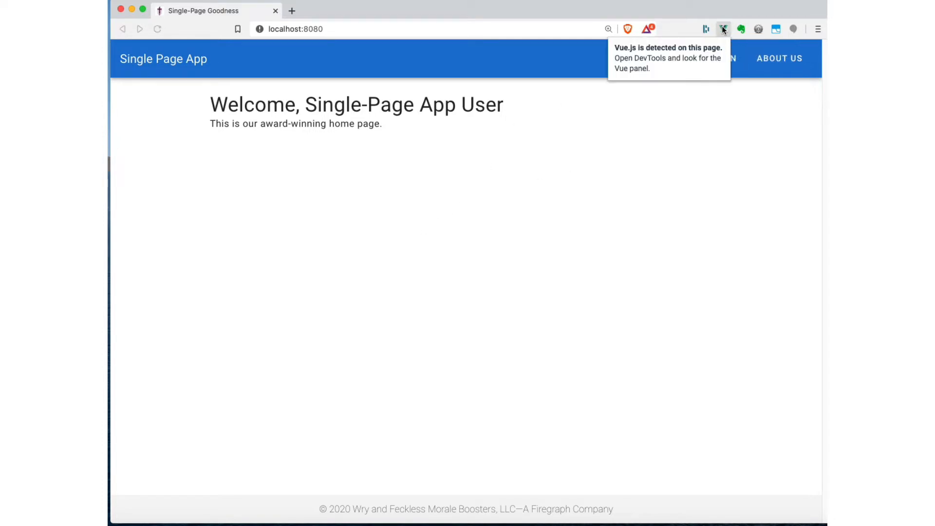
pyautogui.moveTo(673, 74)
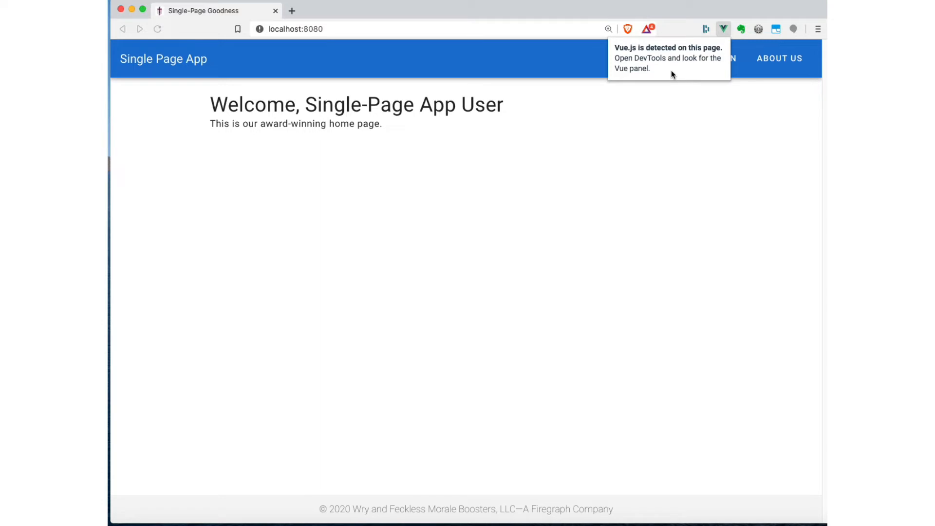
pyautogui.moveTo(699, 183)
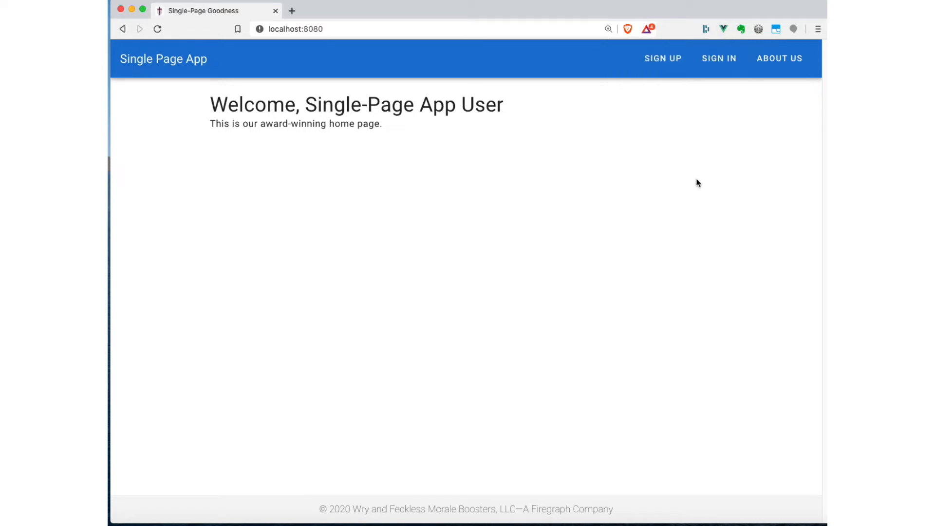
pyautogui.moveTo(768, 140)
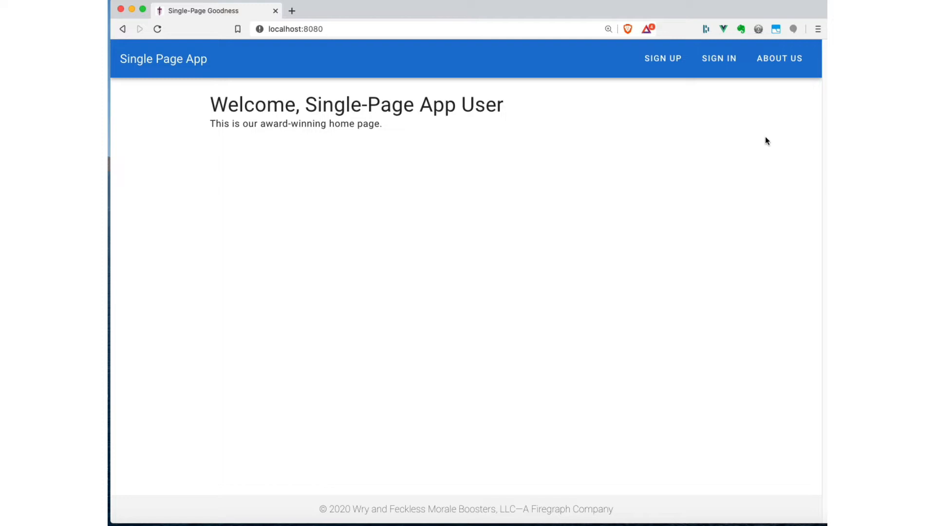
# Open Developer Tools from the Brave menu's More Tools submenu.
pyautogui.click(816, 29)
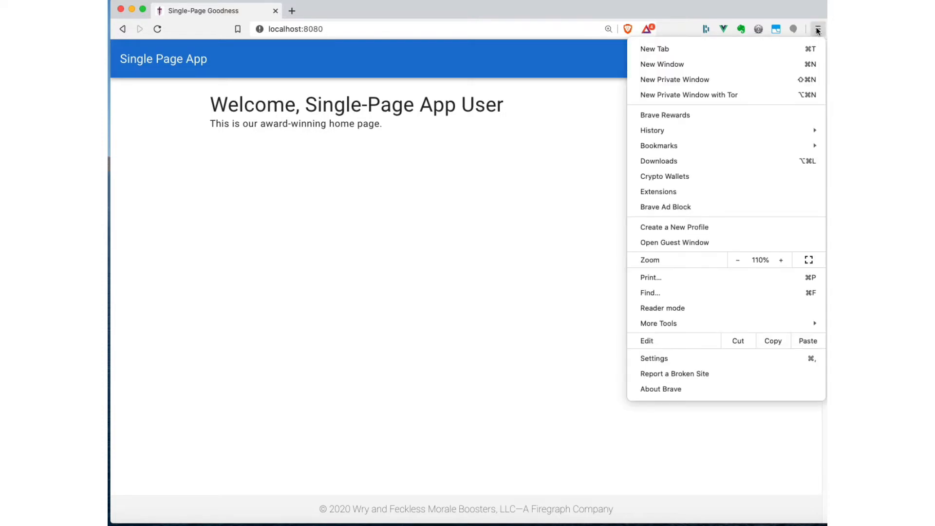
pyautogui.moveTo(787, 329)
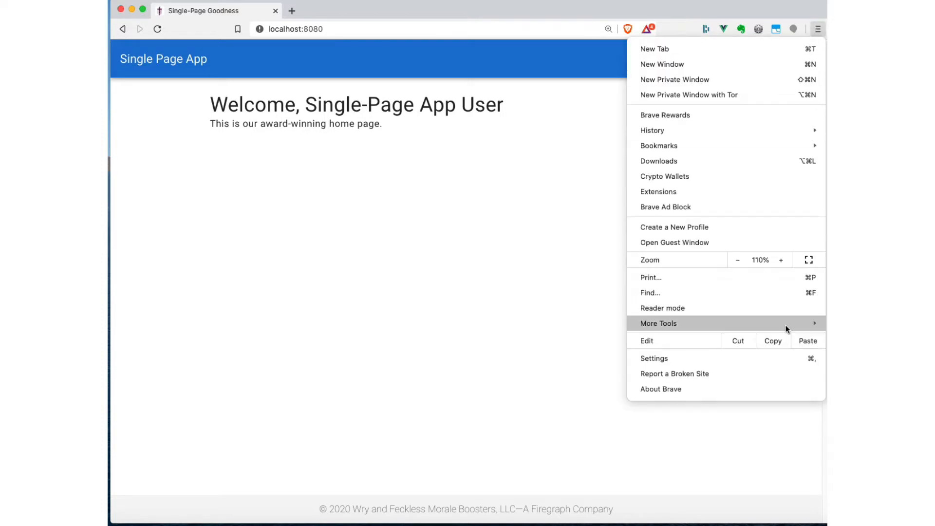
pyautogui.click(658, 323)
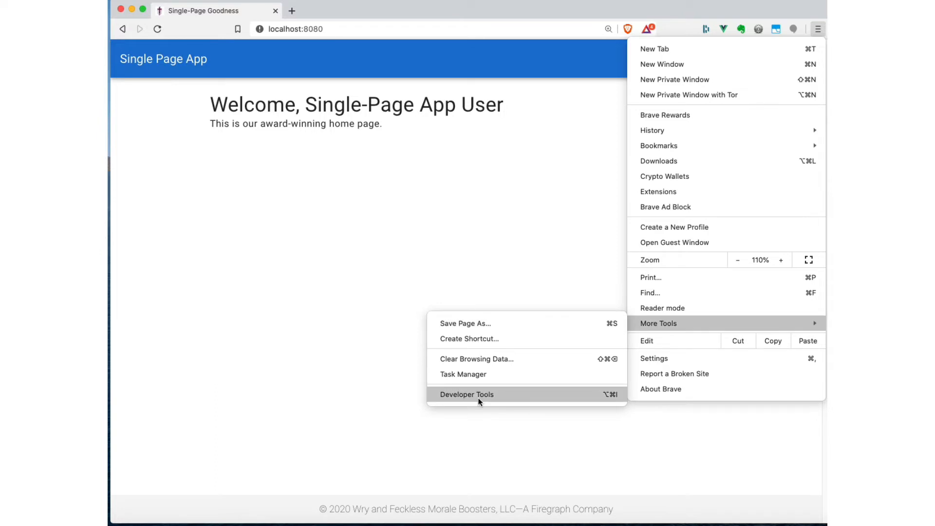
pyautogui.moveTo(606, 404)
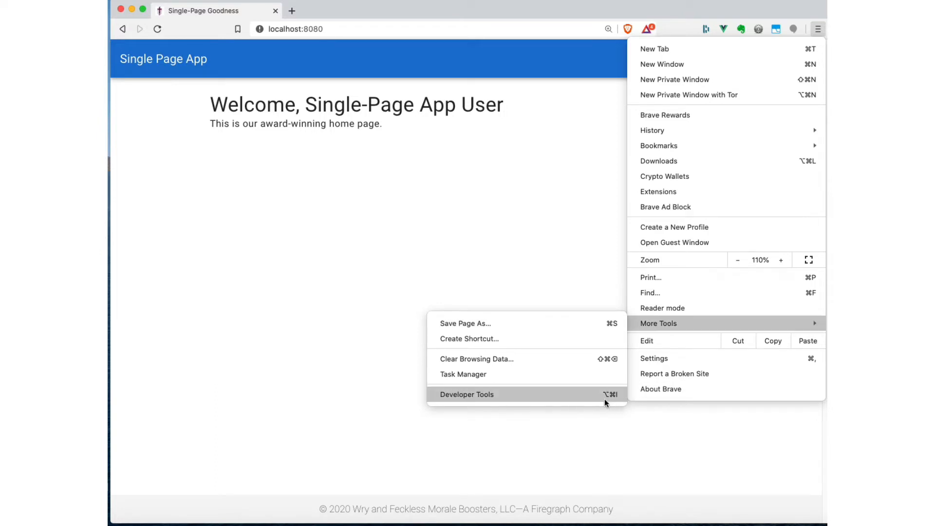
pyautogui.click(467, 394)
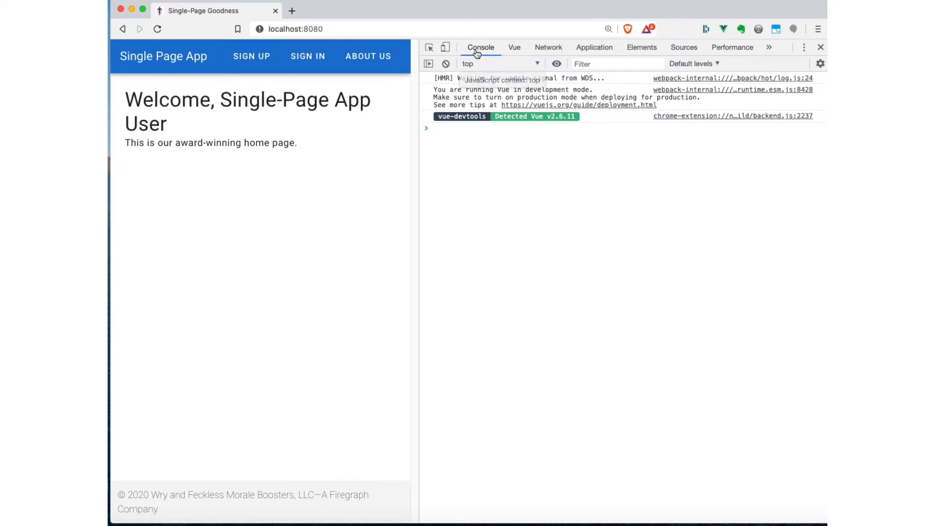
# Switch from the Console's Vue v2.6.11 message to the Network panel.
pyautogui.click(549, 47)
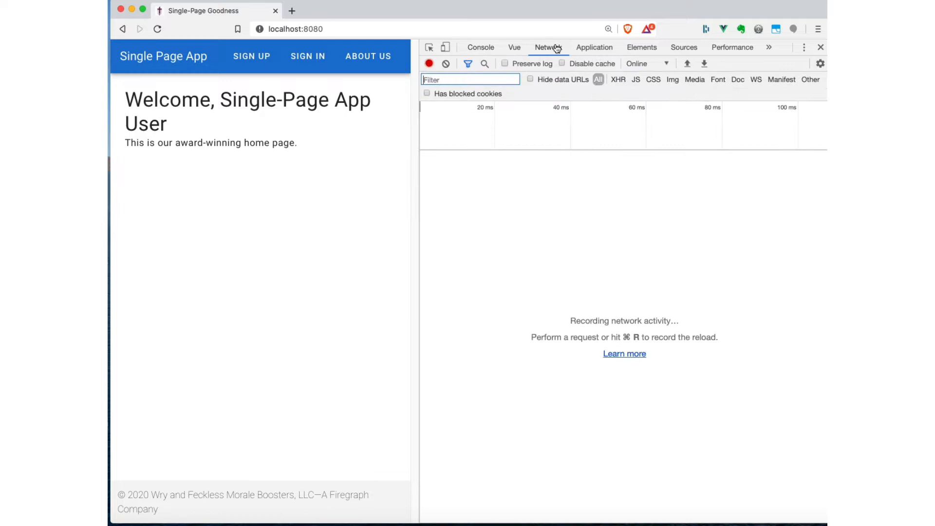
pyautogui.moveTo(570, 262)
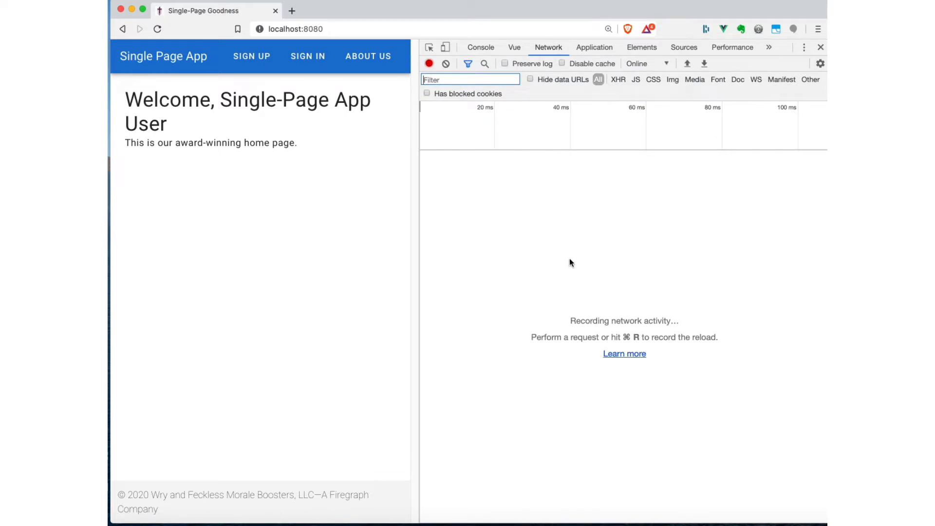
pyautogui.moveTo(515, 50)
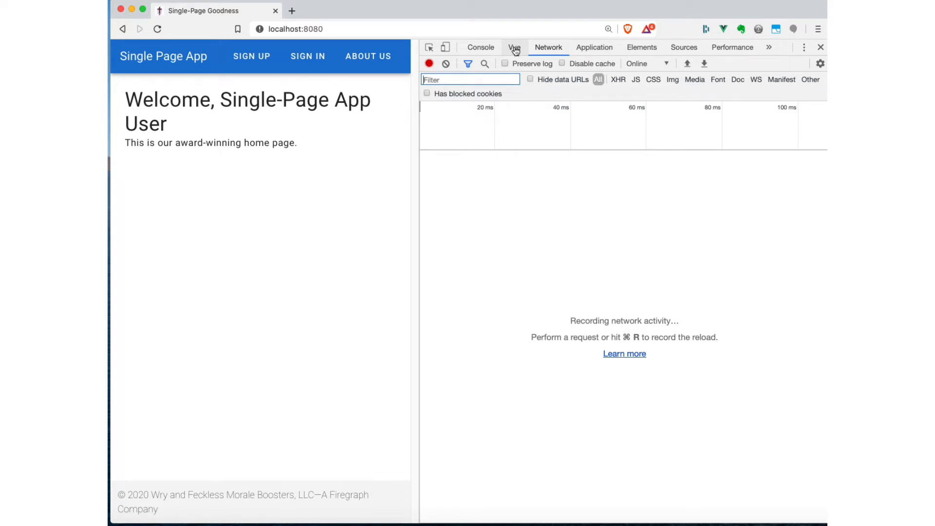
# Open the Vue tab, widen the panel, and expand App and VApp in the component tree.
pyautogui.click(514, 48)
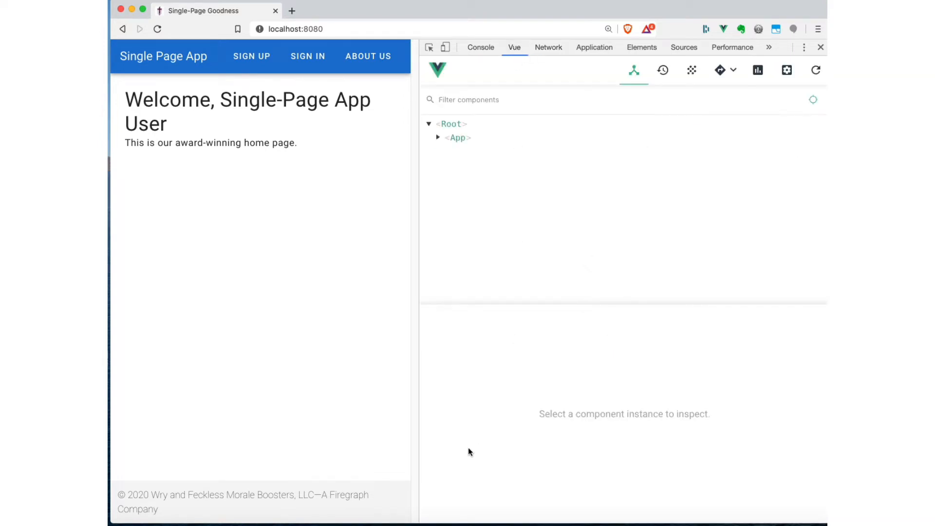
pyautogui.moveTo(406, 400)
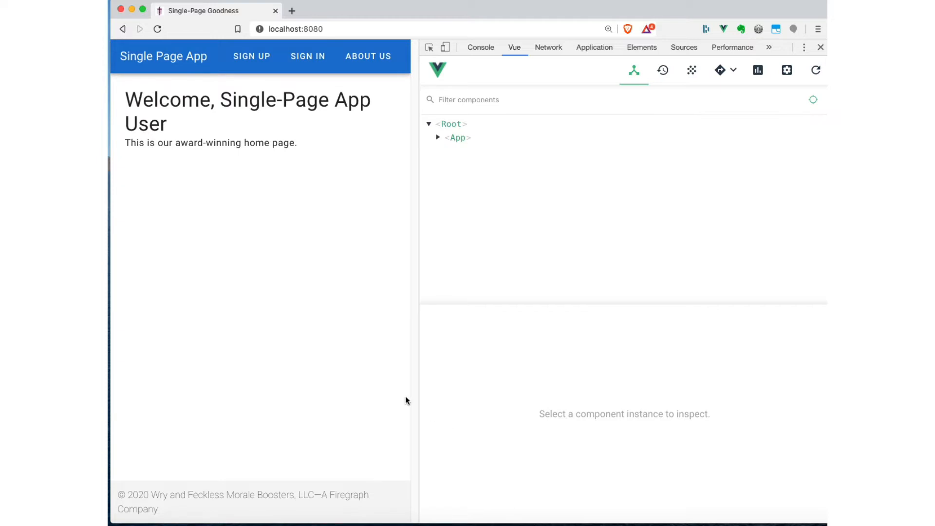
pyautogui.moveTo(419, 395); pyautogui.dragTo(441, 395)
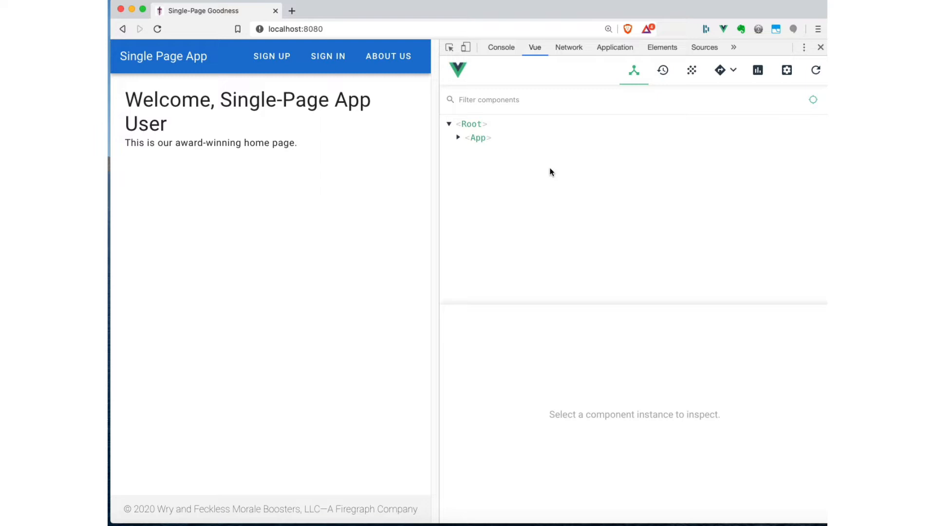
pyautogui.moveTo(477, 139)
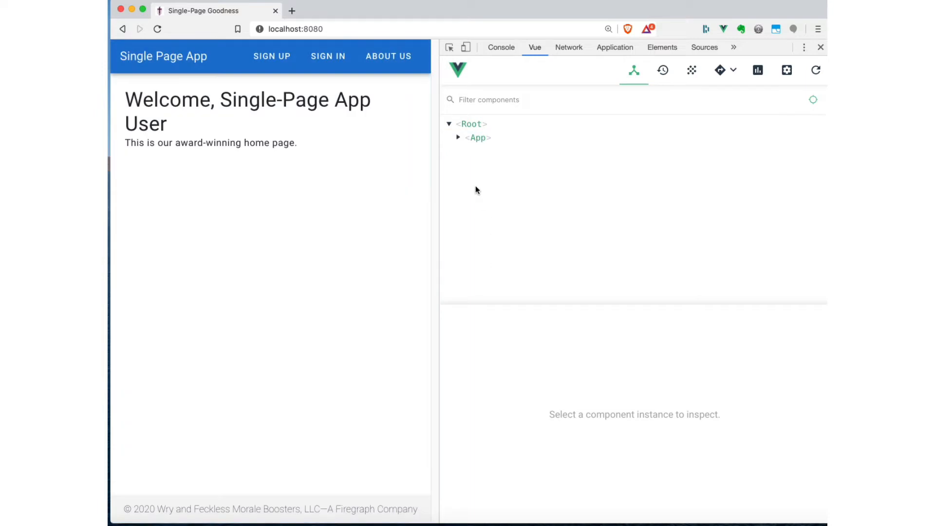
pyautogui.moveTo(458, 139)
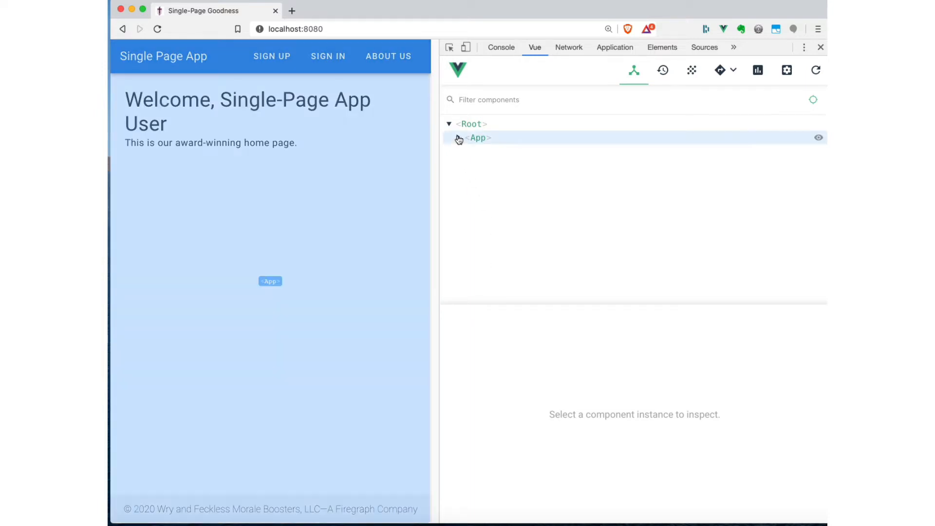
pyautogui.click(459, 138)
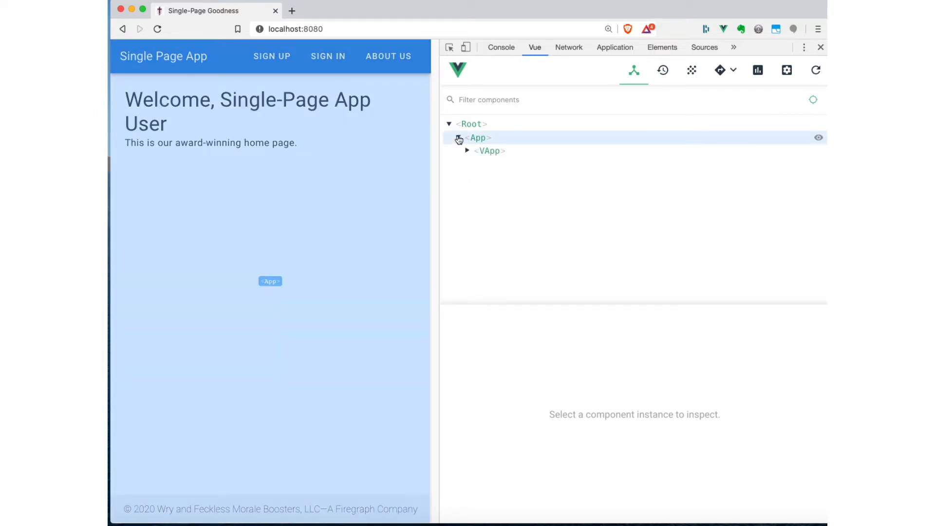
pyautogui.click(489, 151)
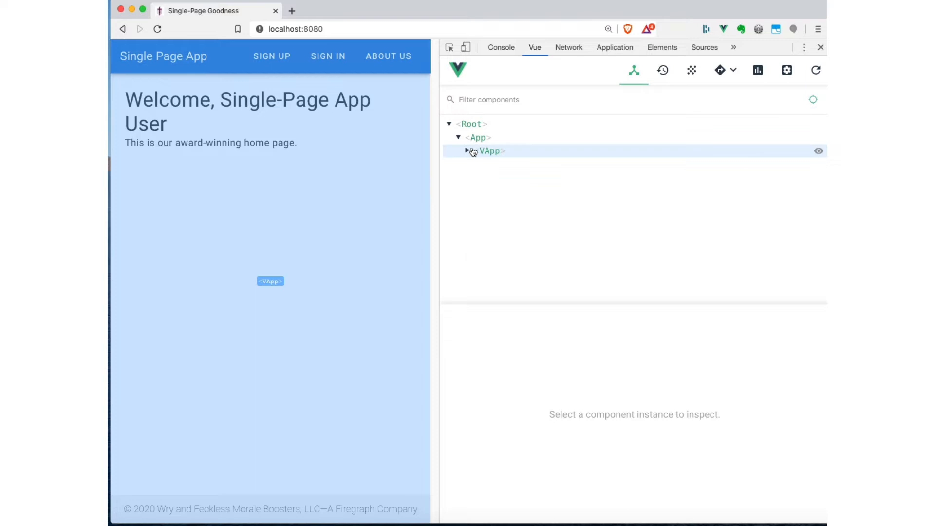
pyautogui.moveTo(469, 153)
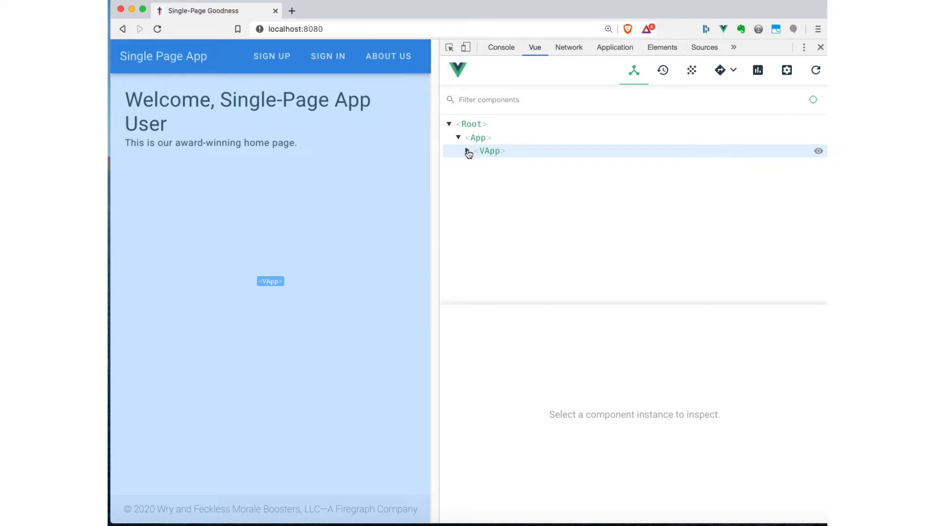
pyautogui.click(467, 151)
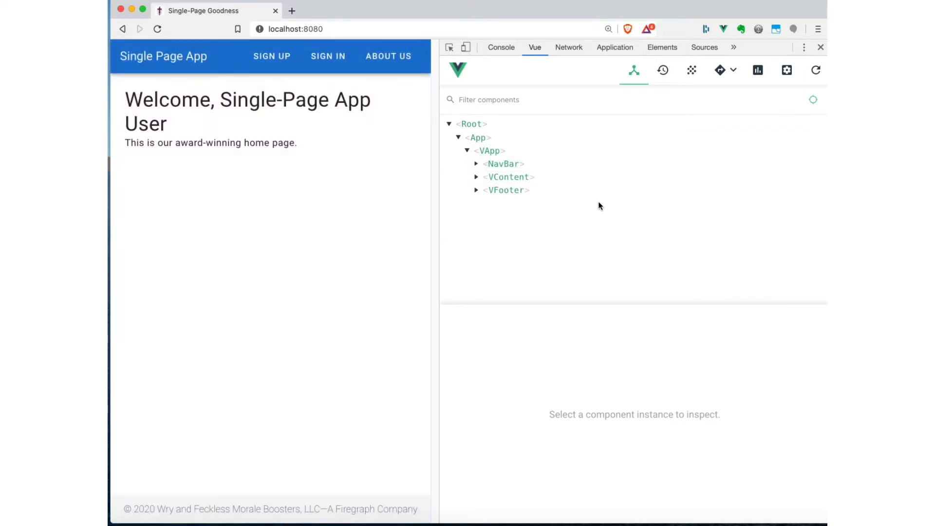
pyautogui.moveTo(531, 163)
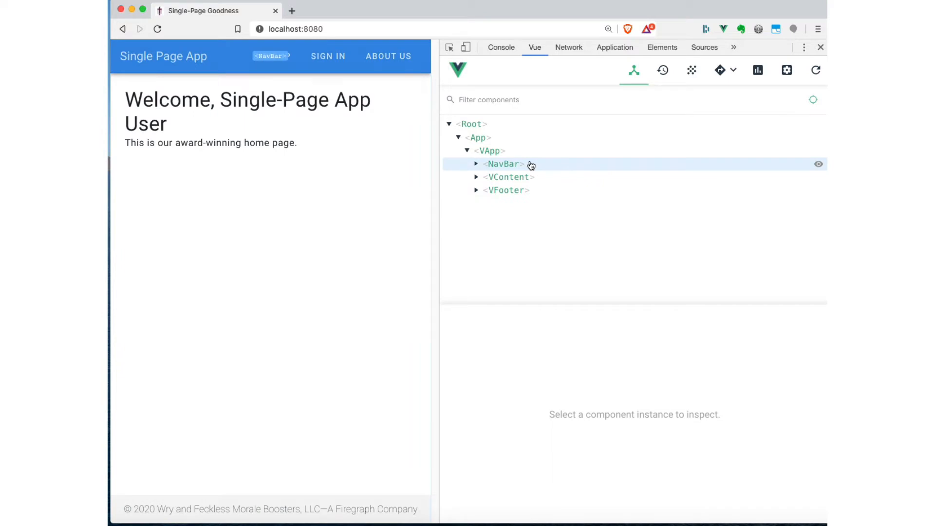
pyautogui.moveTo(522, 165)
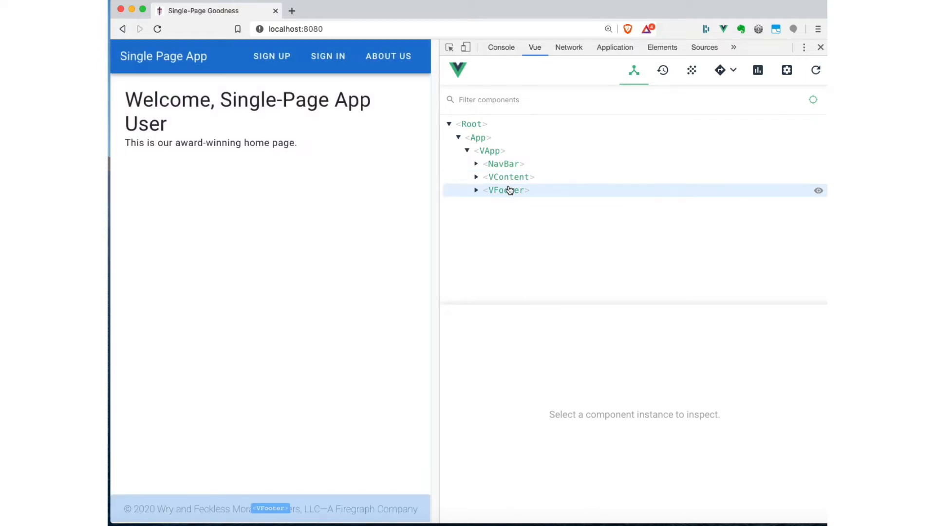
pyautogui.moveTo(517, 260)
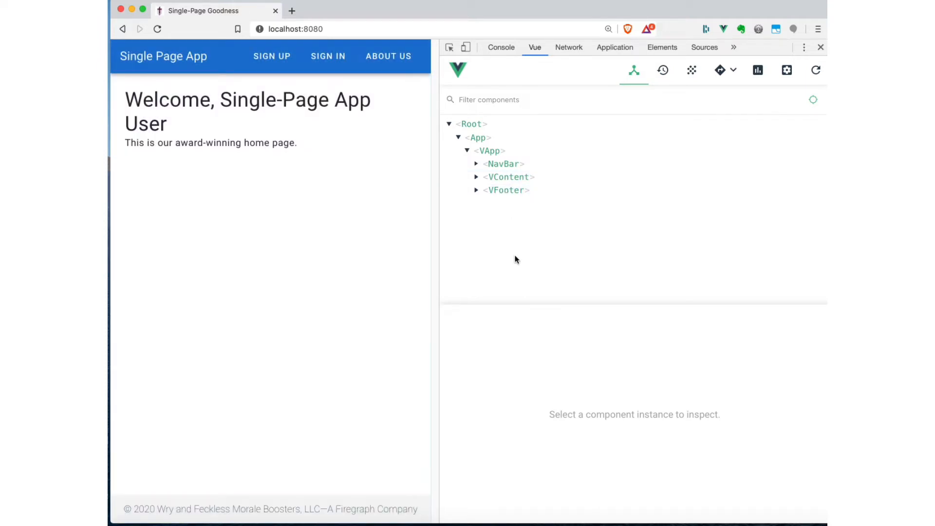
pyautogui.moveTo(395, 168)
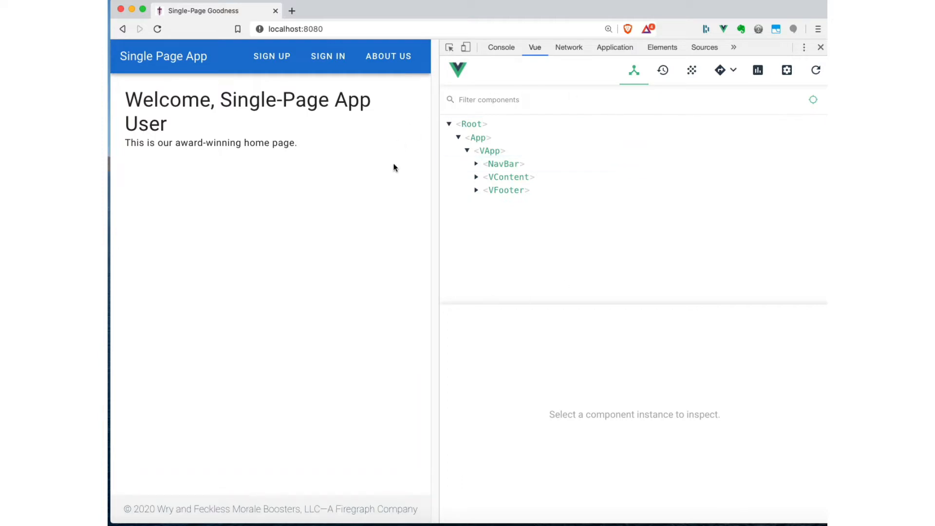
pyautogui.moveTo(549, 250)
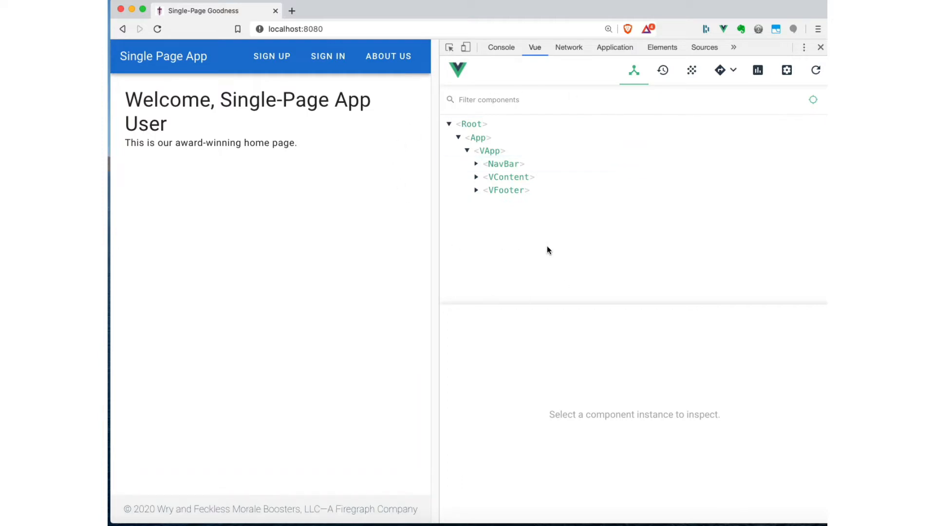
pyautogui.moveTo(481, 209)
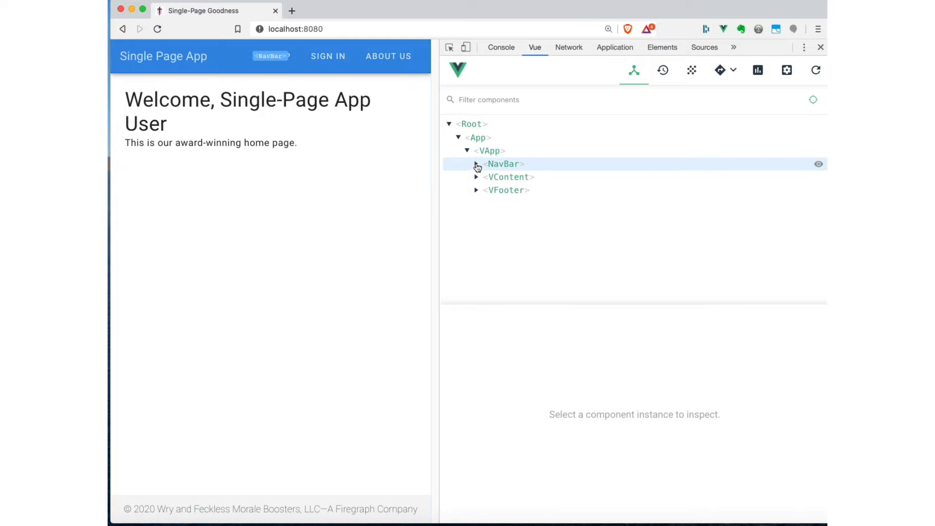
# Expand NavBar and VAppBar to list the VBtn, RouterLink and VSpacer children.
pyautogui.click(476, 164)
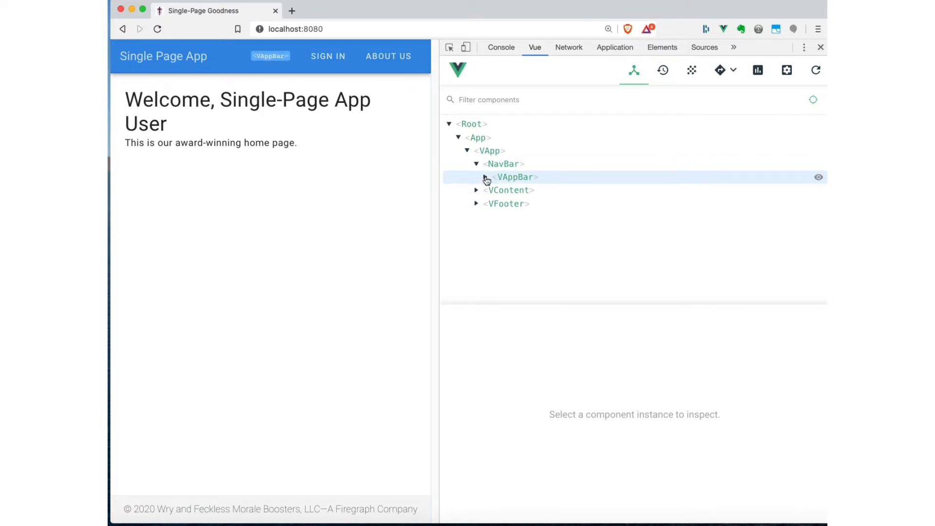
pyautogui.click(485, 176)
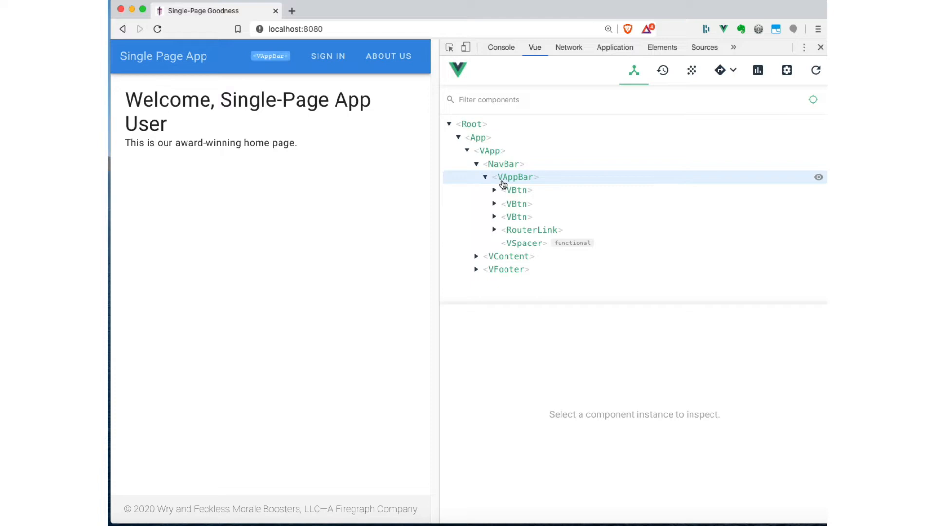
pyautogui.click(517, 191)
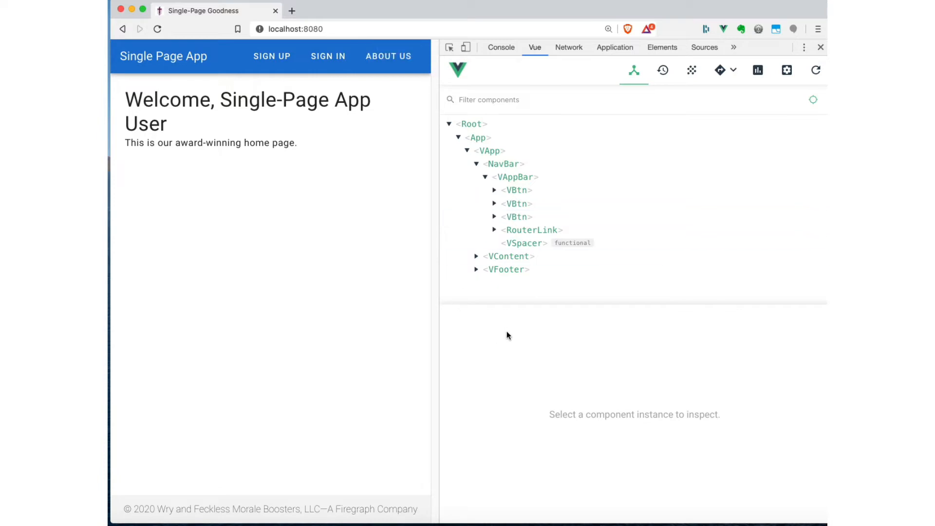
pyautogui.moveTo(591, 361)
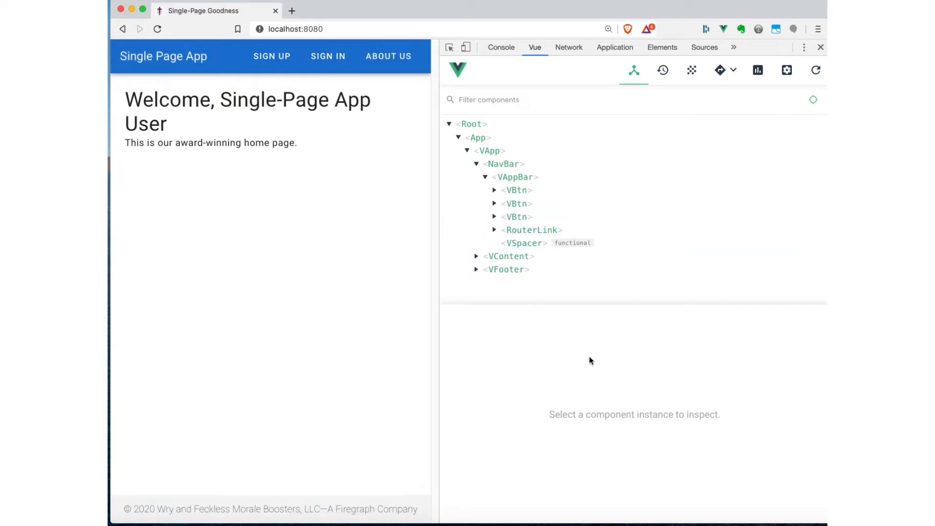
pyautogui.moveTo(399, 316)
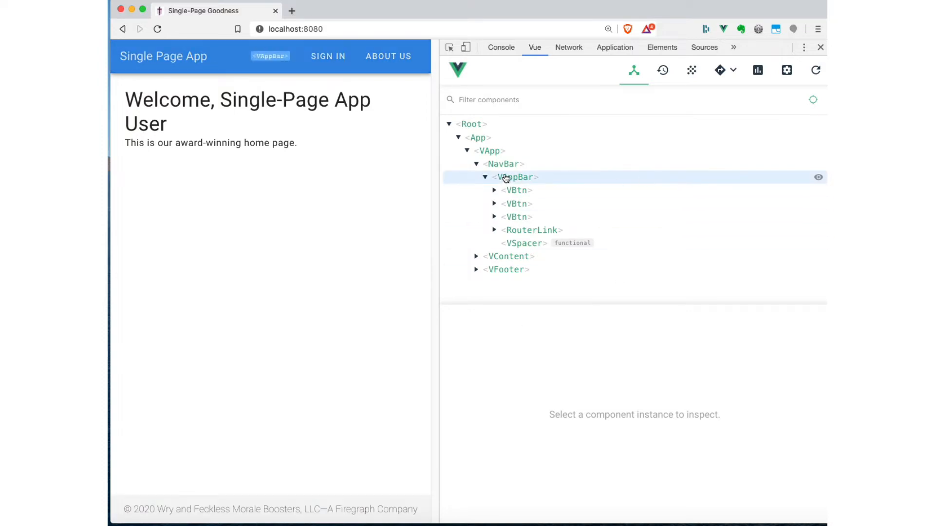
pyautogui.click(503, 164)
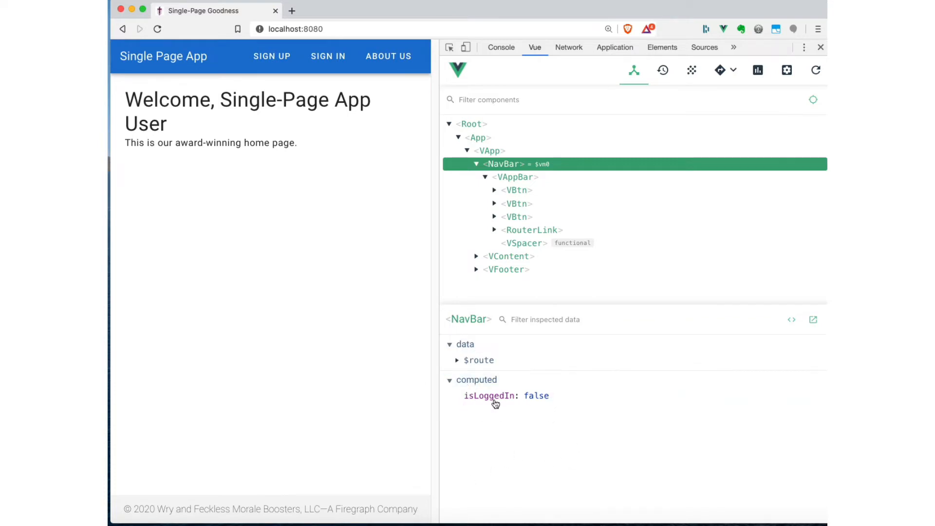
pyautogui.moveTo(501, 441)
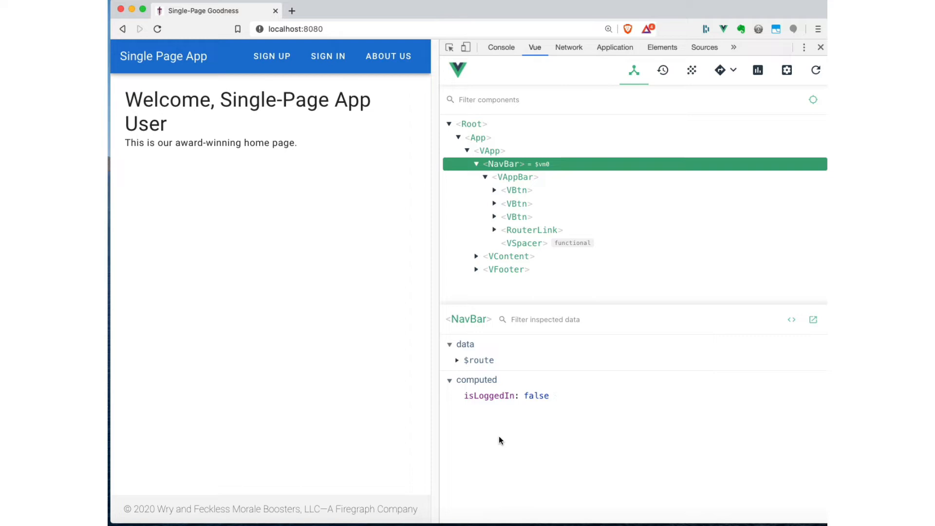
pyautogui.moveTo(505, 441)
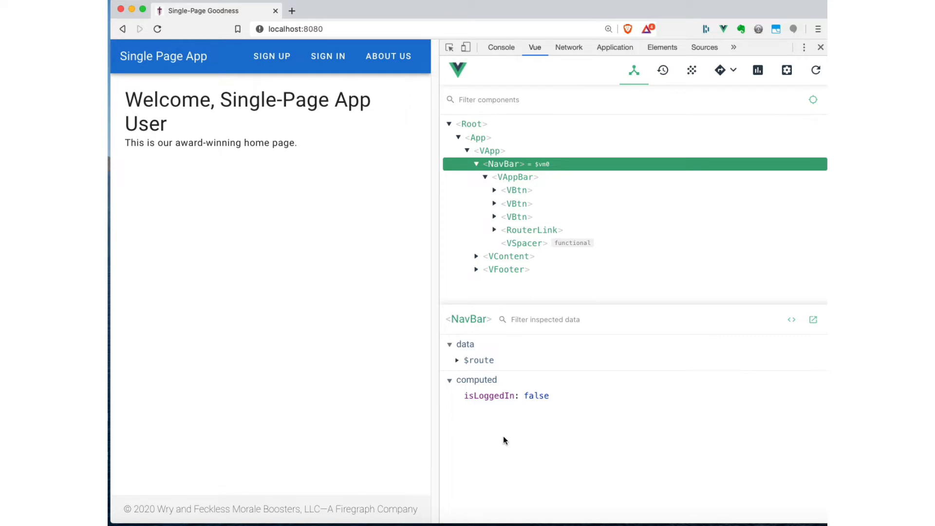
pyautogui.moveTo(510, 385)
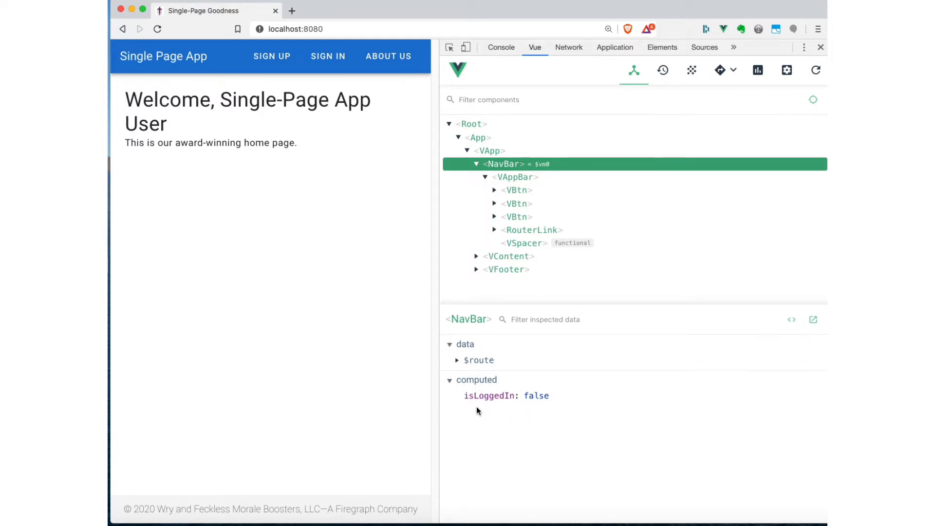
pyautogui.moveTo(498, 414)
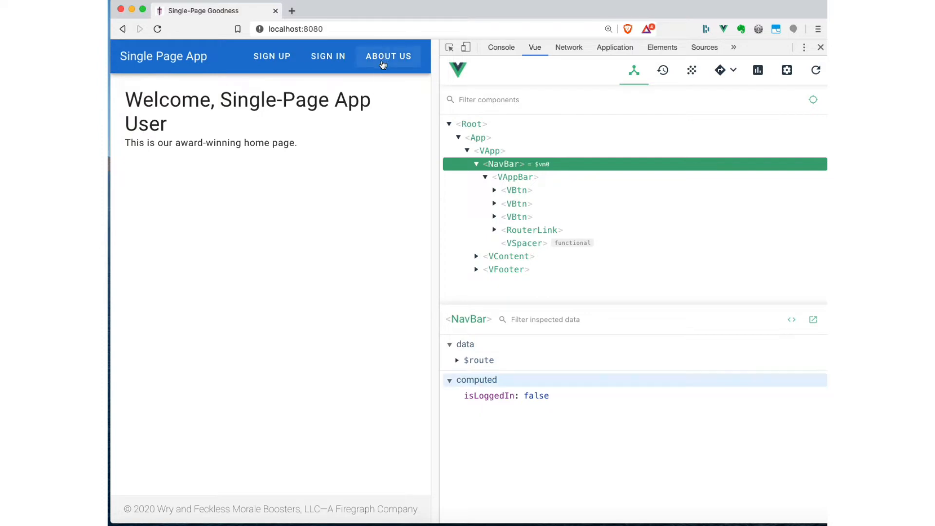
pyautogui.click(328, 56)
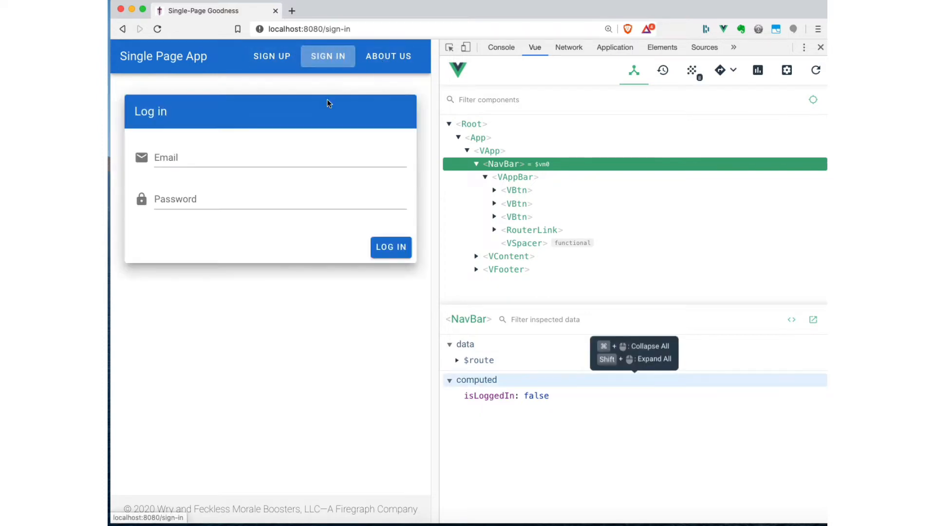
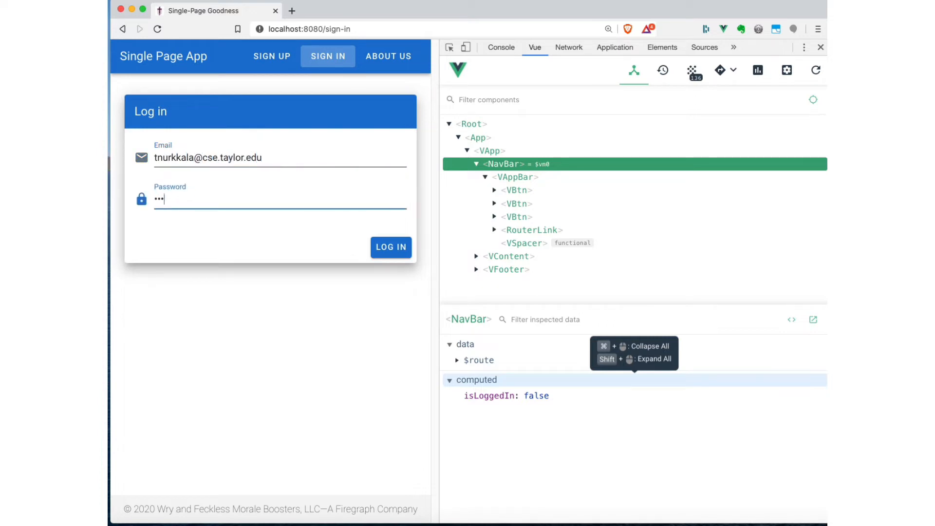
pyautogui.write('password')
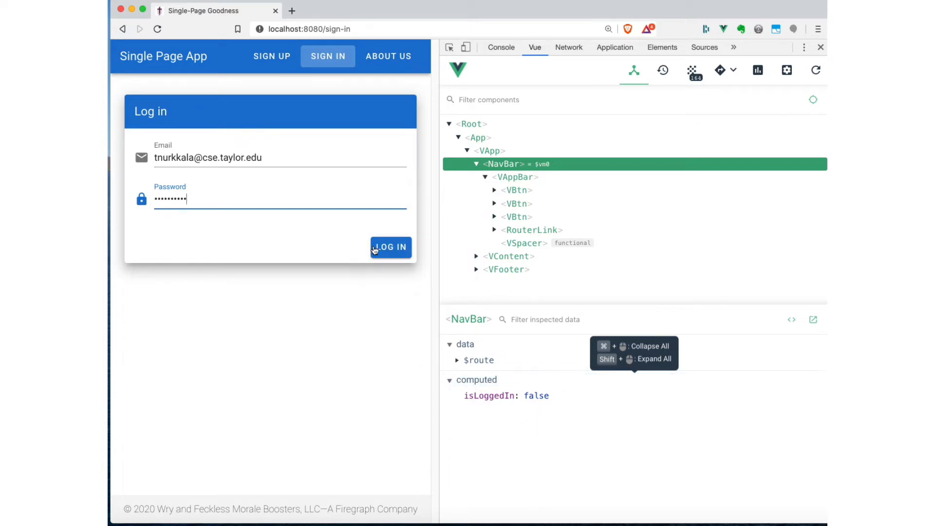
pyautogui.click(391, 247)
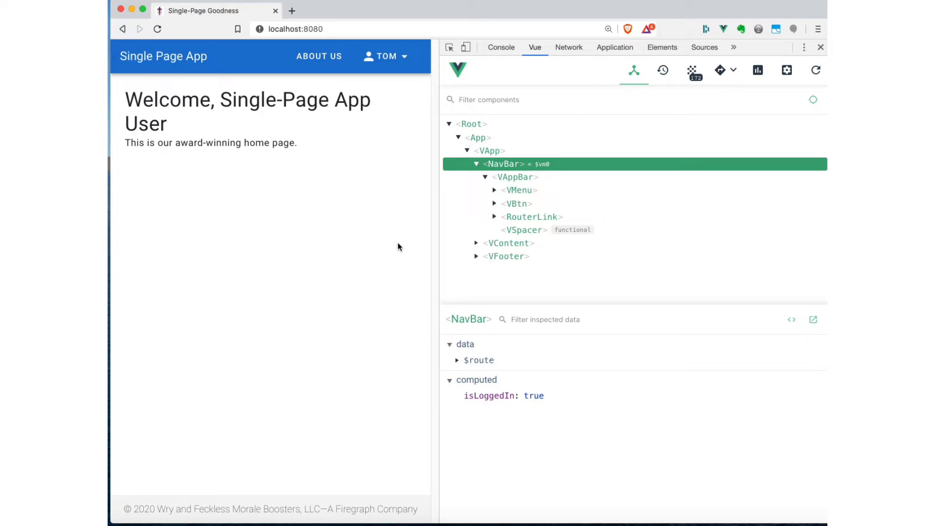
pyautogui.moveTo(566, 399)
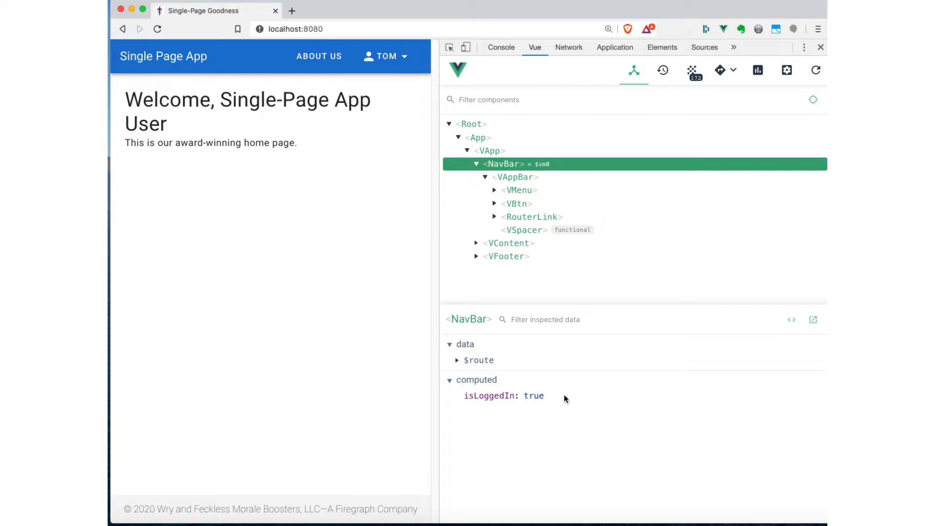
pyautogui.moveTo(544, 426)
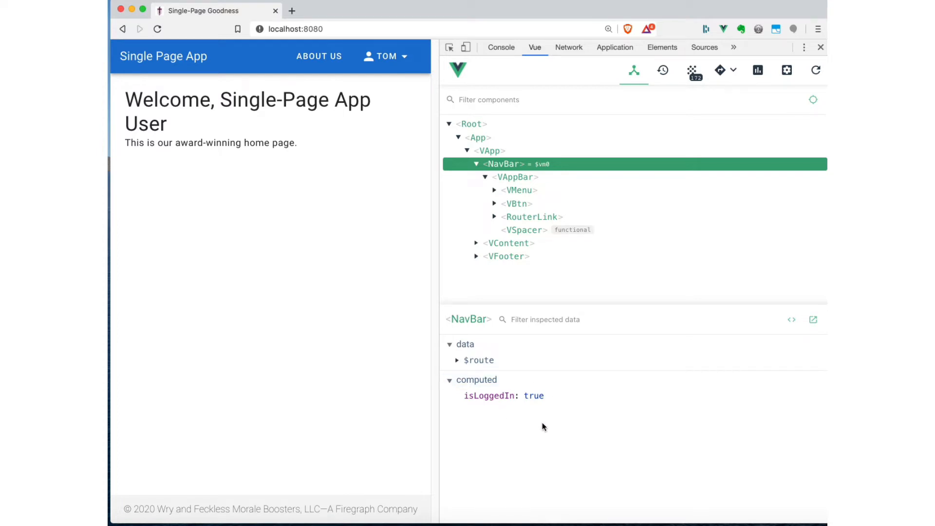
pyautogui.moveTo(533, 417)
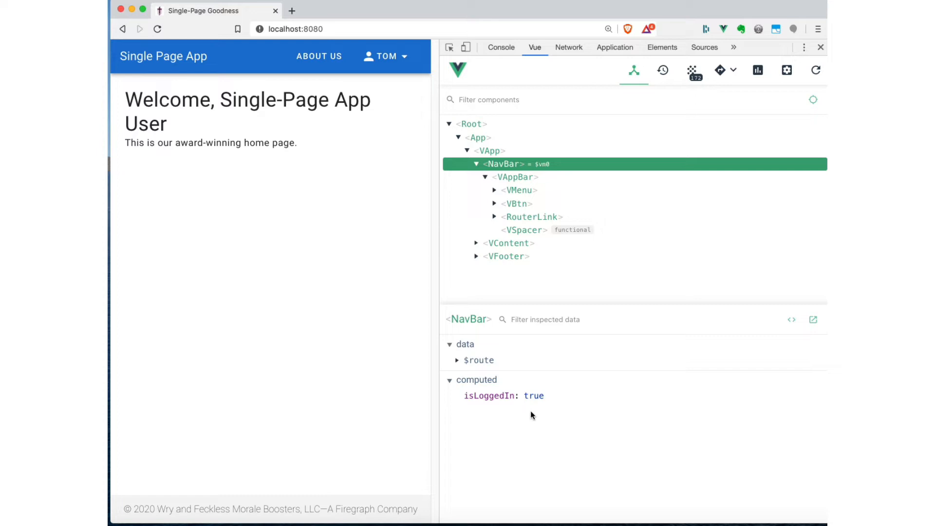
pyautogui.moveTo(512, 420)
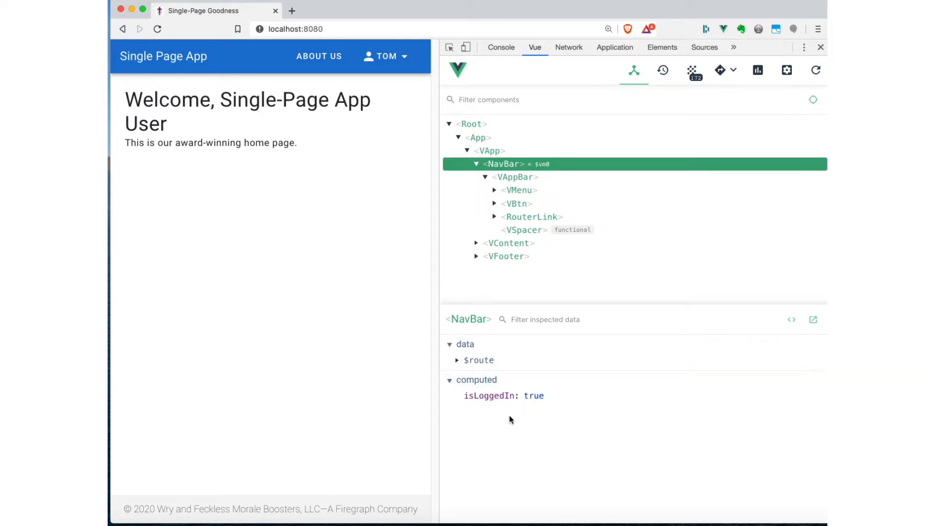
pyautogui.moveTo(451, 438)
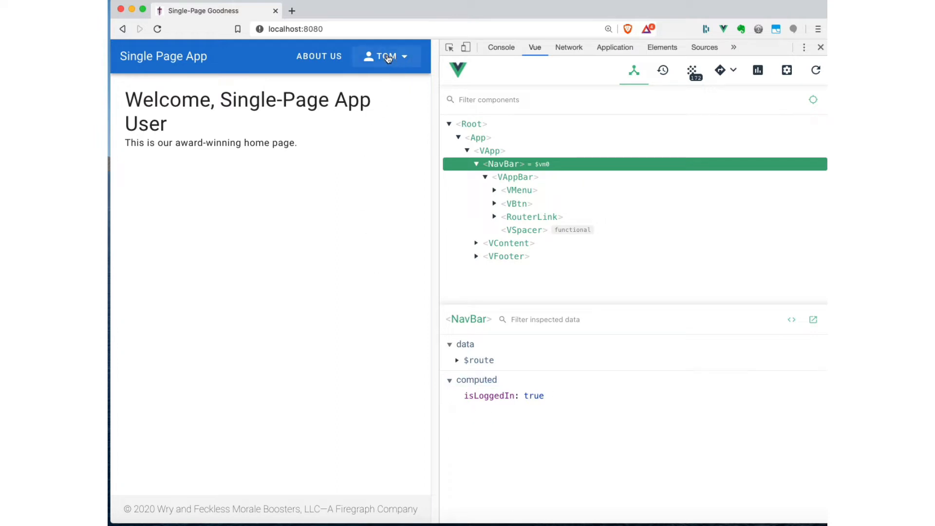
# Choose Sign Out from TOM's account dropdown, returning isLoggedIn to false.
pyautogui.click(387, 56)
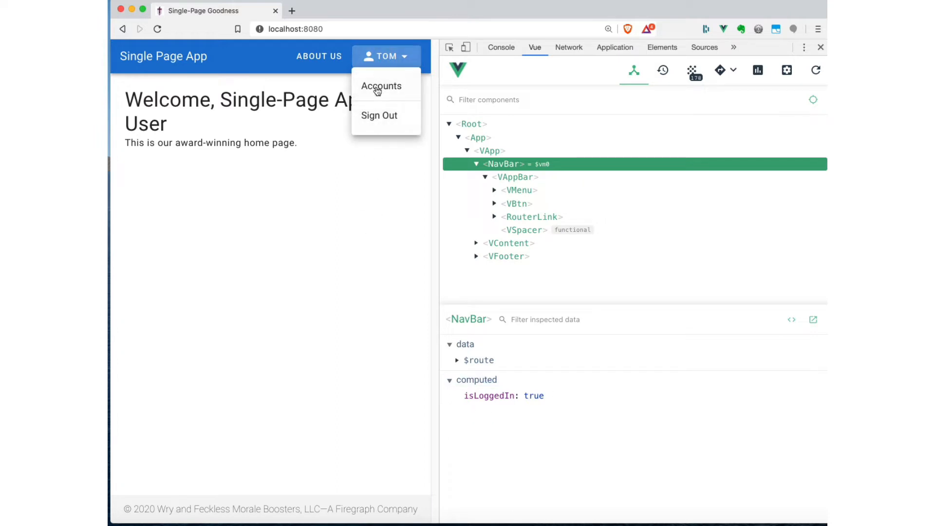
pyautogui.click(386, 220)
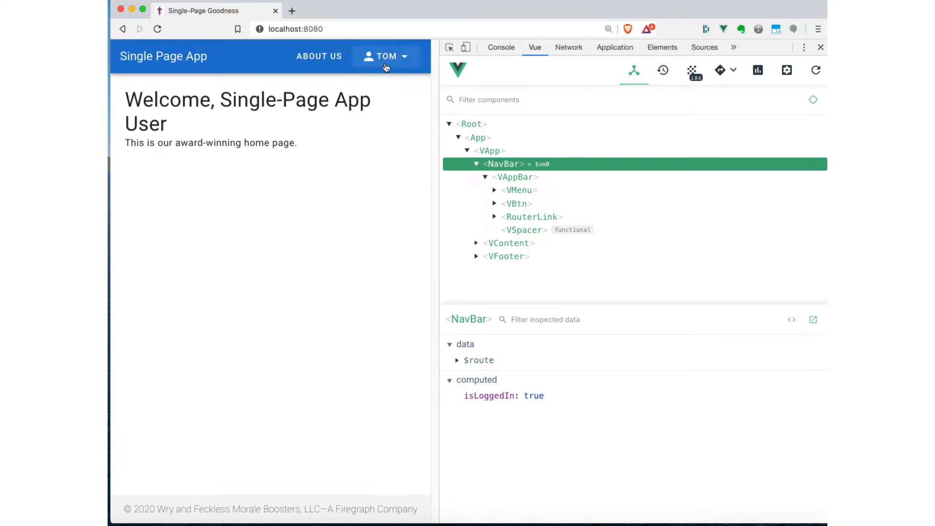
pyautogui.click(386, 56)
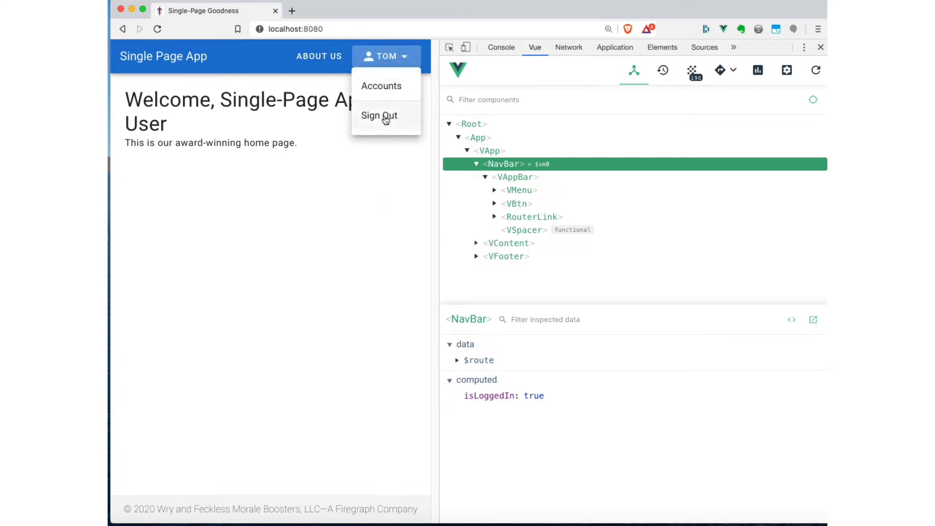
pyautogui.moveTo(389, 134)
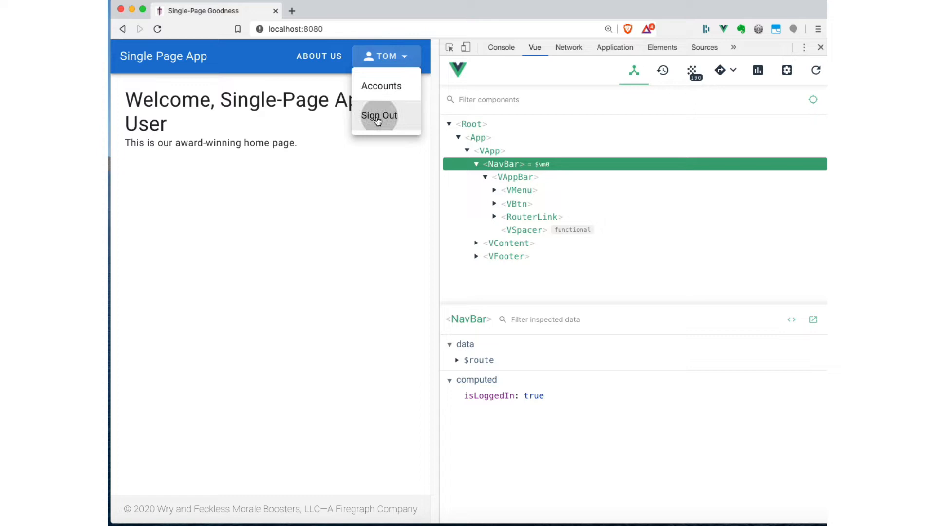
pyautogui.click(379, 116)
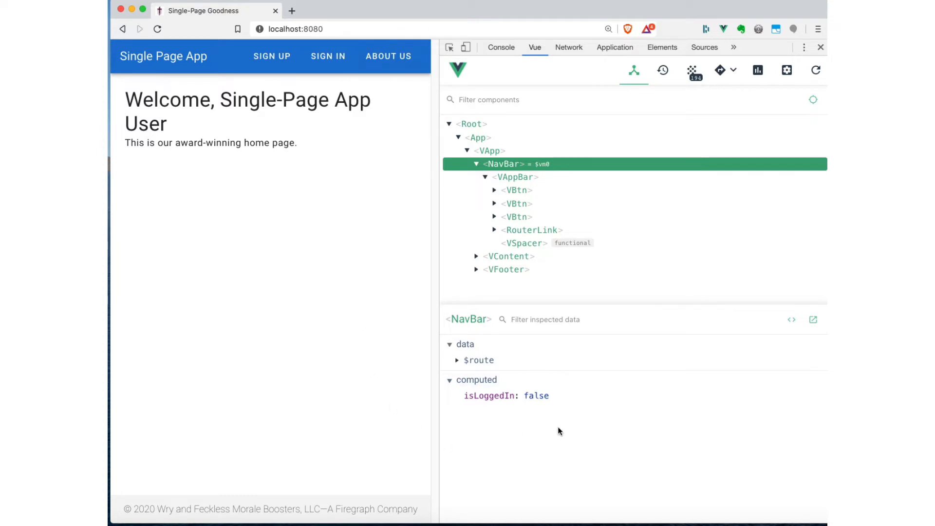
pyautogui.moveTo(519, 468)
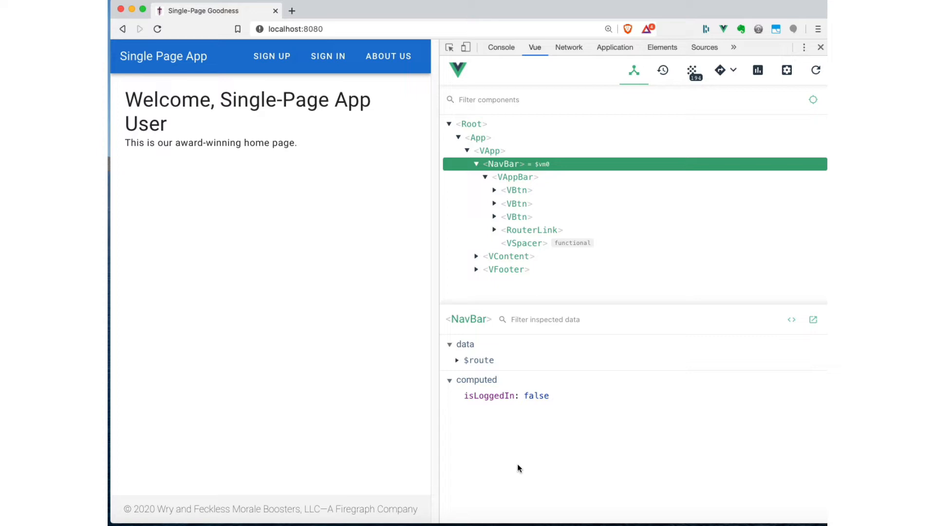
pyautogui.moveTo(350, 373)
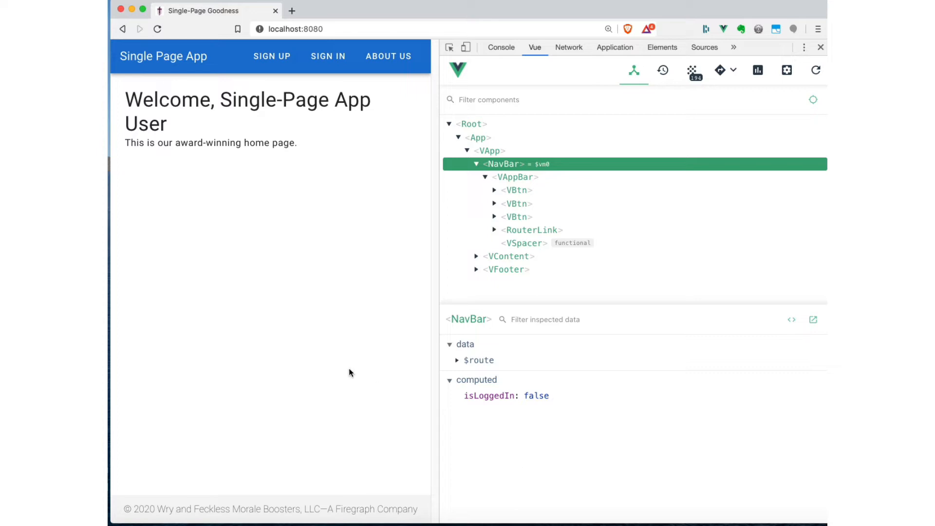
pyautogui.moveTo(577, 347)
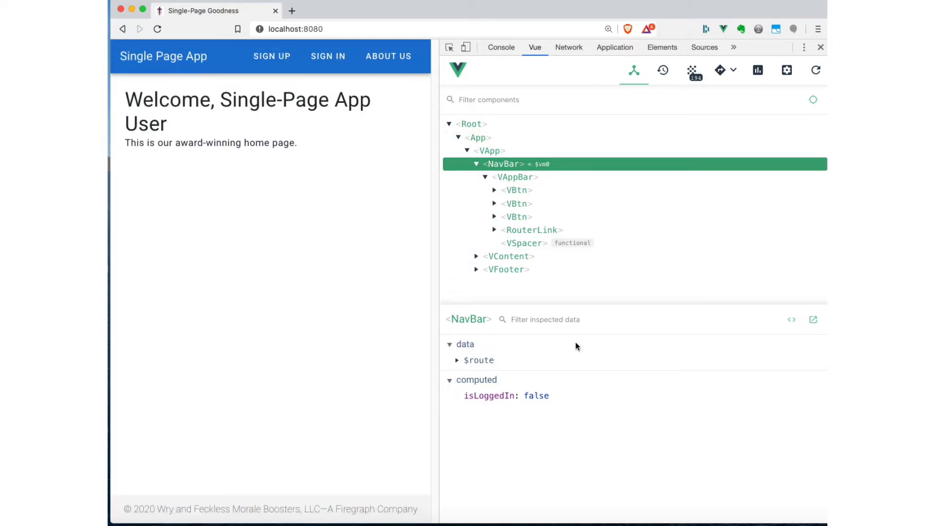
pyautogui.moveTo(505, 415)
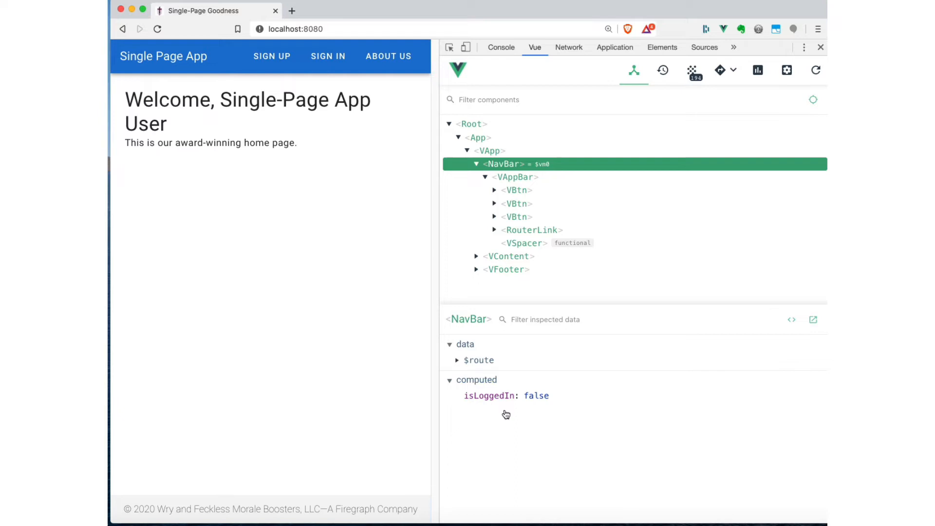
pyautogui.moveTo(650, 446)
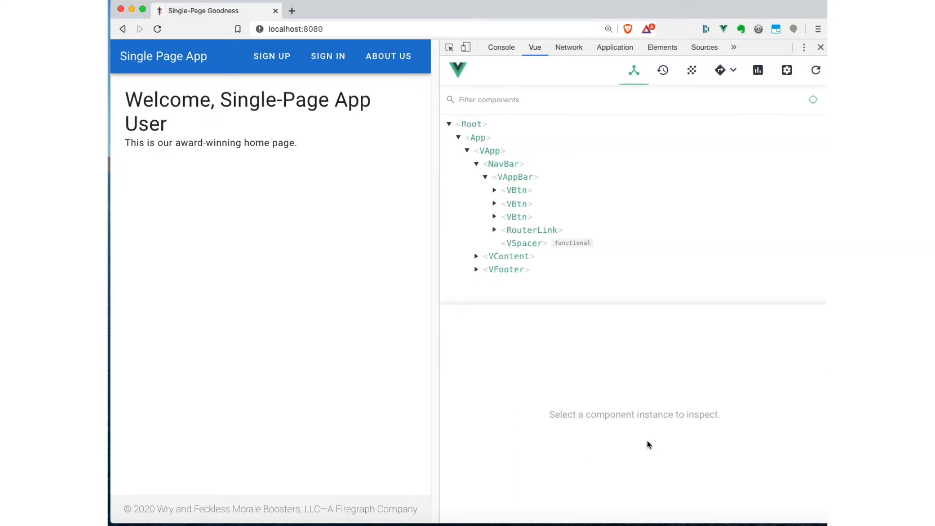
pyautogui.moveTo(567, 330)
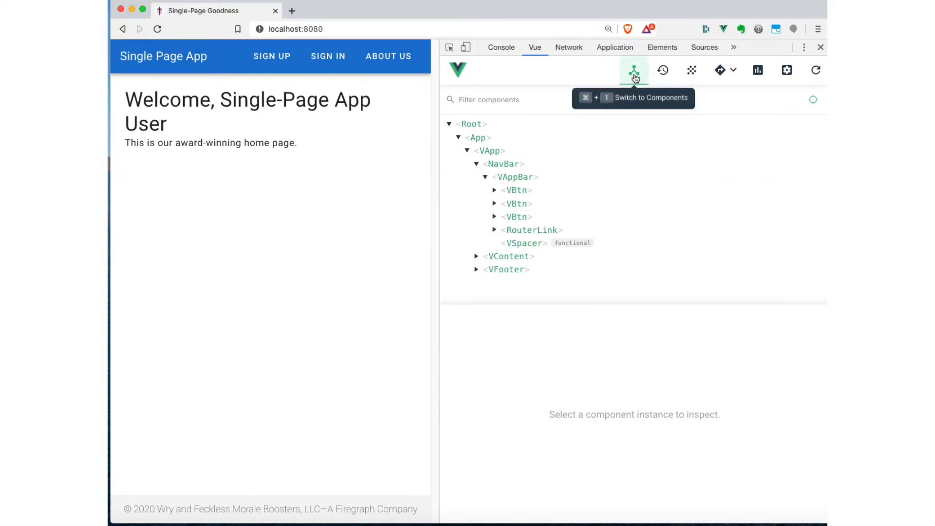
pyautogui.moveTo(663, 71)
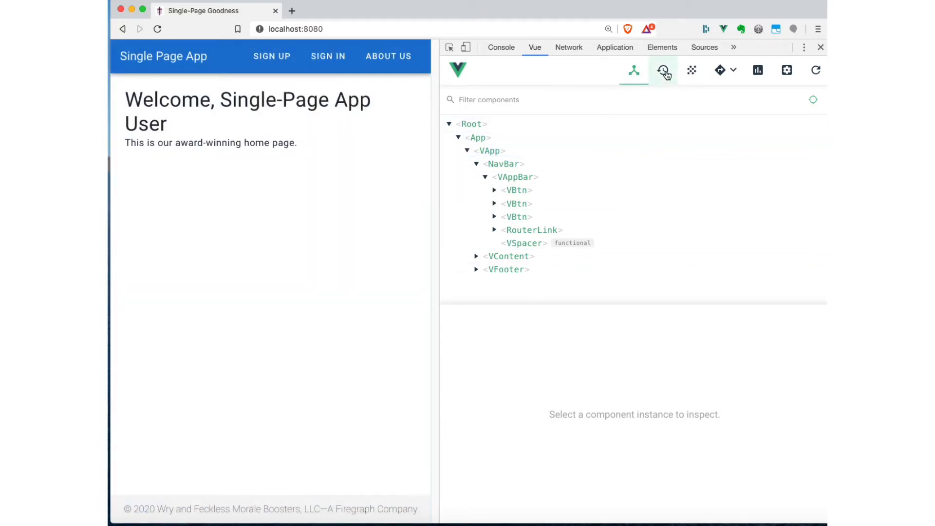
pyautogui.moveTo(664, 71)
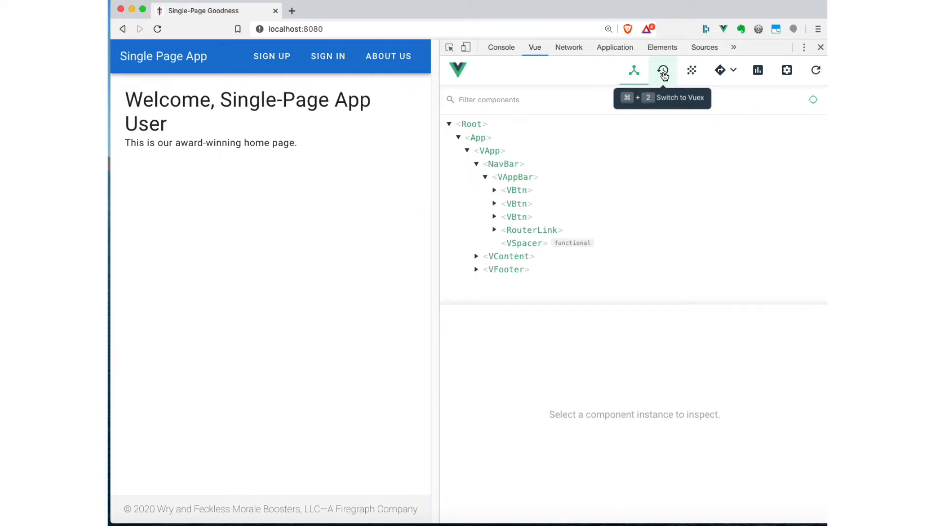
pyautogui.click(662, 71)
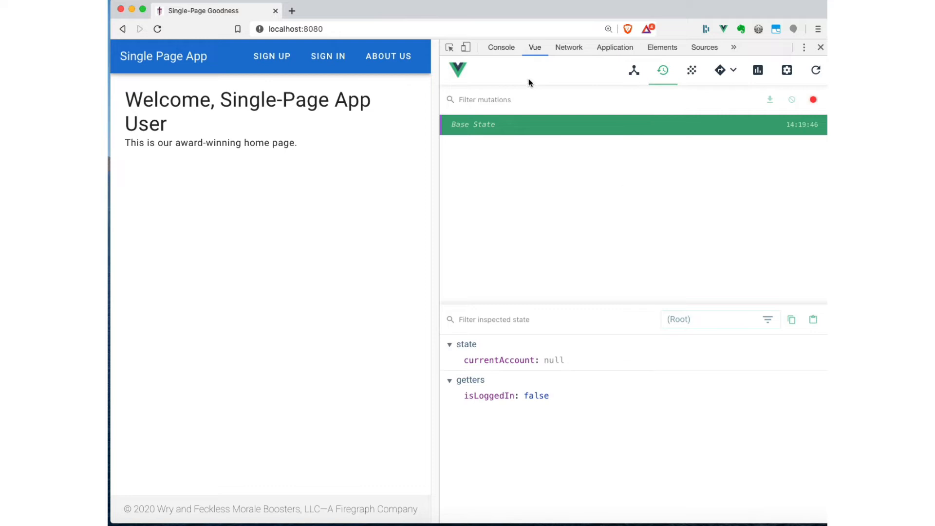
pyautogui.moveTo(463, 131)
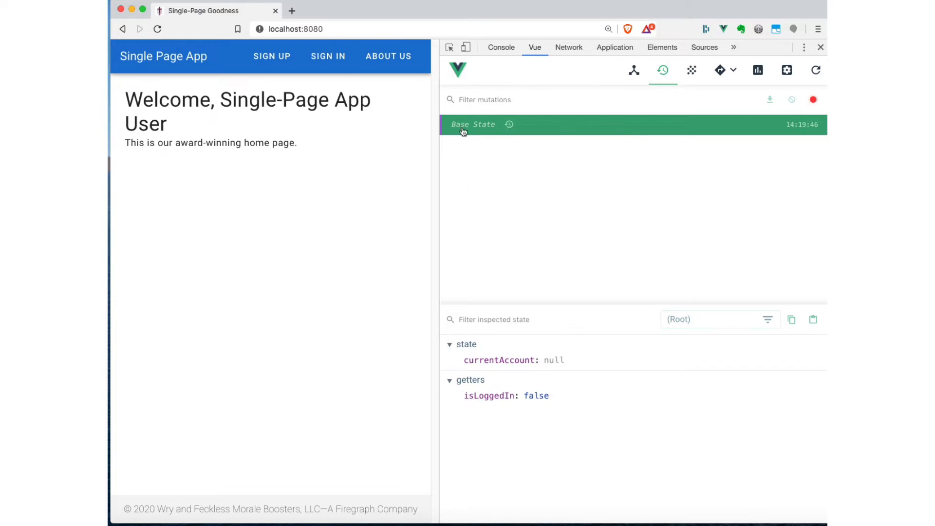
pyautogui.moveTo(585, 269)
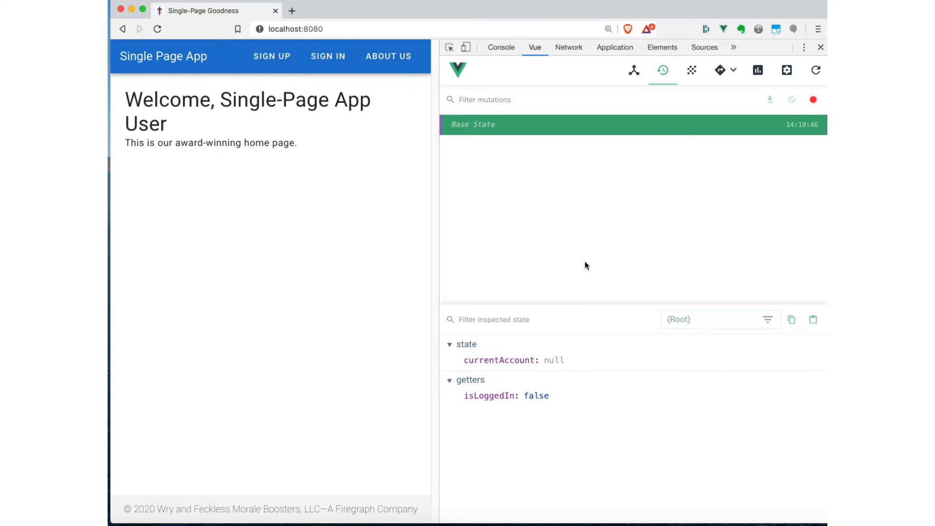
pyautogui.moveTo(588, 263)
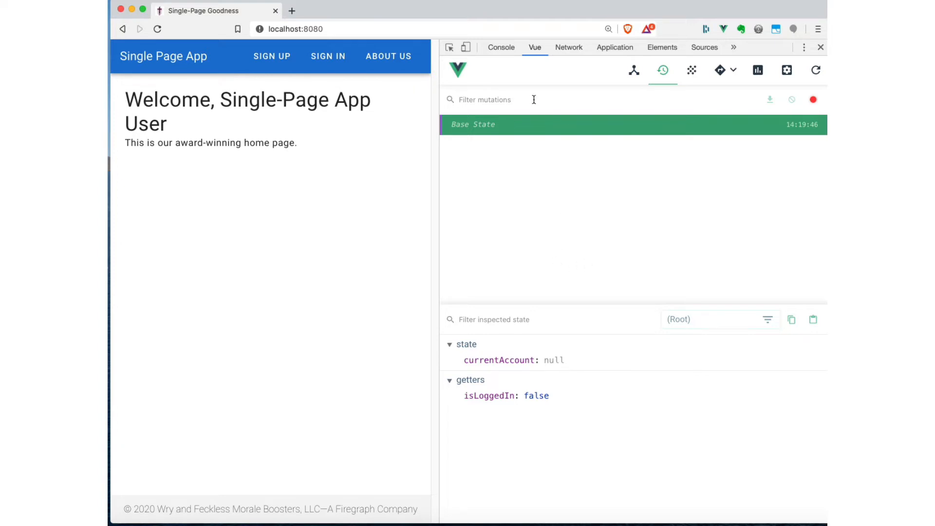
pyautogui.moveTo(498, 252)
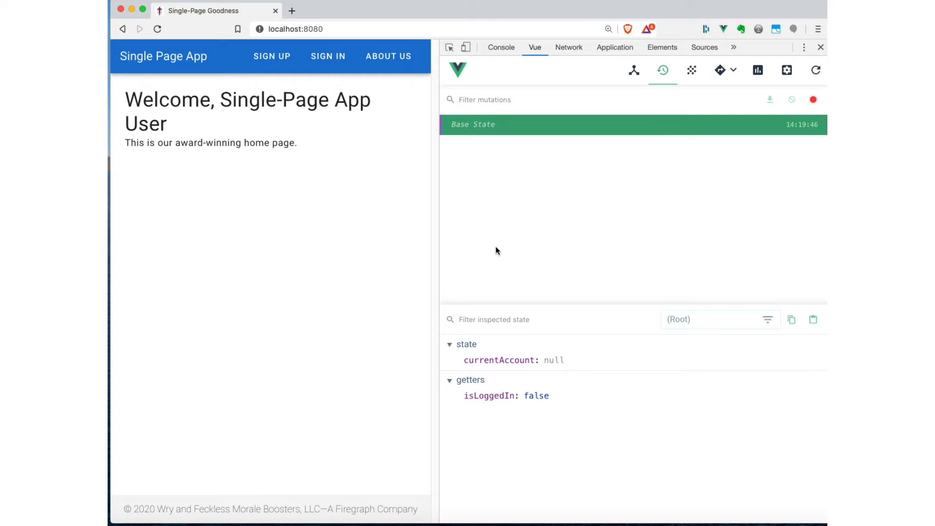
pyautogui.moveTo(406, 145)
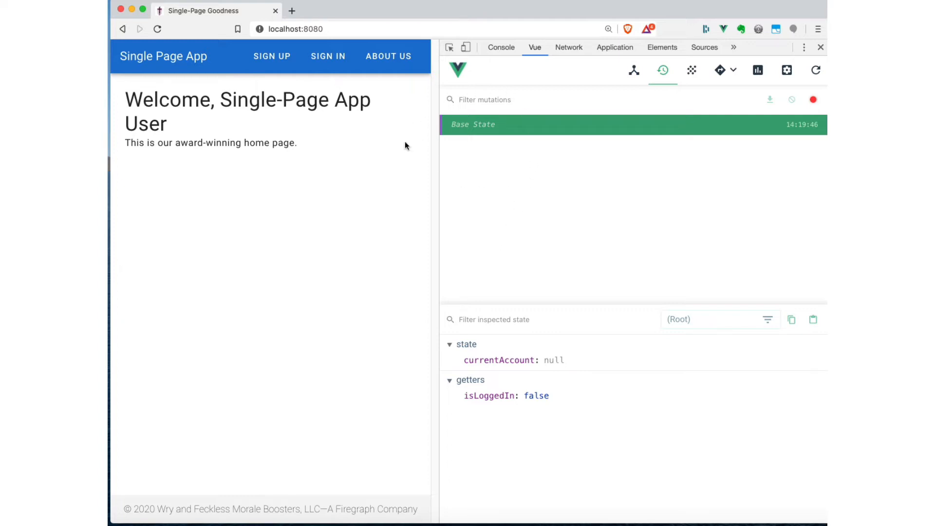
pyautogui.moveTo(482, 206)
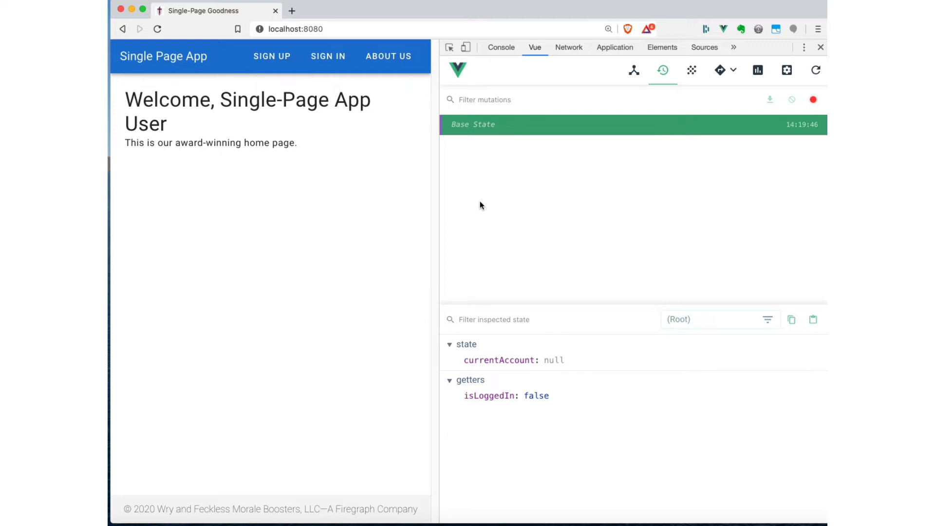
pyautogui.moveTo(483, 204)
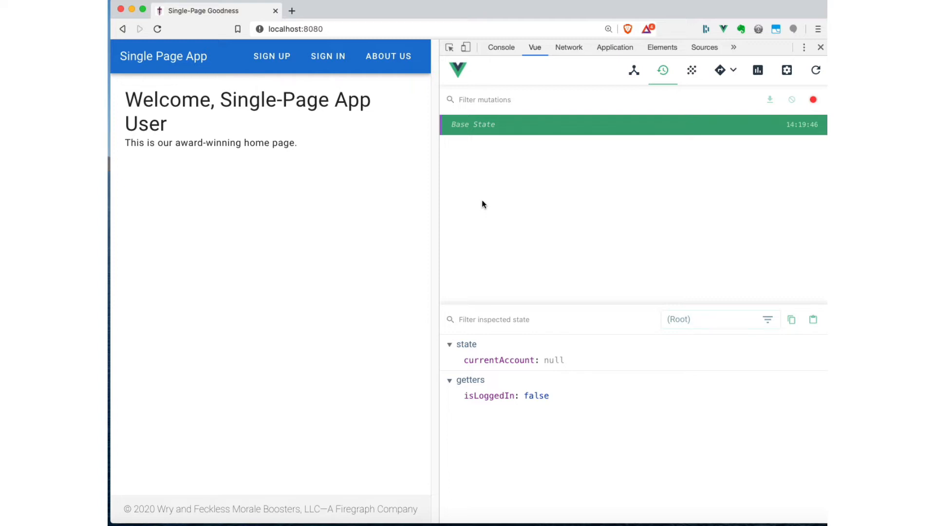
pyautogui.moveTo(469, 463)
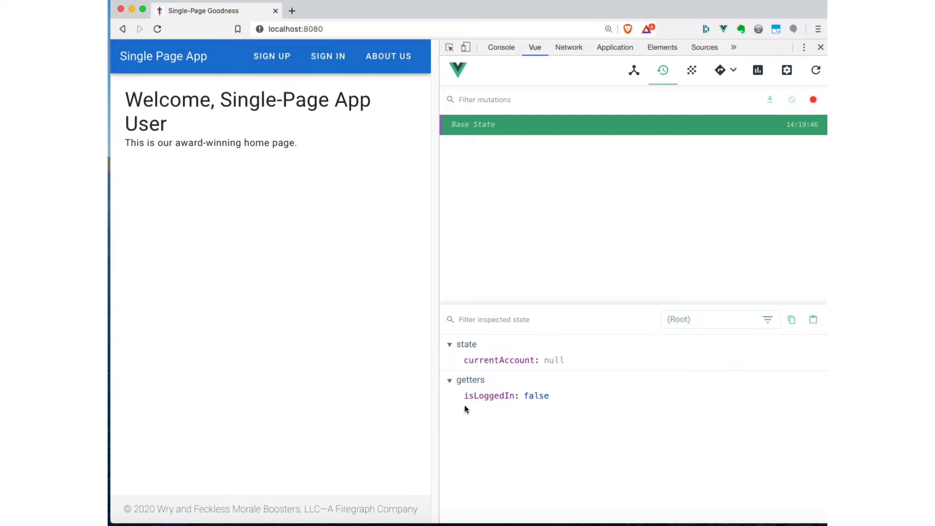
pyautogui.moveTo(561, 370)
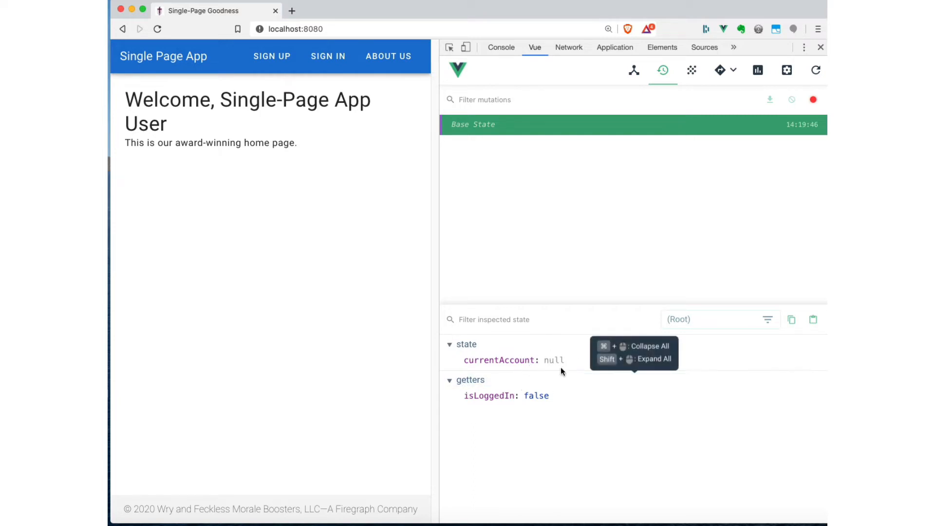
pyautogui.moveTo(538, 449)
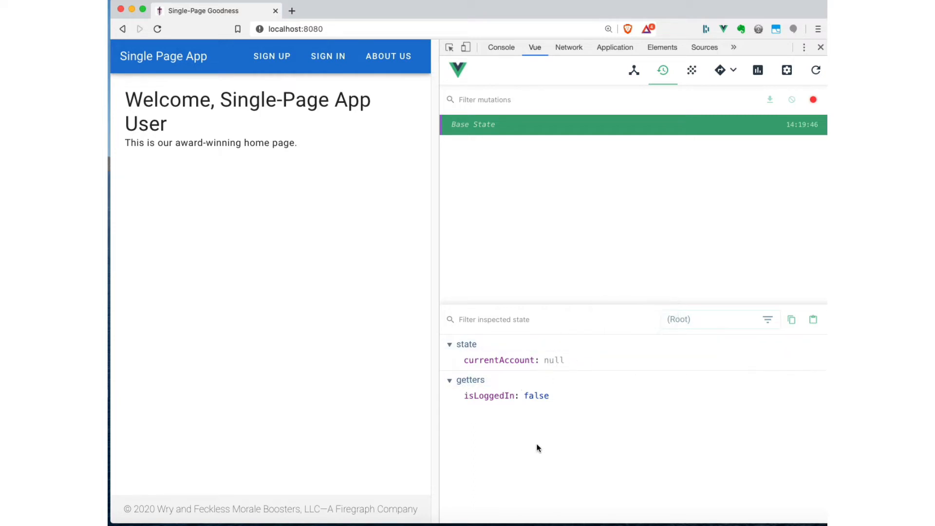
pyautogui.moveTo(563, 417)
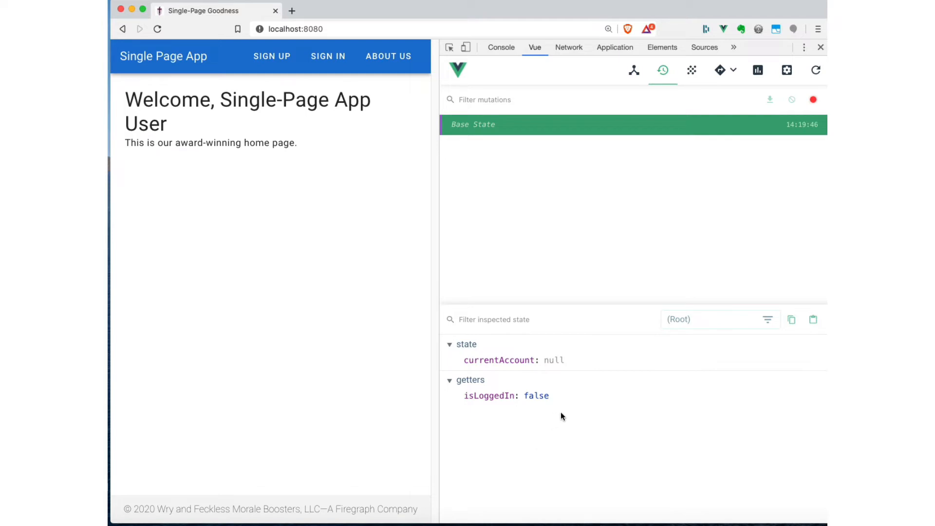
pyautogui.moveTo(555, 372)
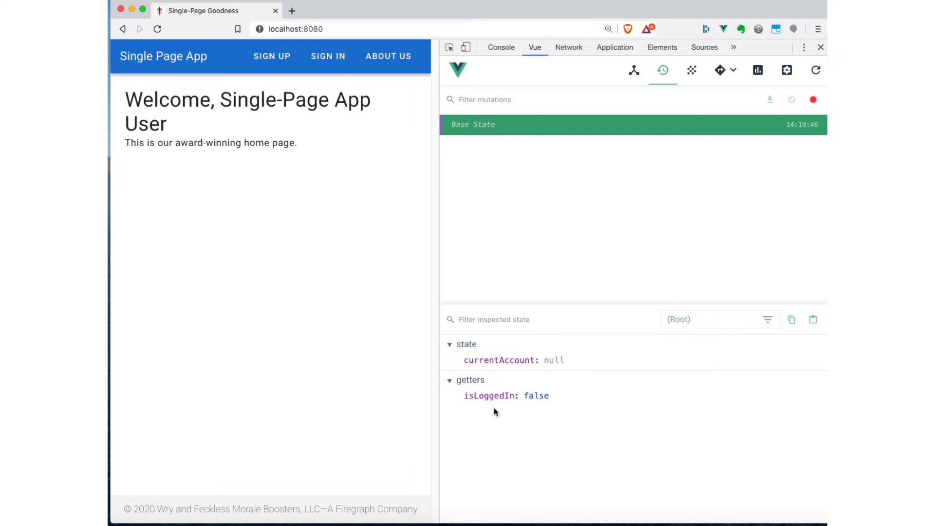
pyautogui.moveTo(379, 369)
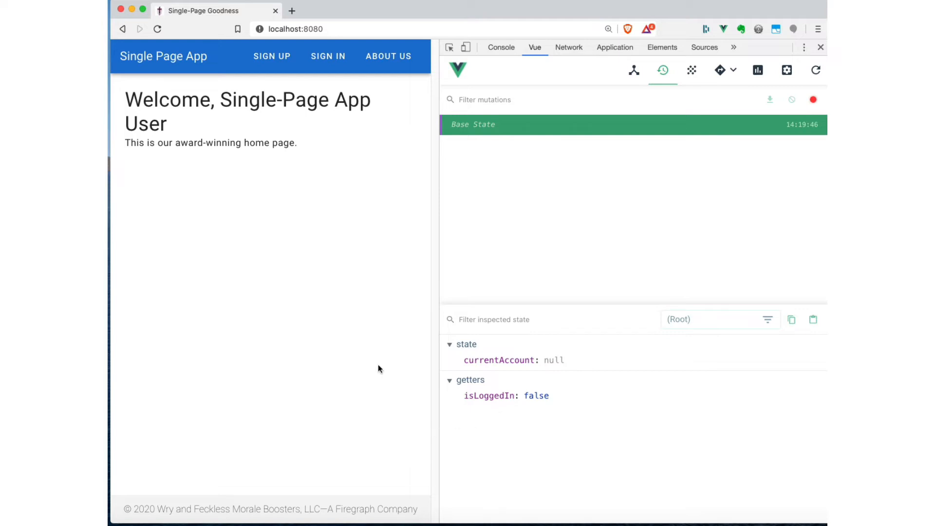
pyautogui.moveTo(370, 87)
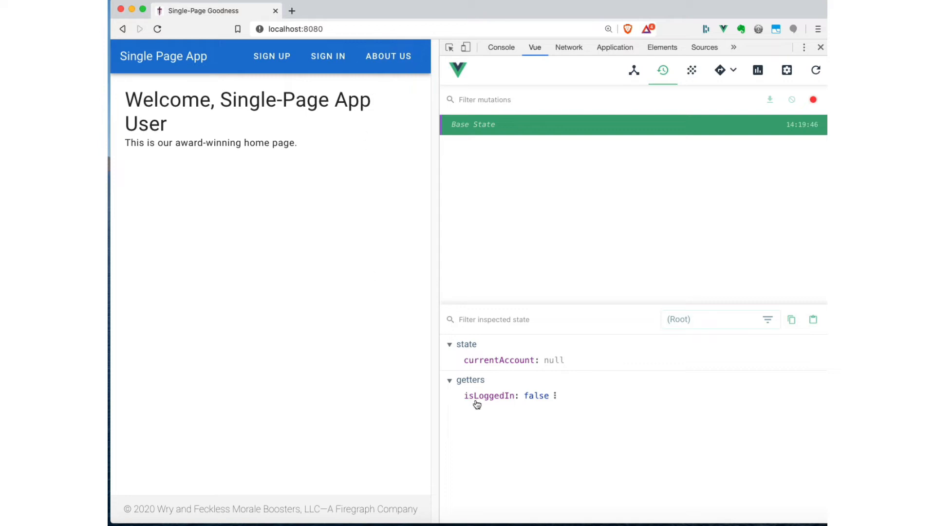
pyautogui.moveTo(313, 256)
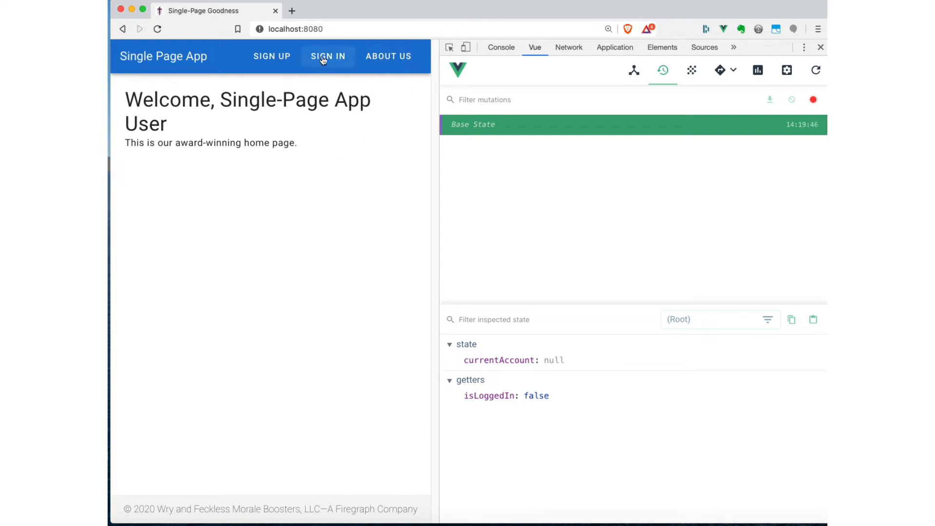
pyautogui.click(328, 56)
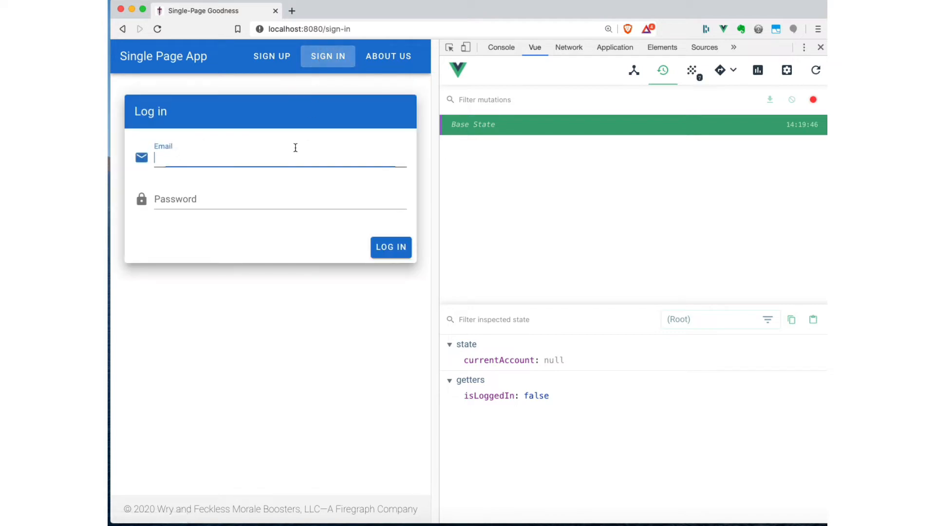
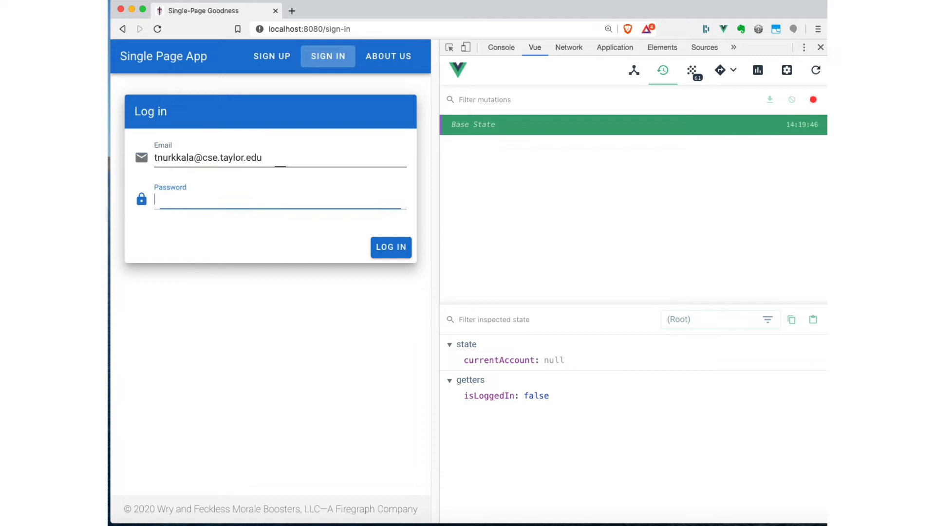
pyautogui.write('password')
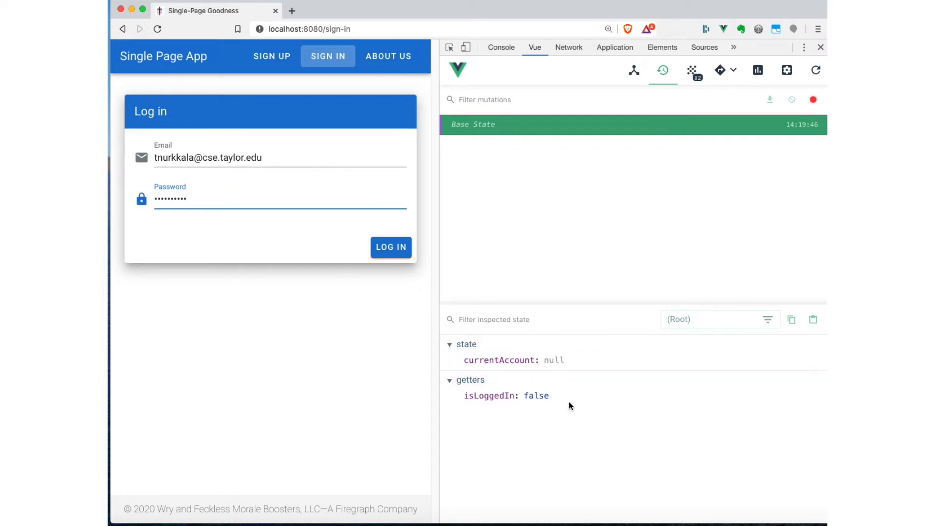
pyautogui.moveTo(534, 422)
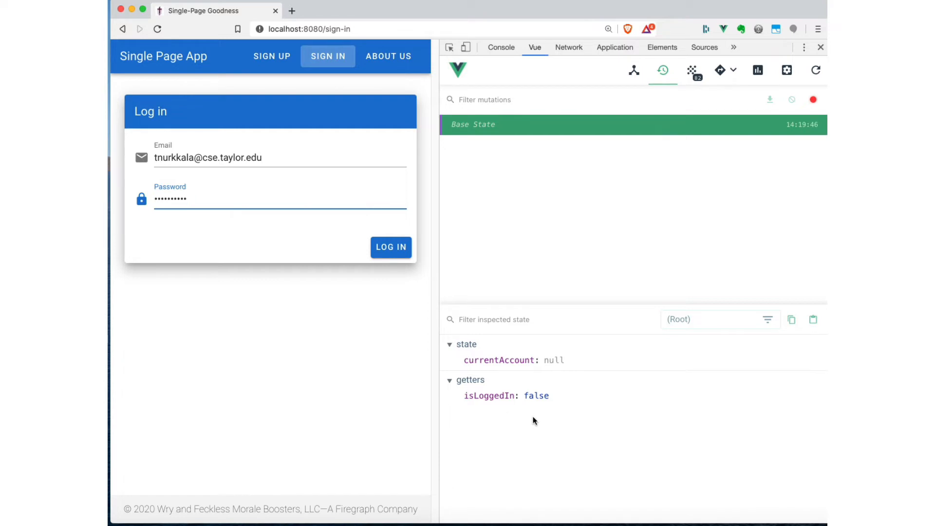
pyautogui.moveTo(545, 217)
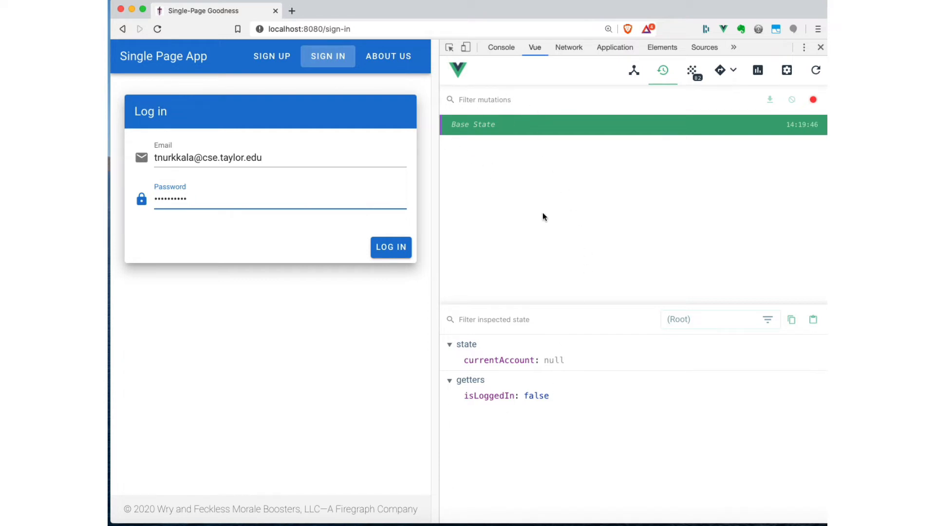
pyautogui.moveTo(320, 324)
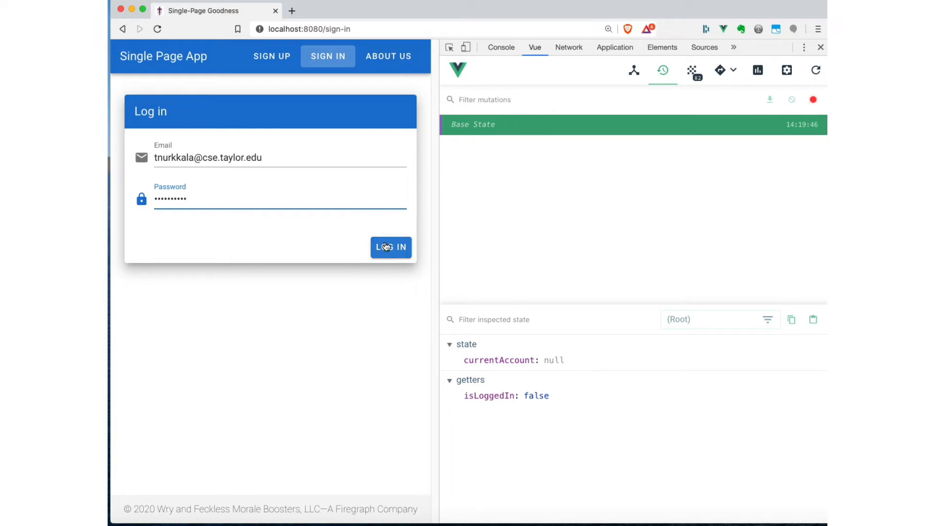
pyautogui.click(391, 247)
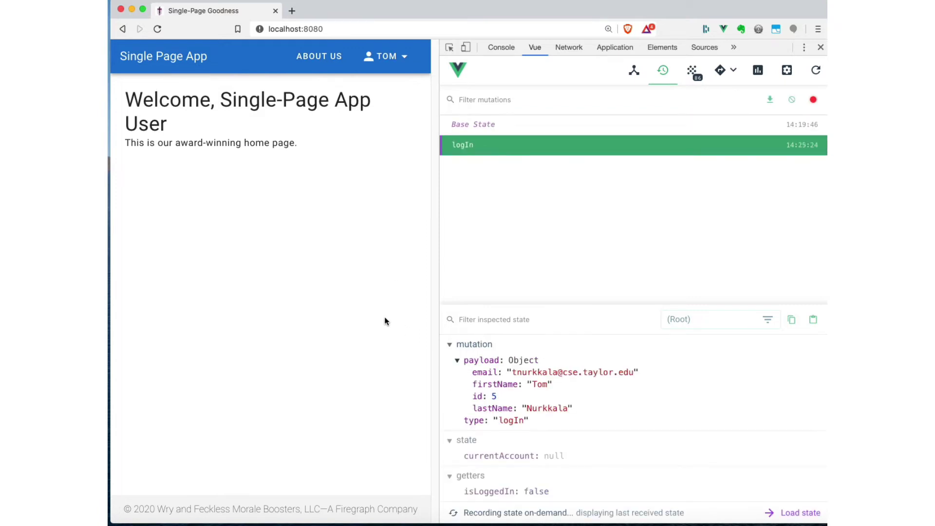
pyautogui.moveTo(510, 207)
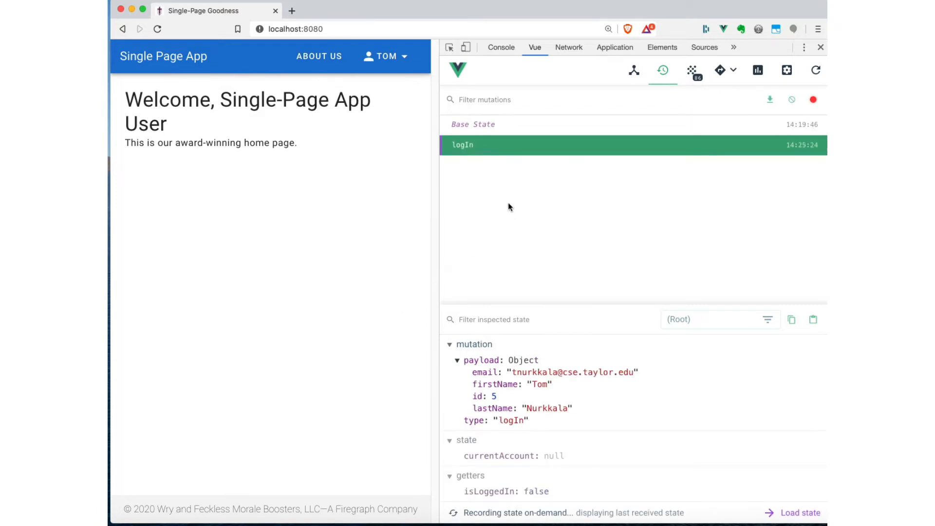
pyautogui.moveTo(472, 126)
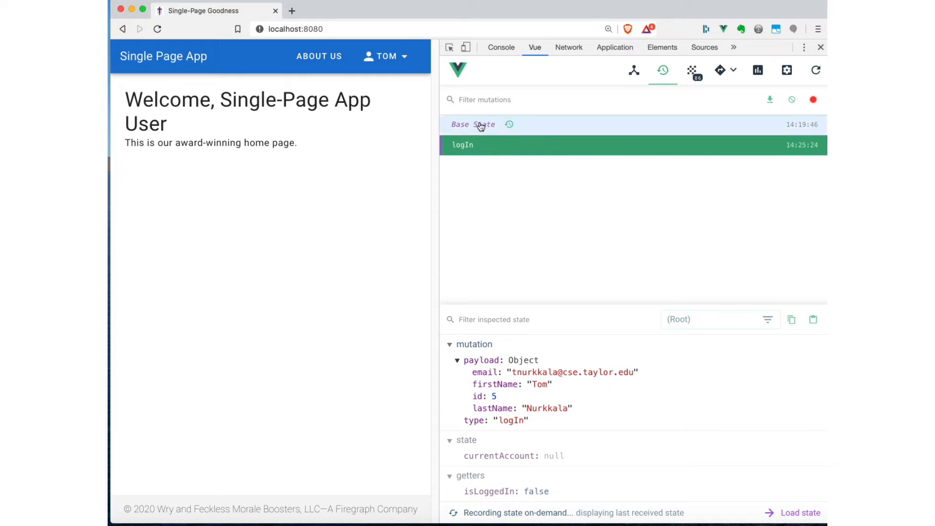
pyautogui.moveTo(484, 133)
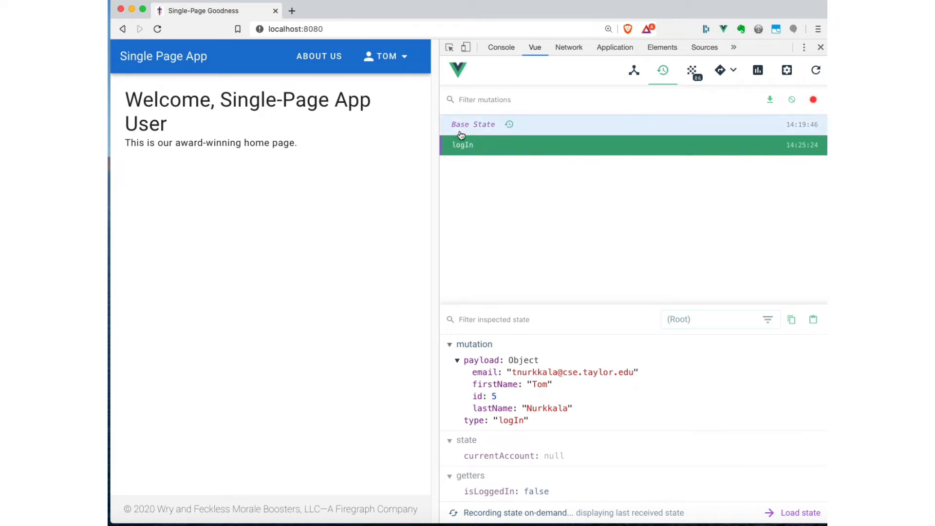
pyautogui.moveTo(460, 163)
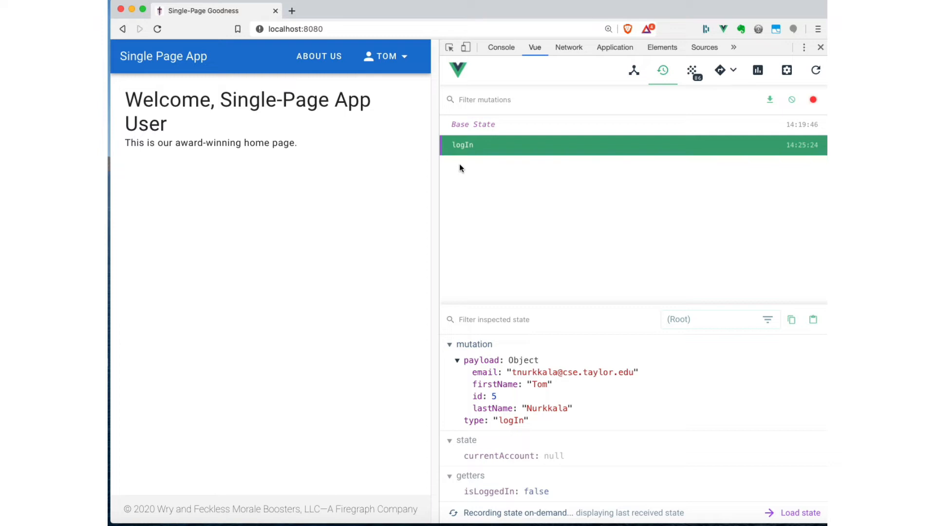
pyautogui.moveTo(585, 505)
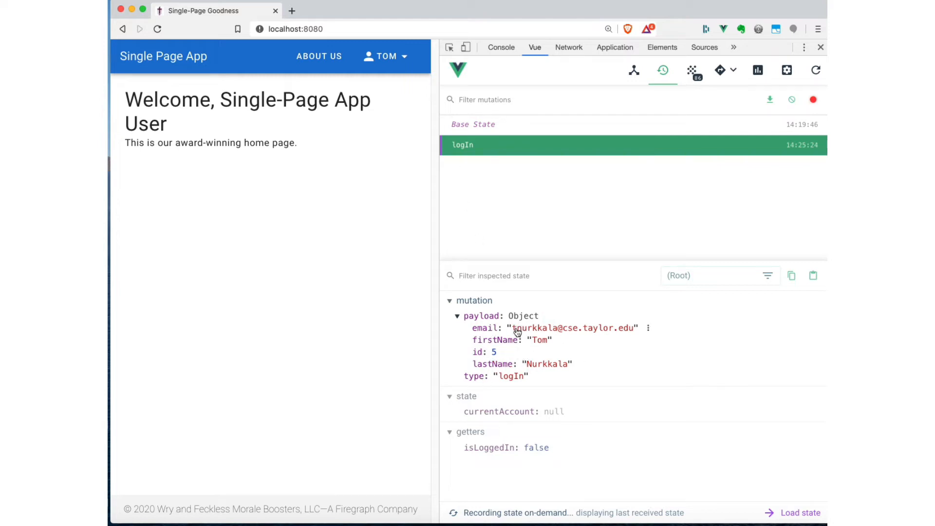
pyautogui.moveTo(492, 344)
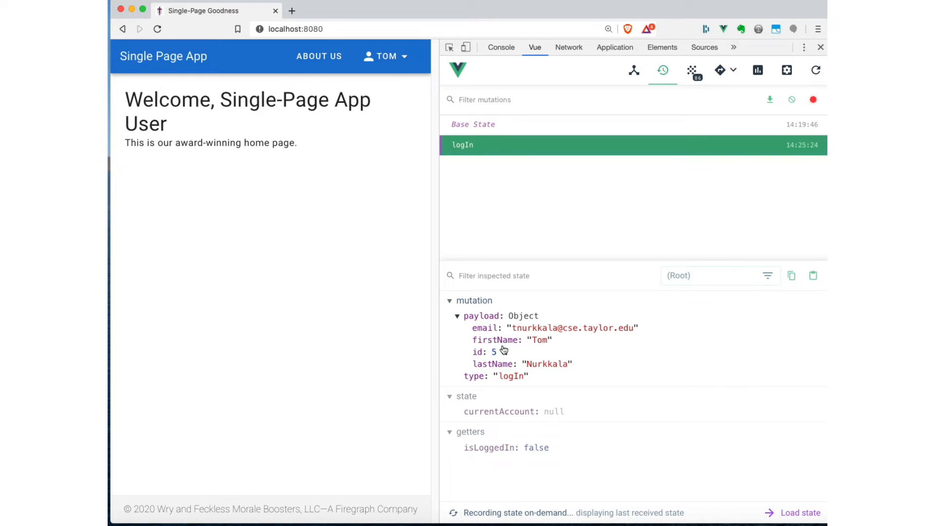
pyautogui.moveTo(507, 384)
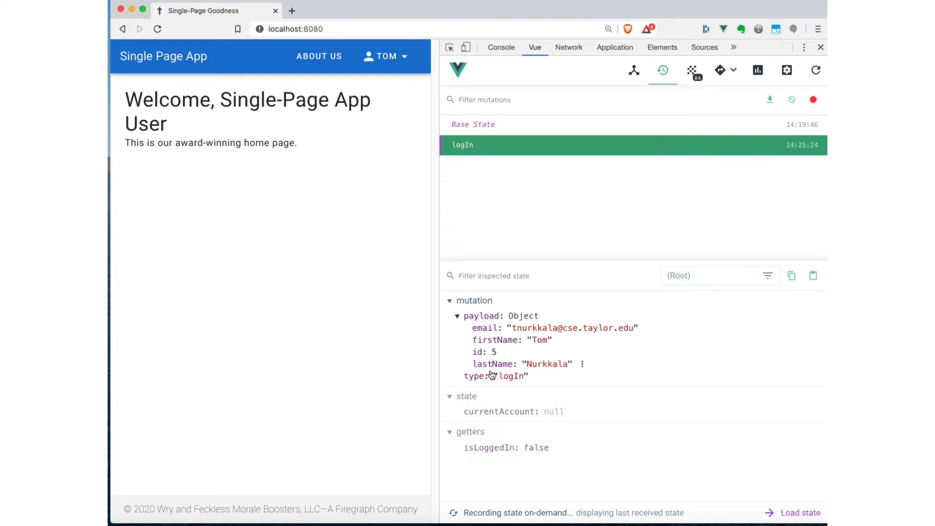
pyautogui.moveTo(501, 385)
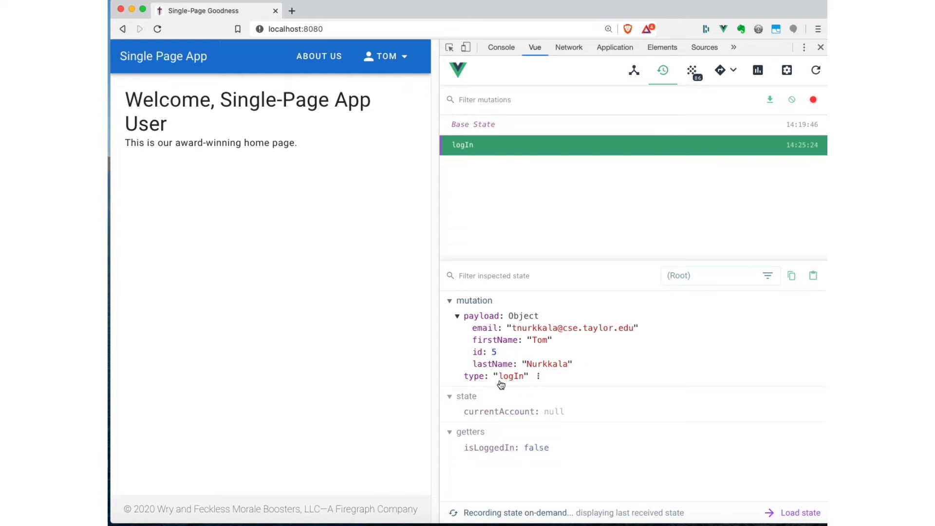
pyautogui.moveTo(519, 387)
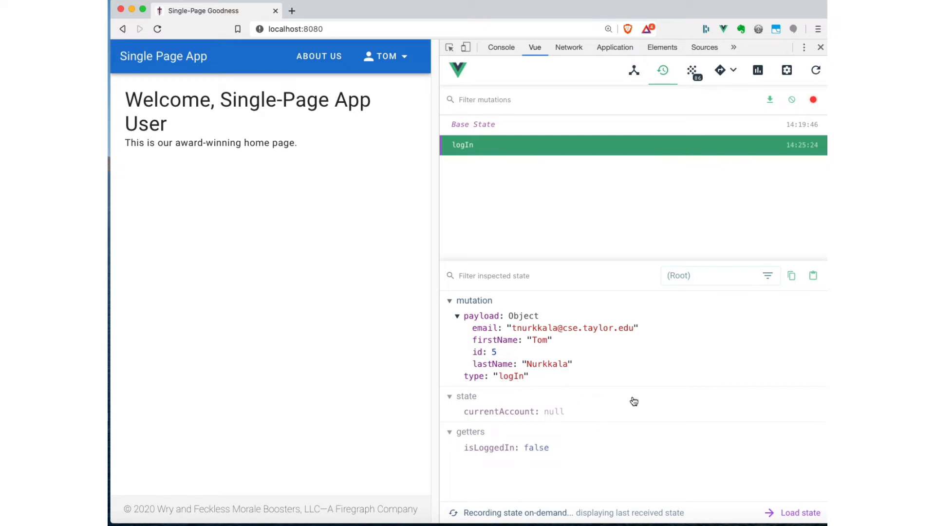
pyautogui.moveTo(462, 416)
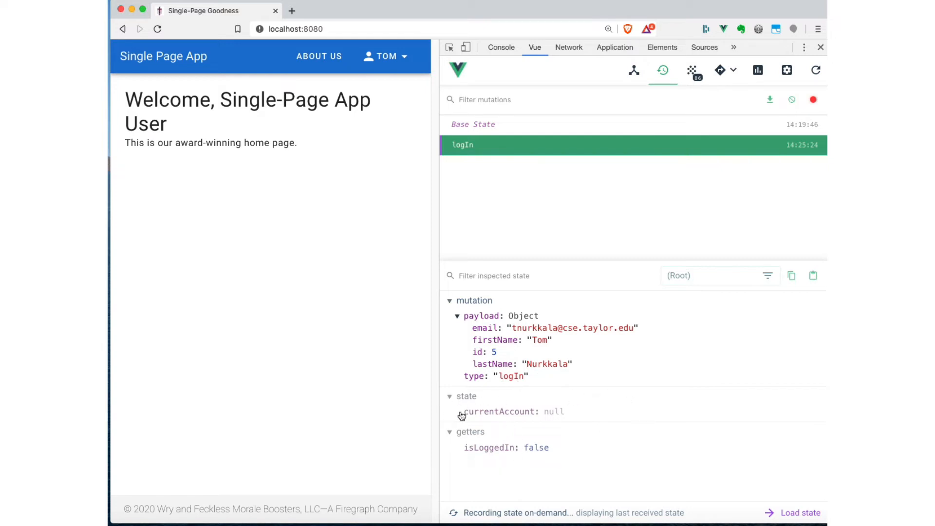
pyautogui.moveTo(519, 441)
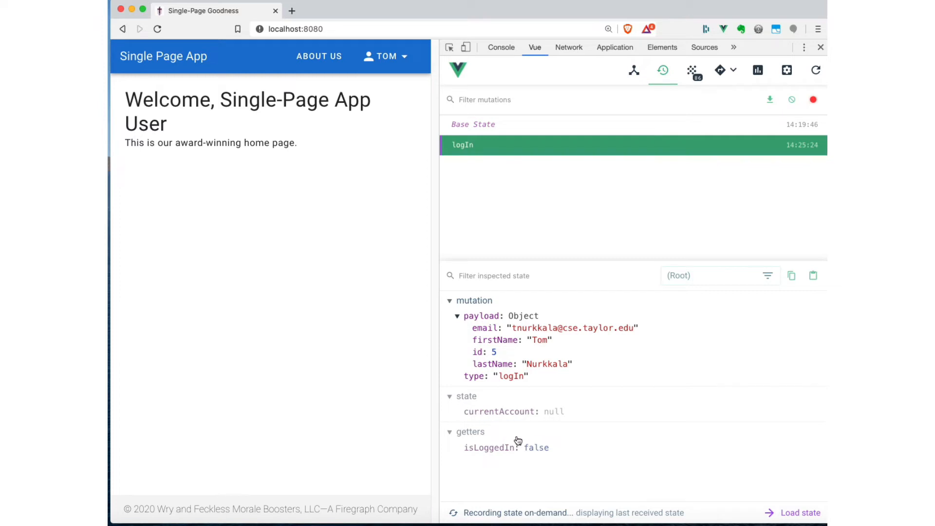
pyautogui.moveTo(559, 383)
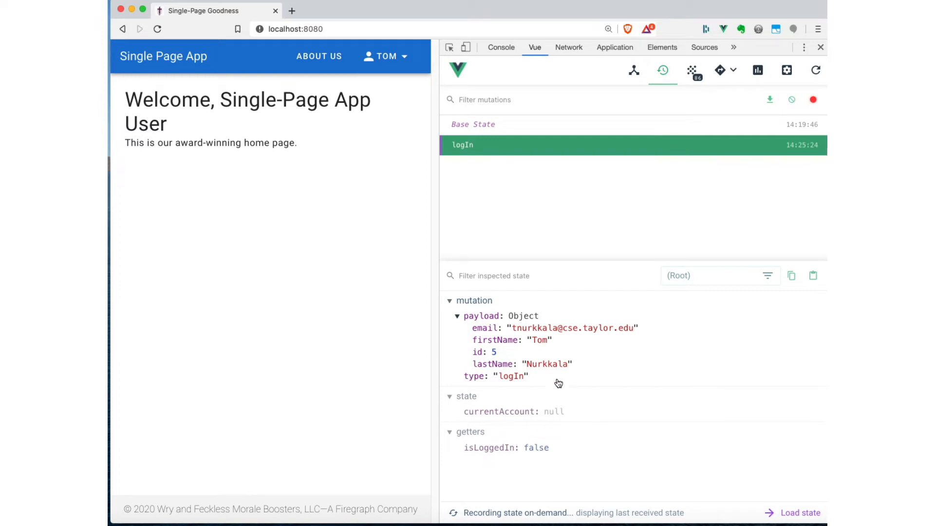
pyautogui.moveTo(466, 146)
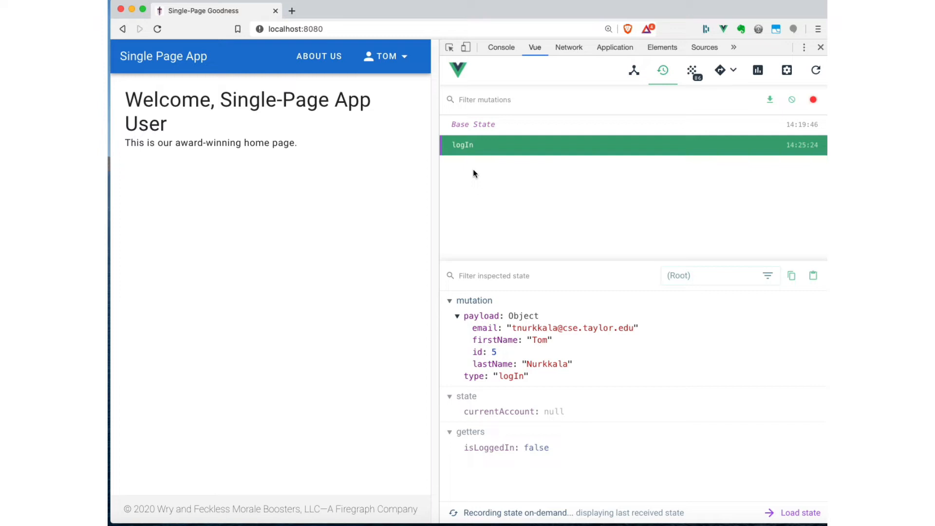
pyautogui.moveTo(491, 166)
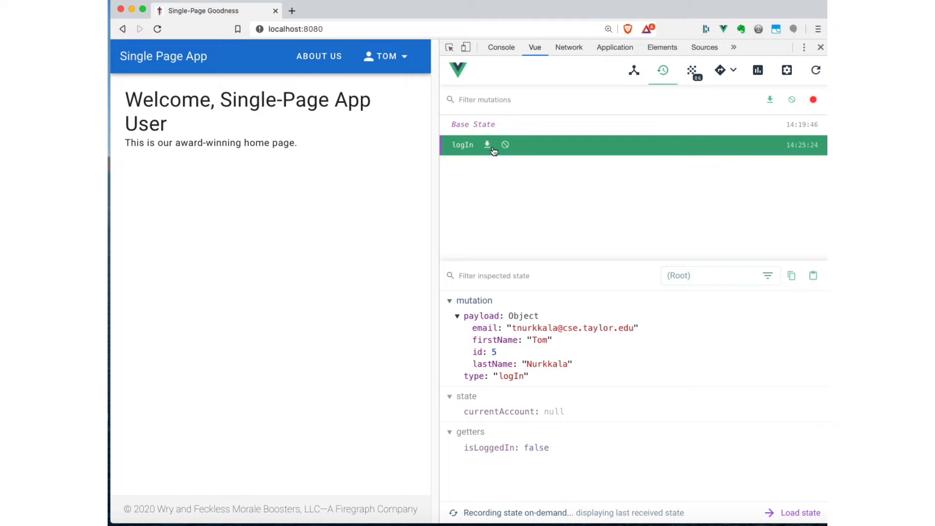
pyautogui.moveTo(488, 146)
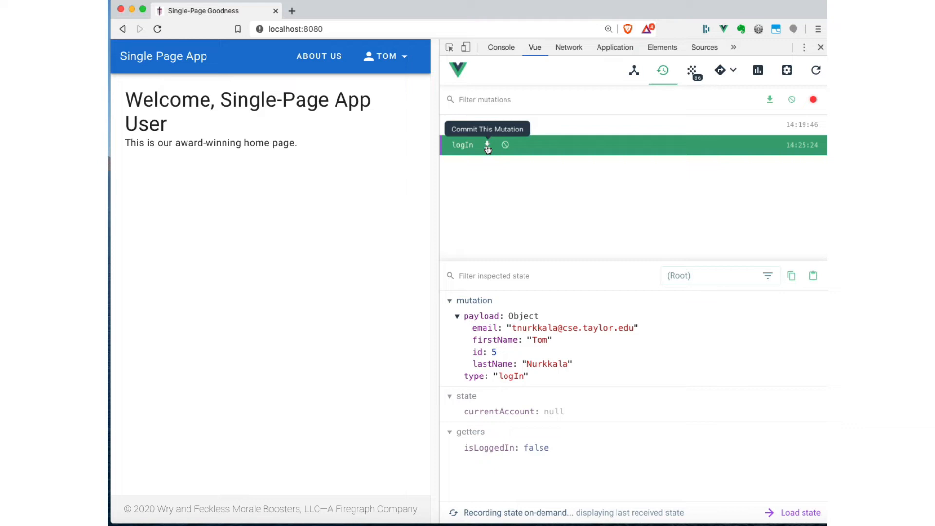
# Commit the logIn mutation into the Vuex base state.
pyautogui.click(487, 145)
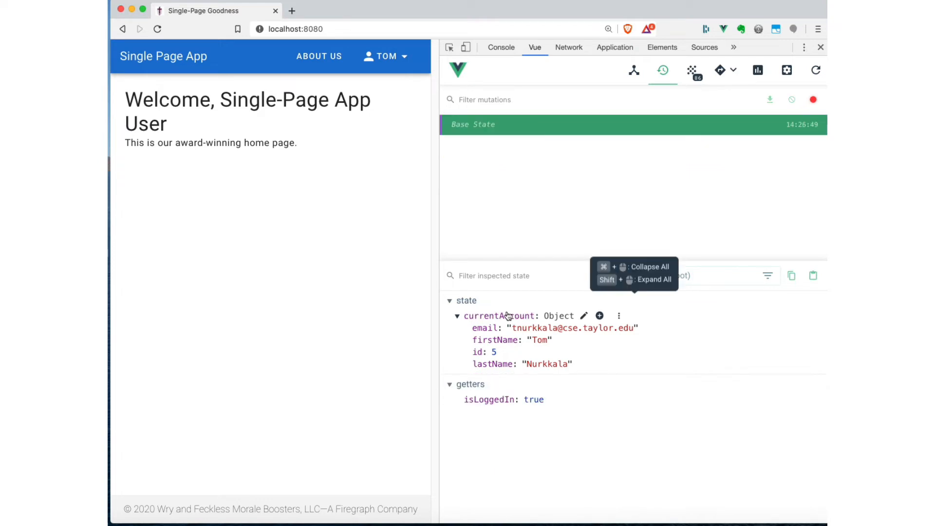
pyautogui.moveTo(523, 325)
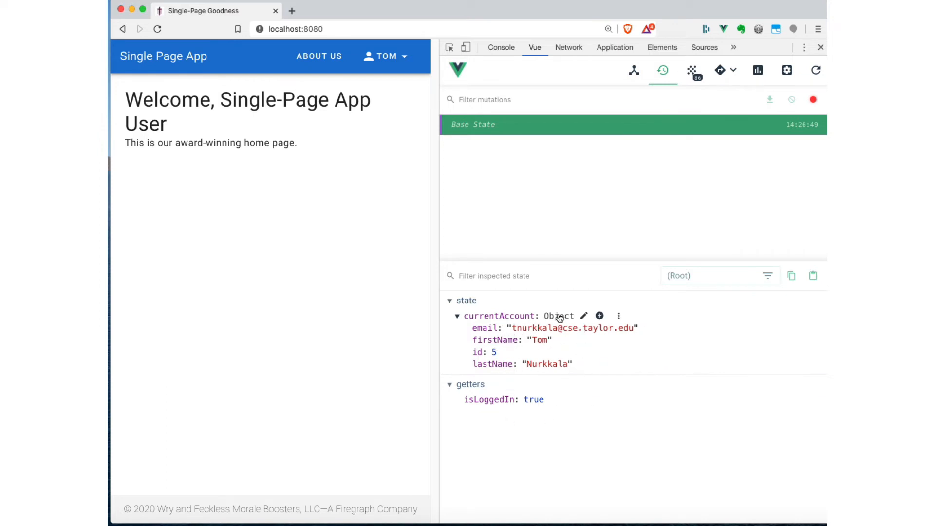
pyautogui.moveTo(477, 417)
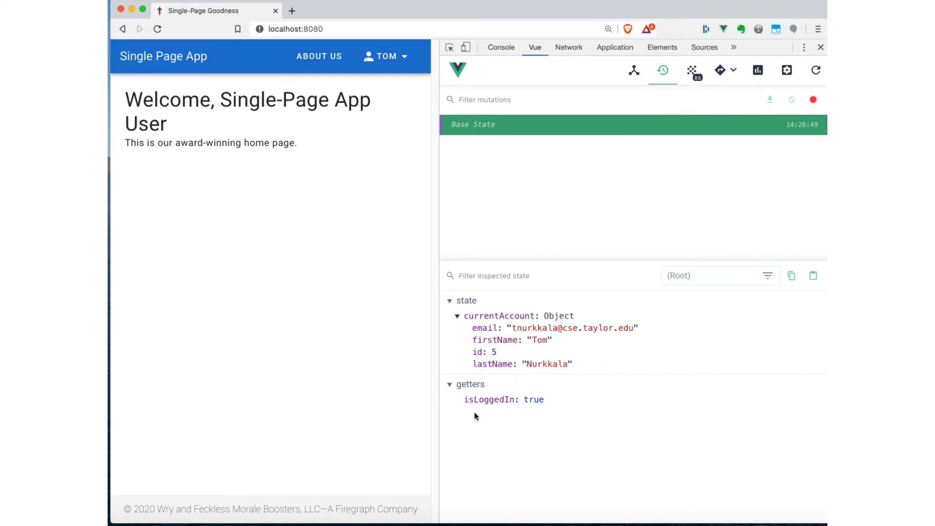
pyautogui.moveTo(521, 411)
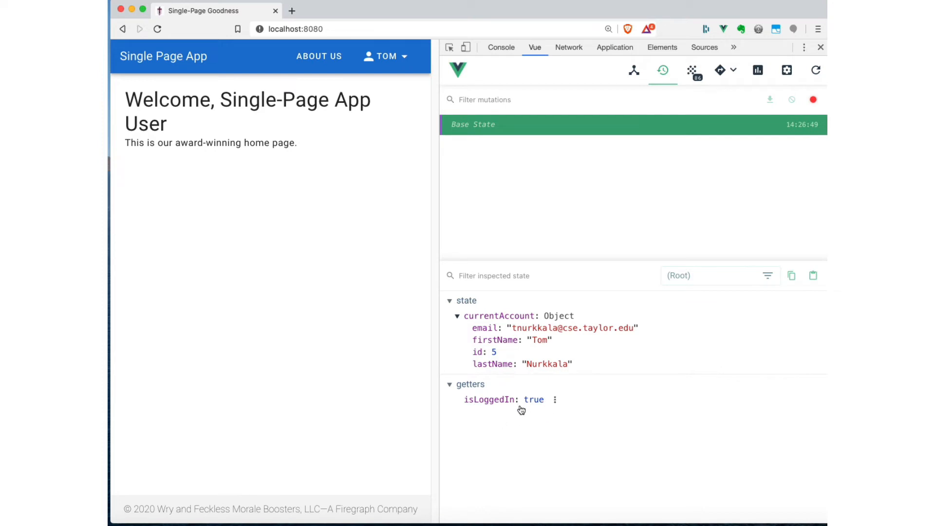
pyautogui.moveTo(387, 119)
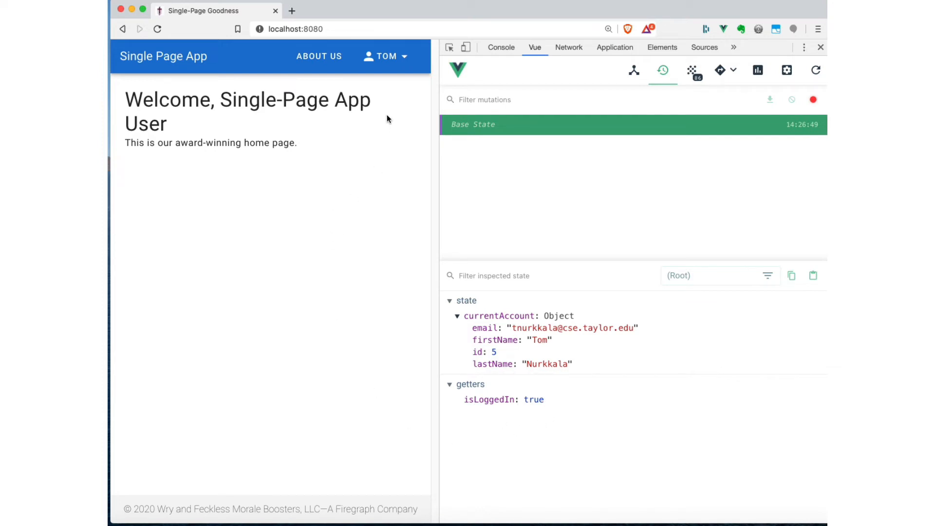
pyautogui.moveTo(416, 73)
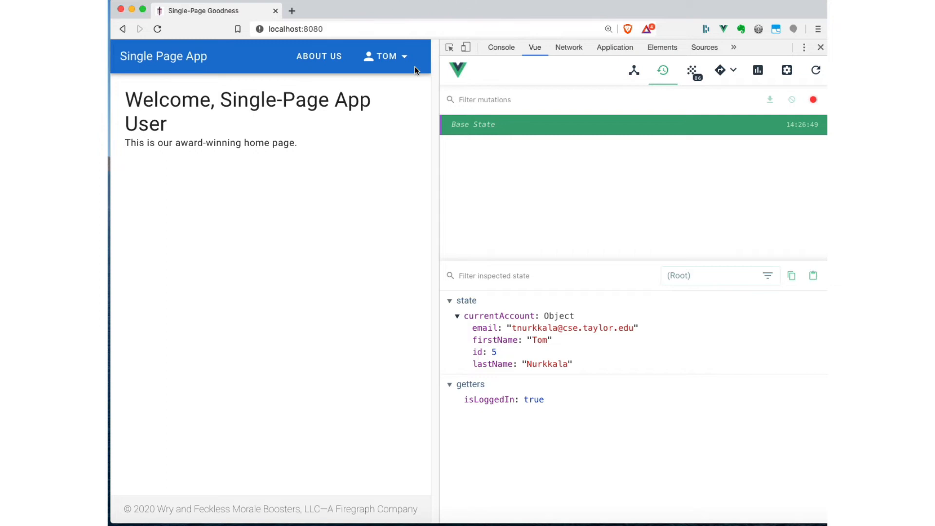
pyautogui.moveTo(355, 74)
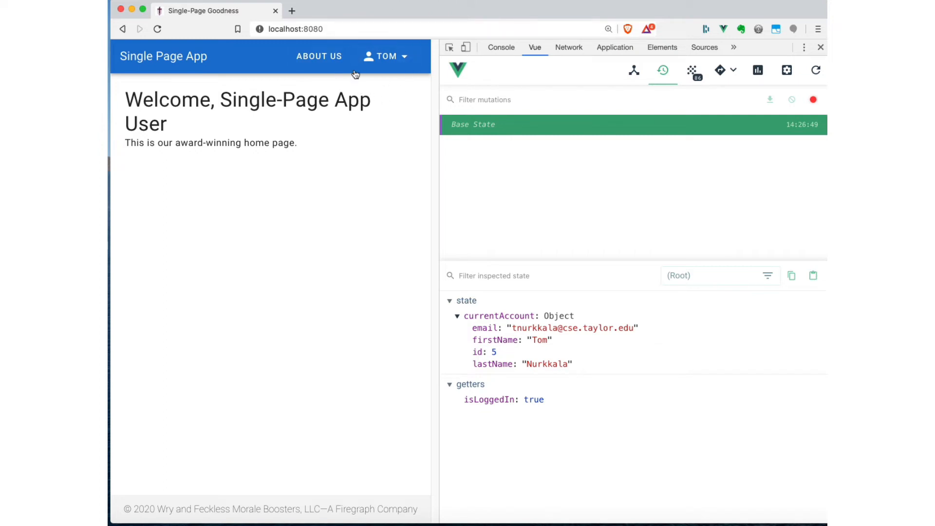
pyautogui.moveTo(370, 131)
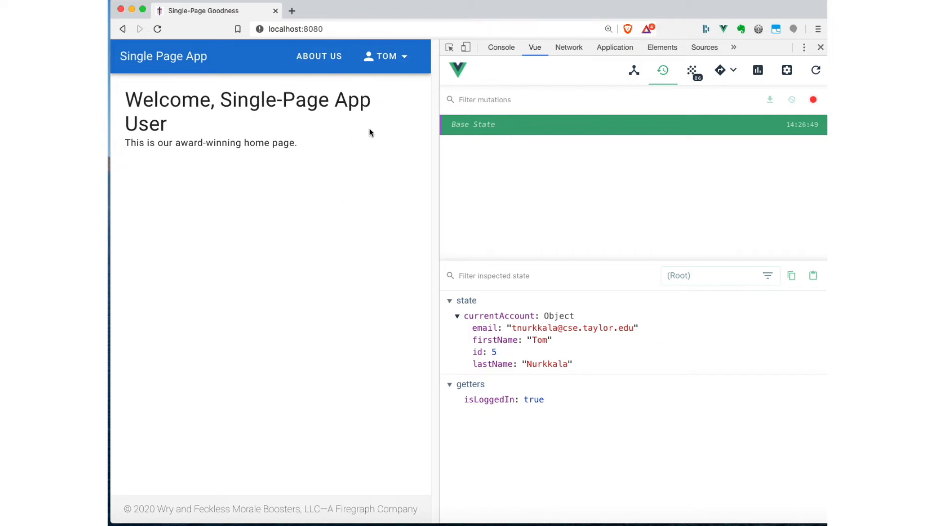
# Sign out through the TOM account menu, then go to the sign-in page.
pyautogui.click(386, 56)
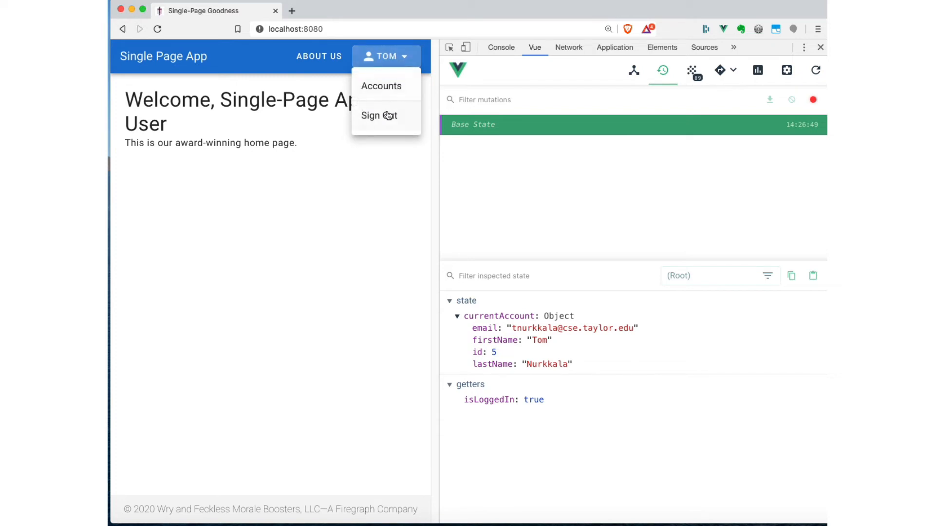
pyautogui.click(380, 116)
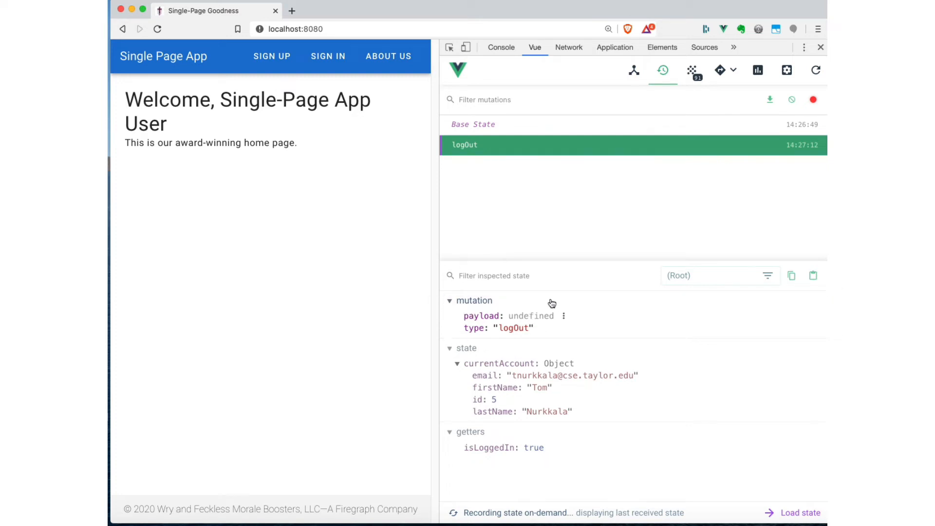
pyautogui.moveTo(512, 338)
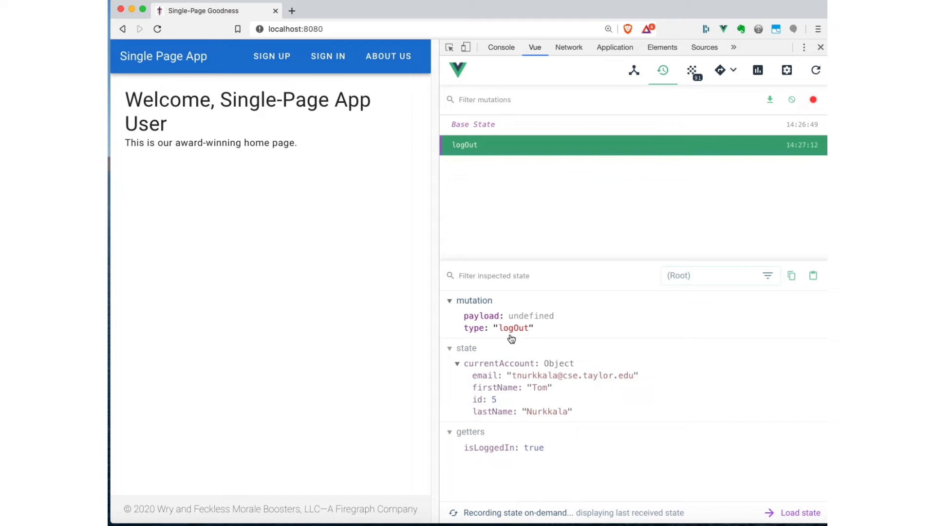
pyautogui.moveTo(521, 328)
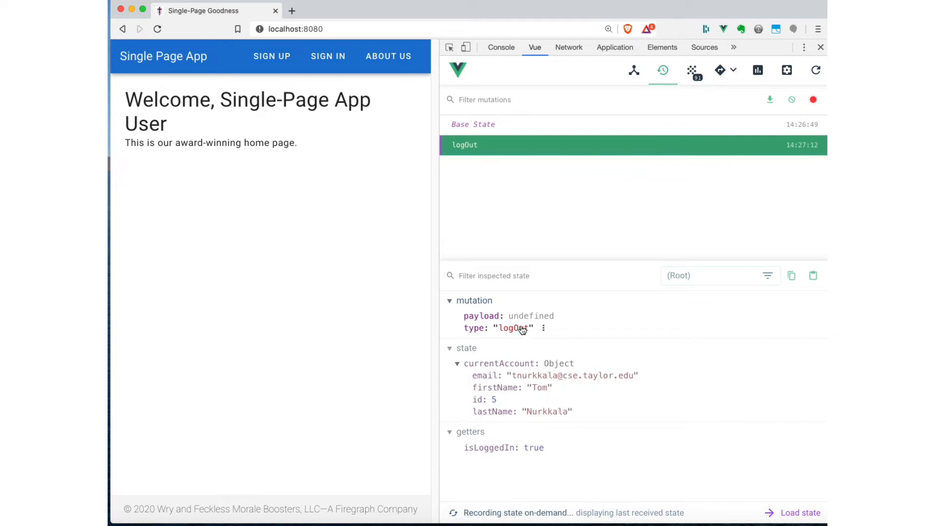
pyautogui.moveTo(540, 320)
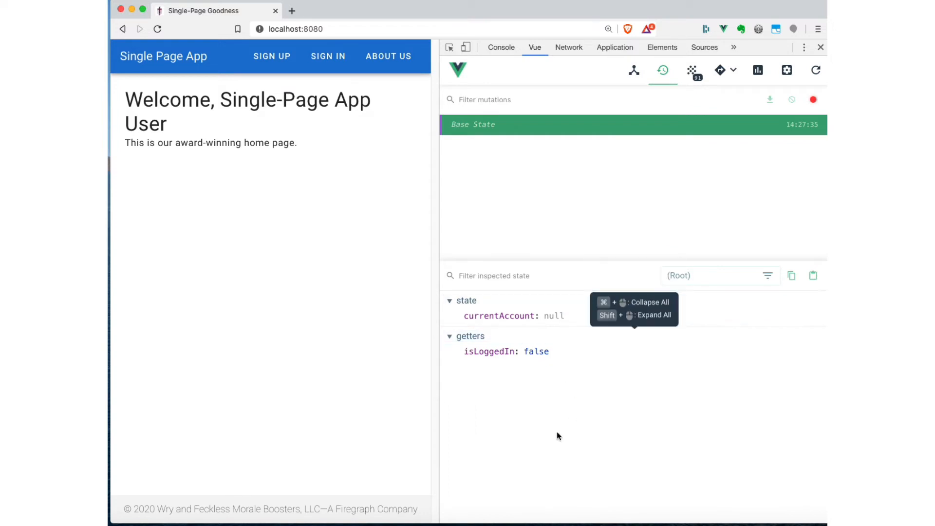
pyautogui.click(328, 56)
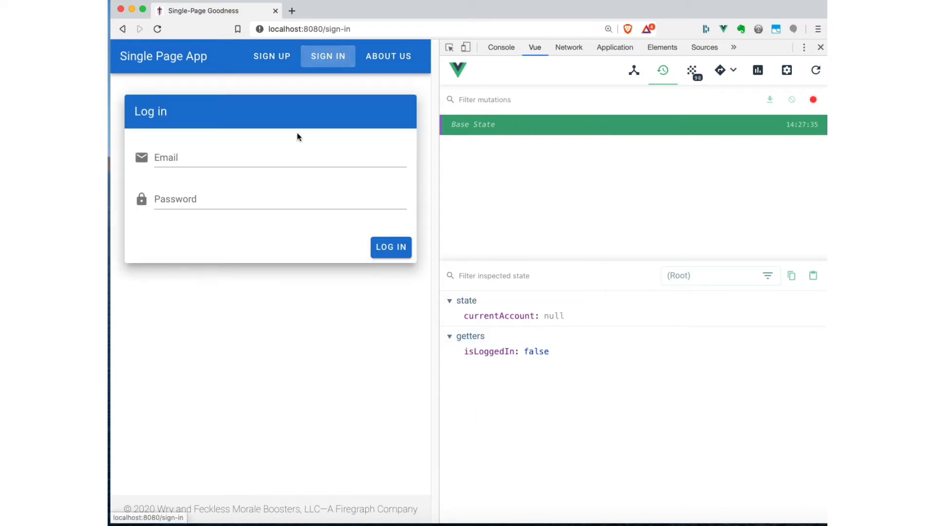
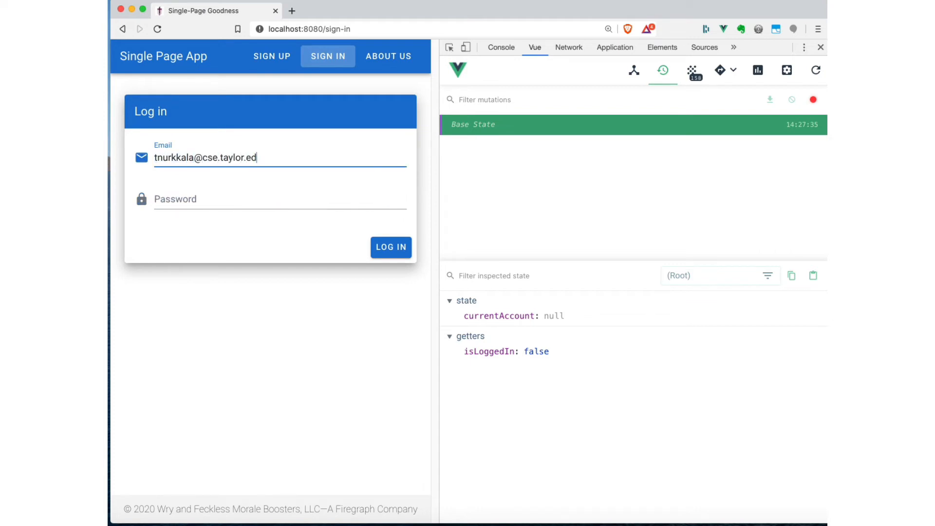
pyautogui.write('password')
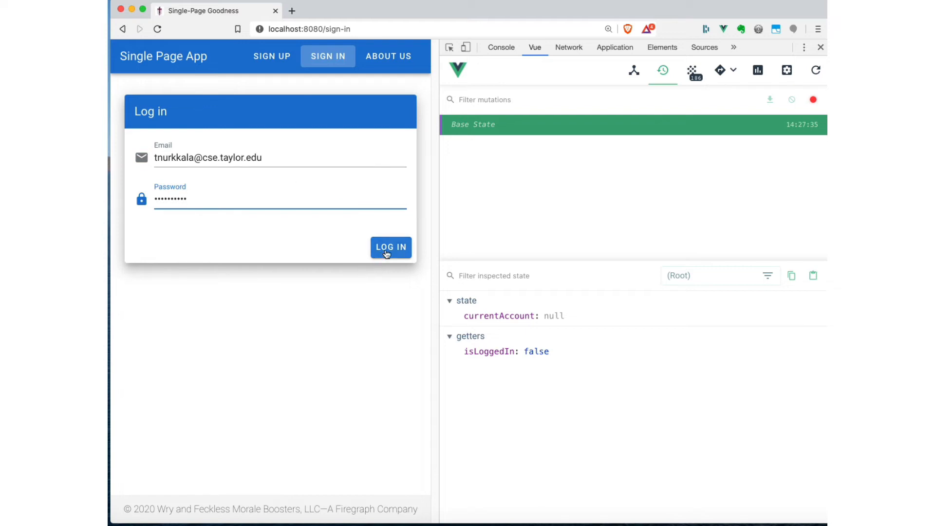
pyautogui.click(391, 248)
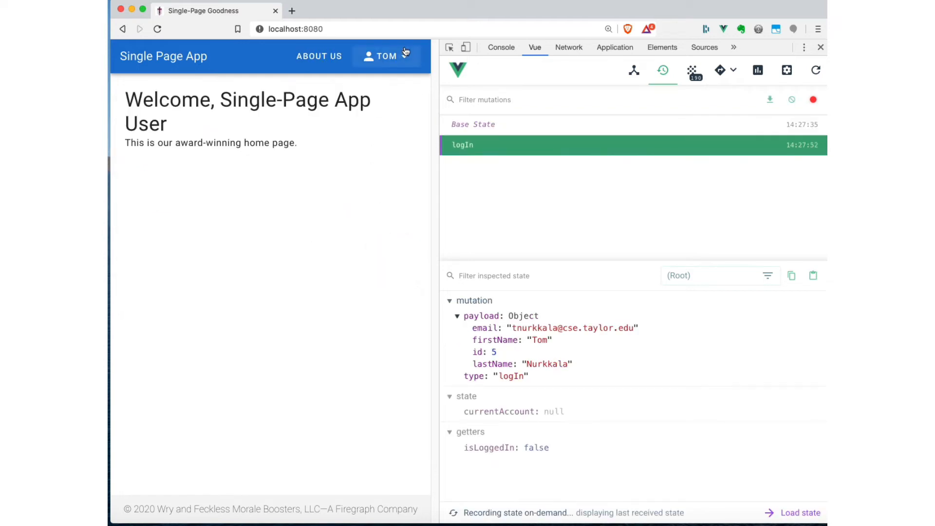
# Sign out again from the TOM account menu.
pyautogui.click(386, 56)
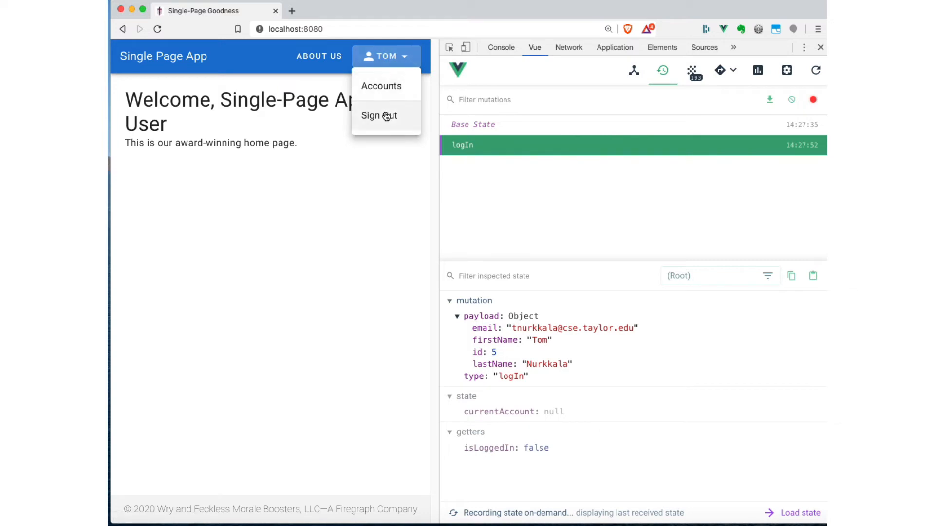
pyautogui.click(379, 116)
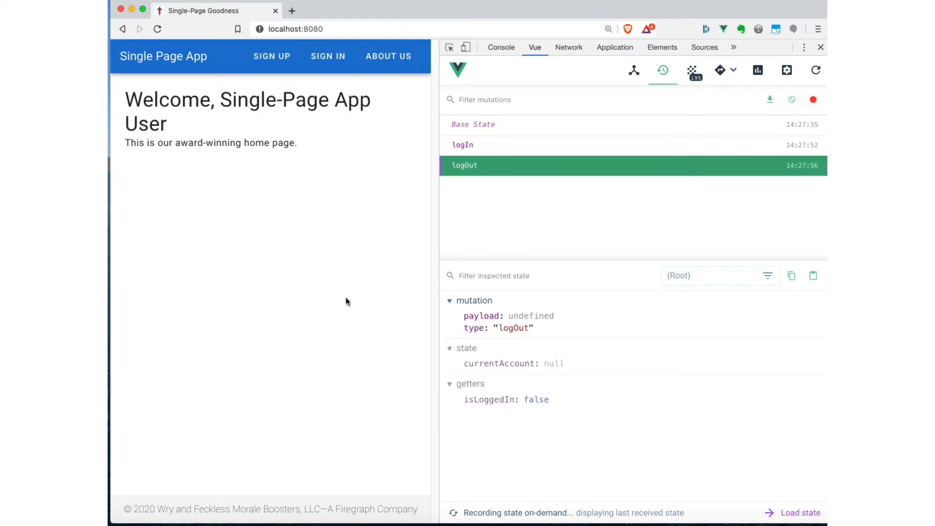
pyautogui.moveTo(481, 146)
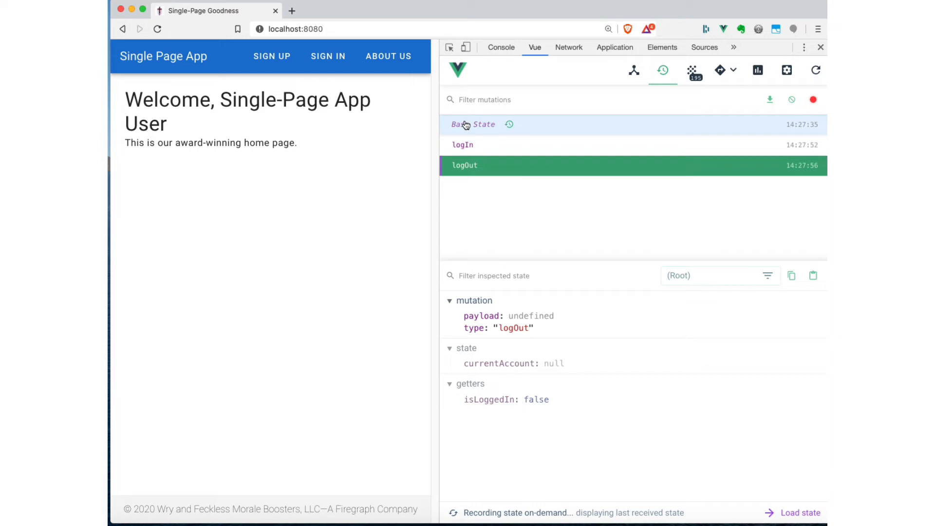
pyautogui.moveTo(468, 160)
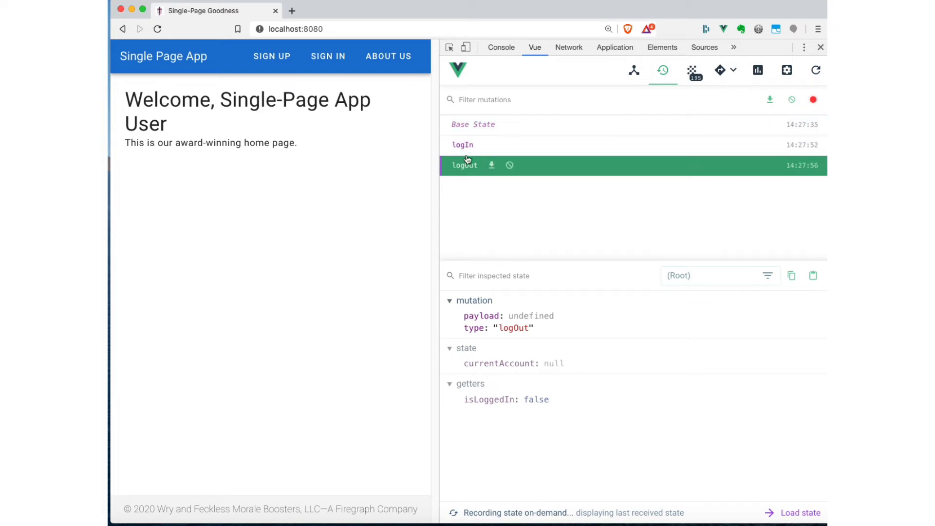
# Inspect the logIn, Base State and logOut entries, commit logOut, then return to components.
pyautogui.click(463, 145)
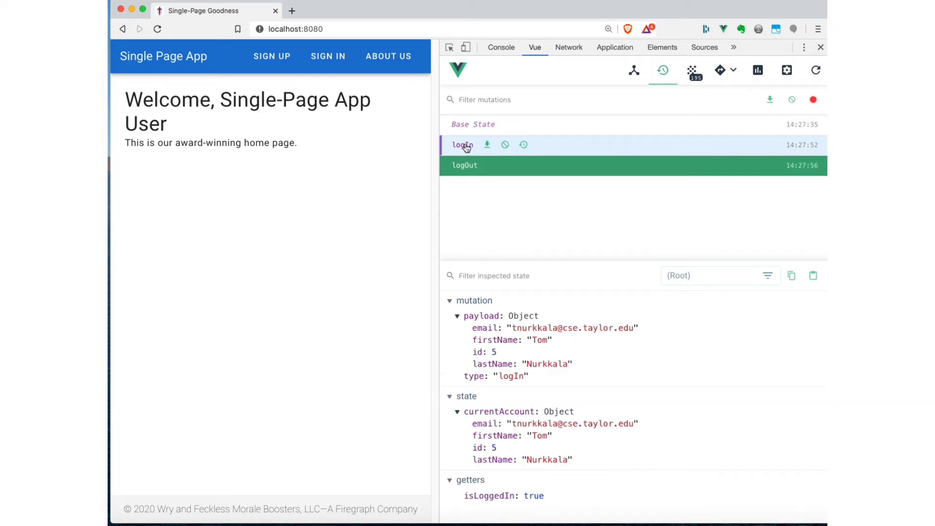
pyautogui.click(473, 124)
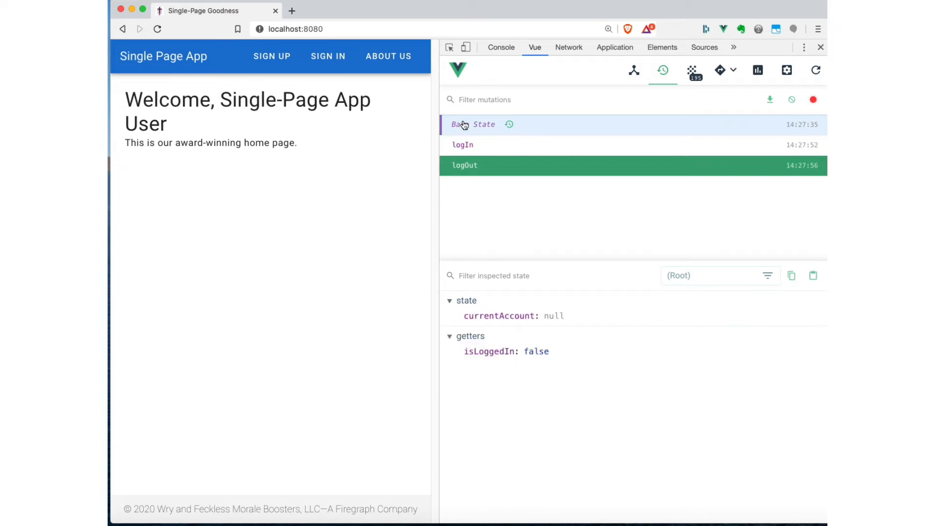
pyautogui.click(464, 166)
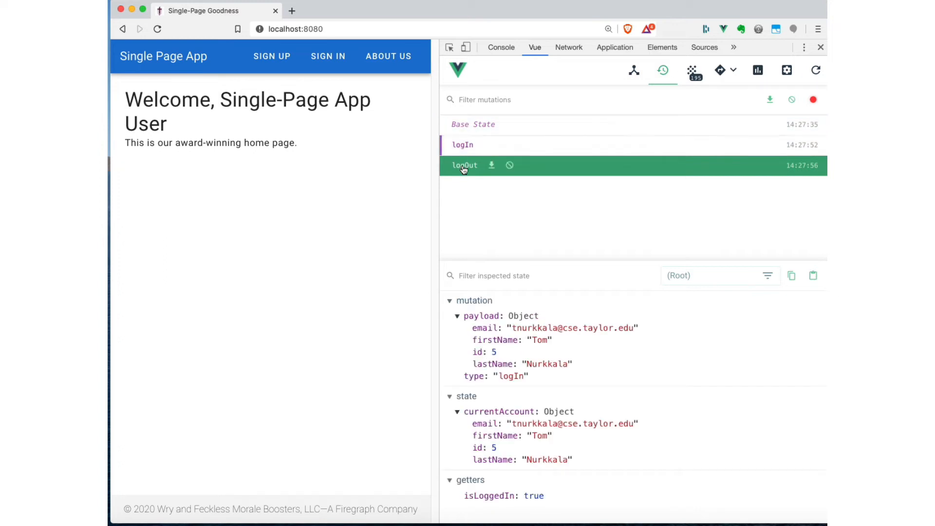
pyautogui.click(465, 166)
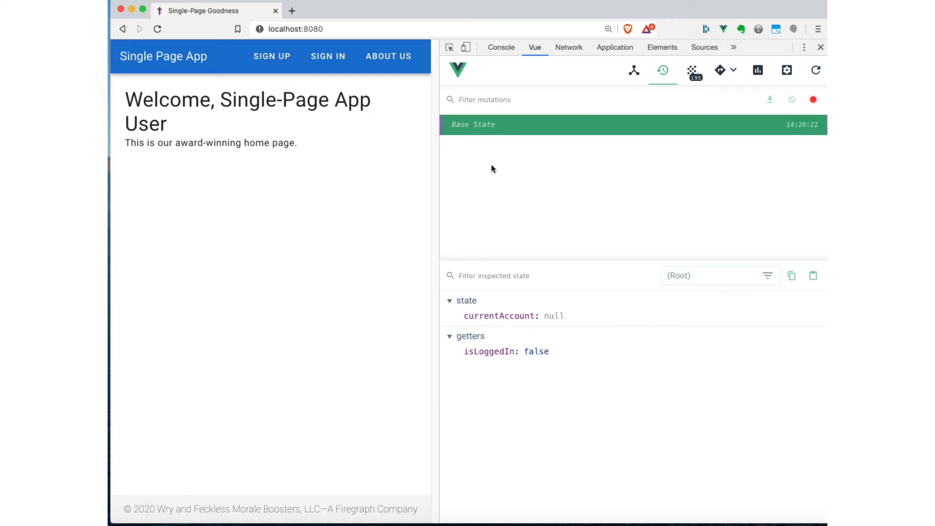
pyautogui.moveTo(487, 134)
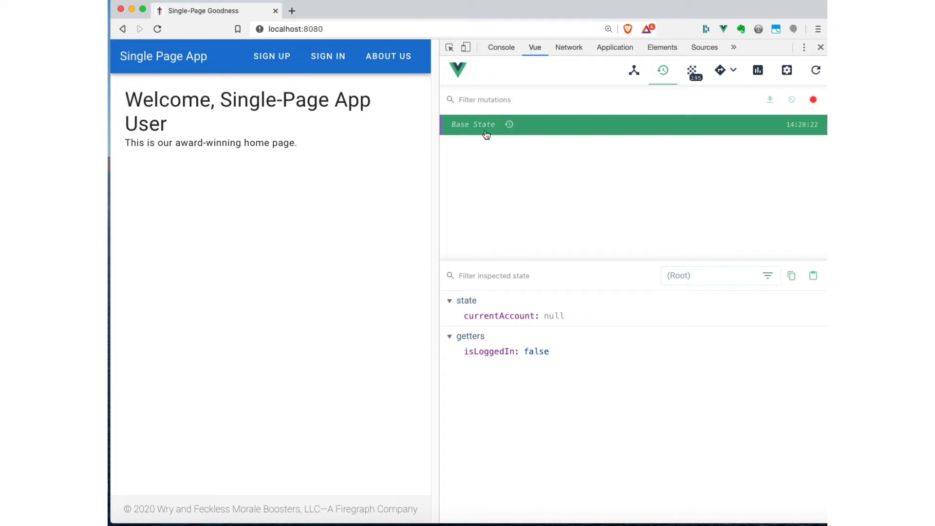
pyautogui.moveTo(472, 160)
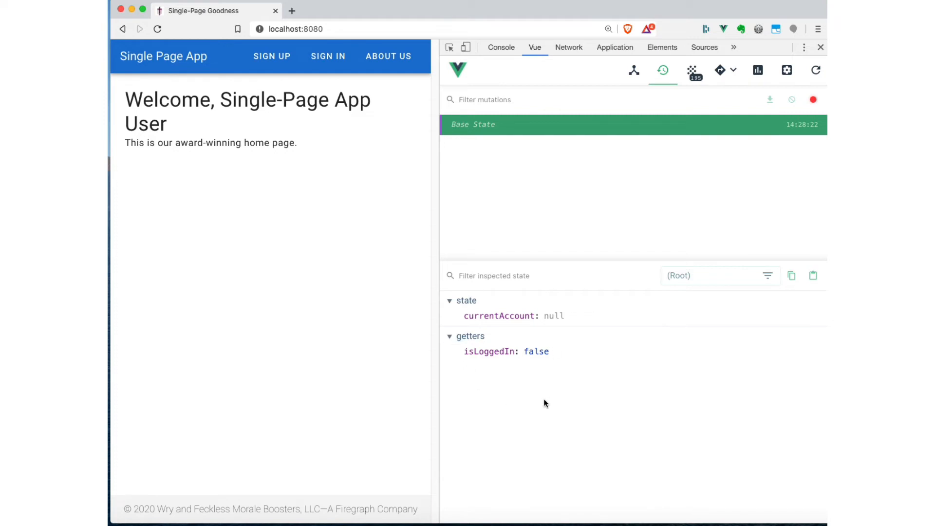
pyautogui.click(272, 56)
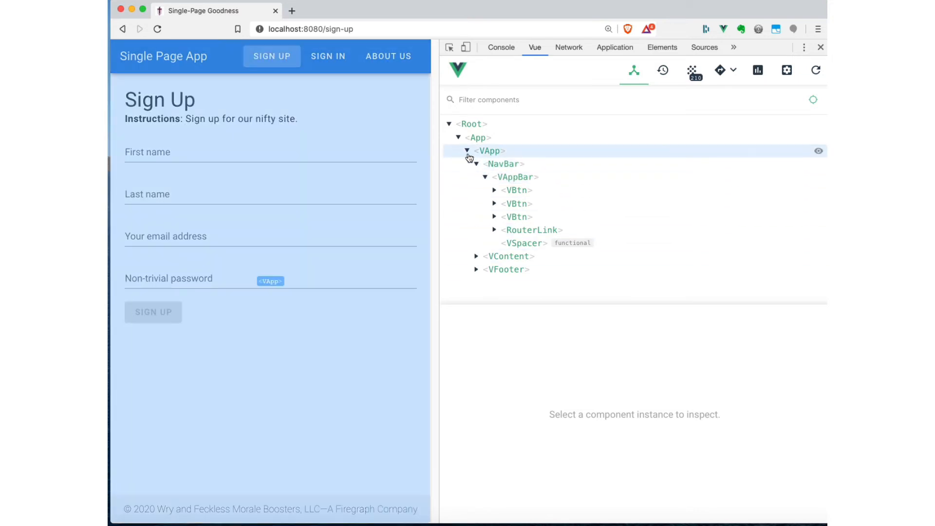
# Collapse NavBar and expand VContent to reveal SignUpPage.
pyautogui.click(476, 164)
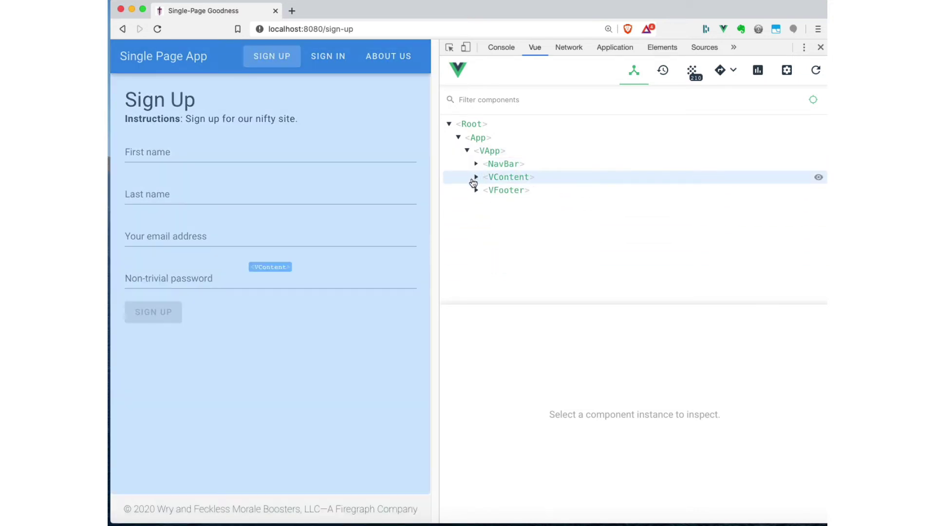
pyautogui.click(476, 177)
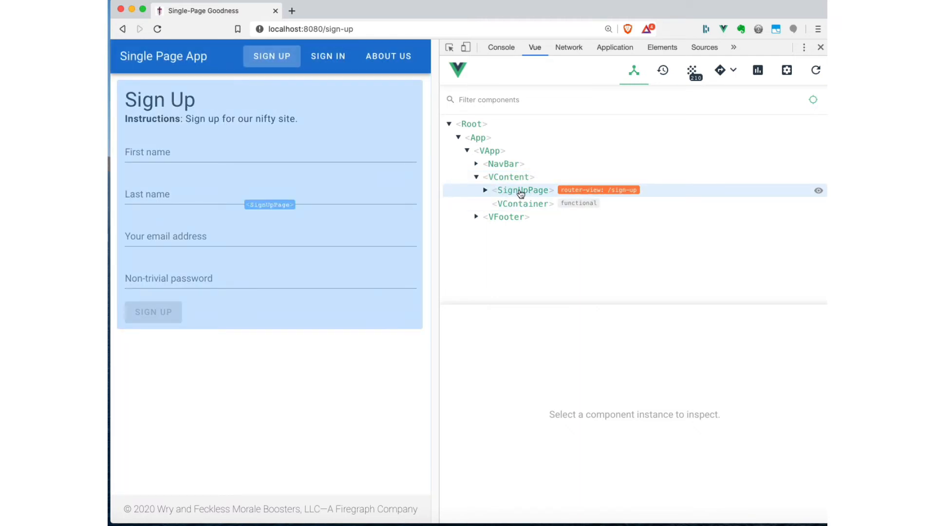
pyautogui.moveTo(583, 194)
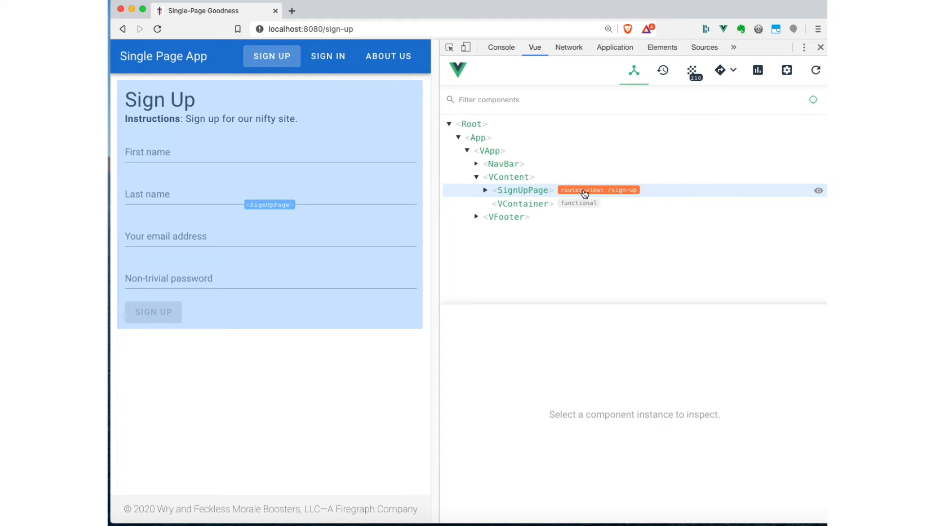
pyautogui.moveTo(604, 196)
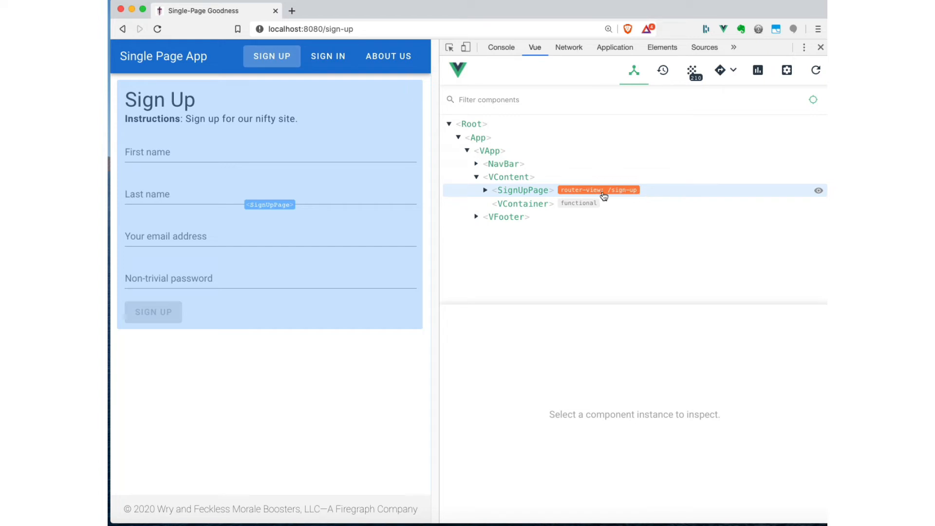
# Select SignUpPage to view accountCreated, newMember, rules and valid in the inspector.
pyautogui.click(522, 190)
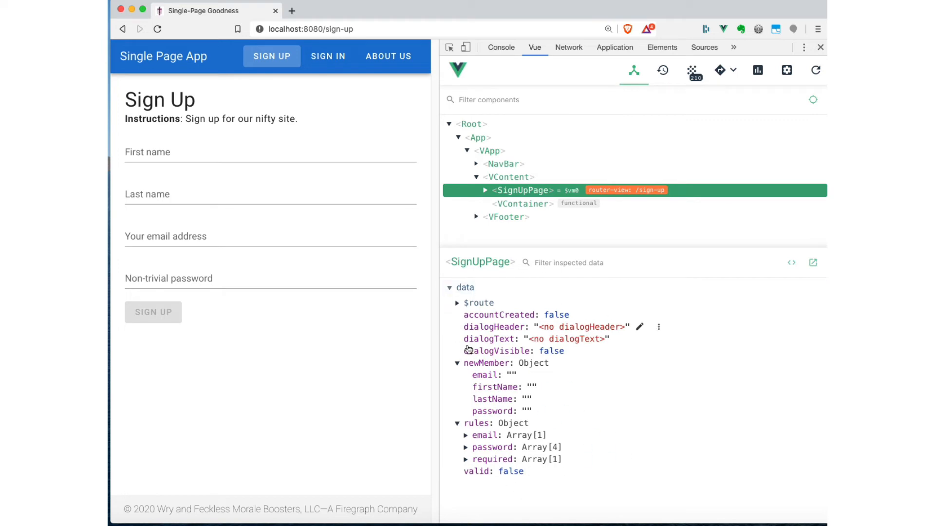
pyautogui.moveTo(667, 391)
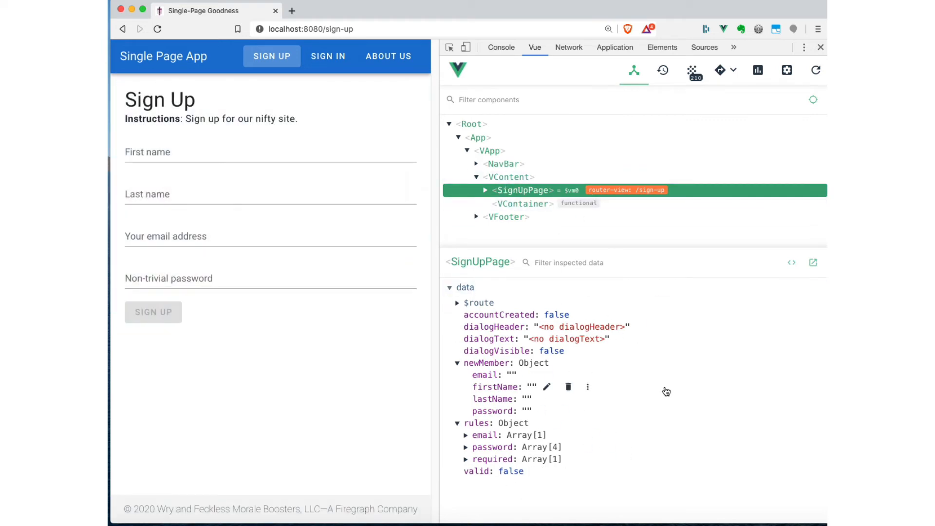
pyautogui.moveTo(479, 401)
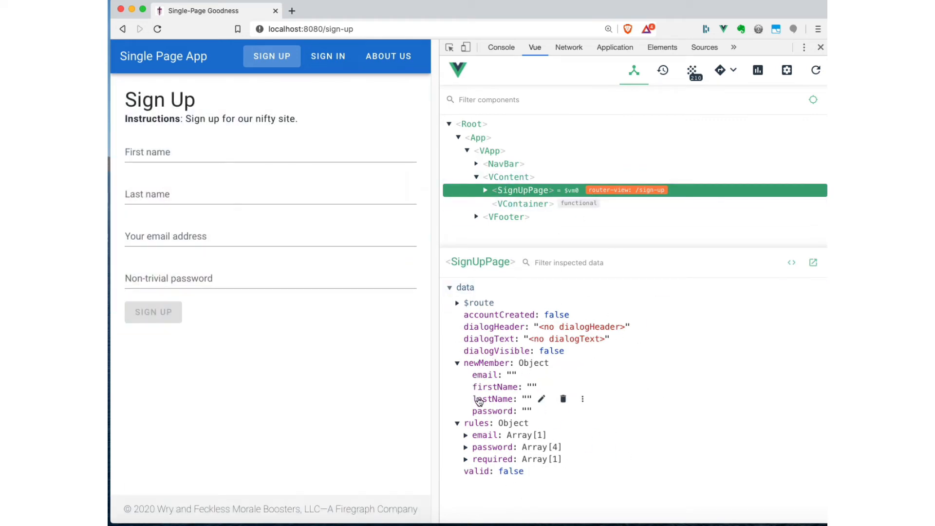
pyautogui.moveTo(271, 330)
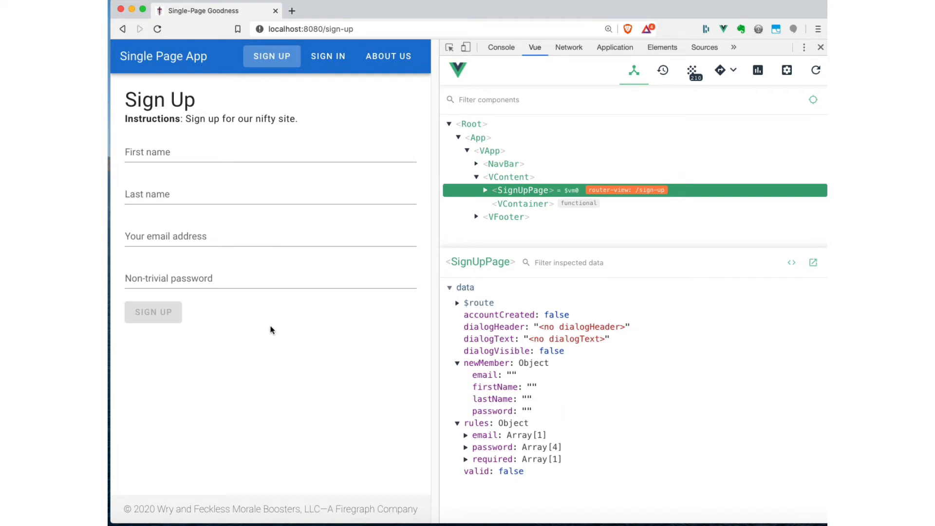
pyautogui.moveTo(250, 313)
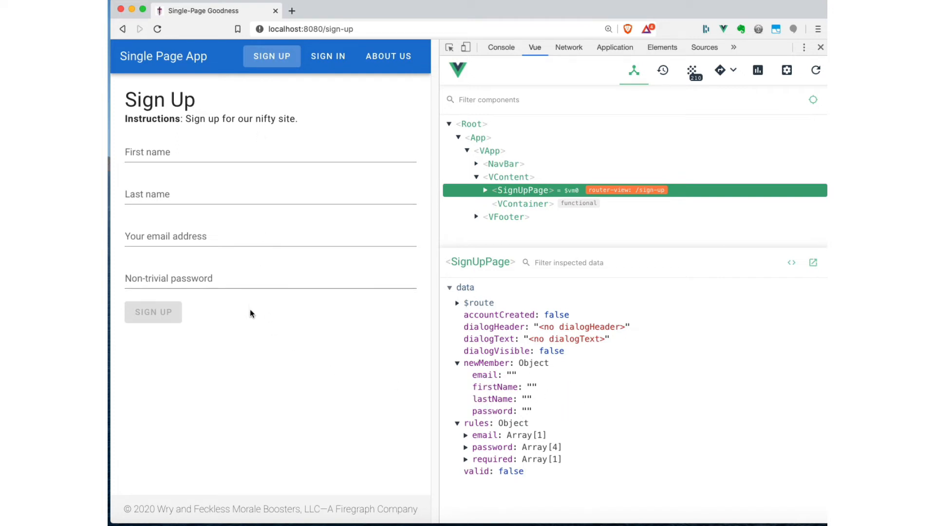
pyautogui.moveTo(542, 436)
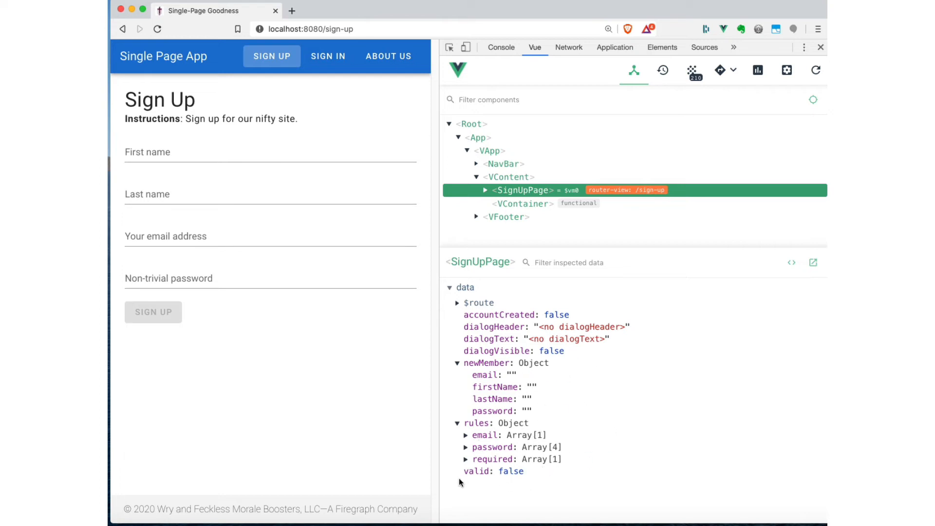
pyautogui.moveTo(546, 435)
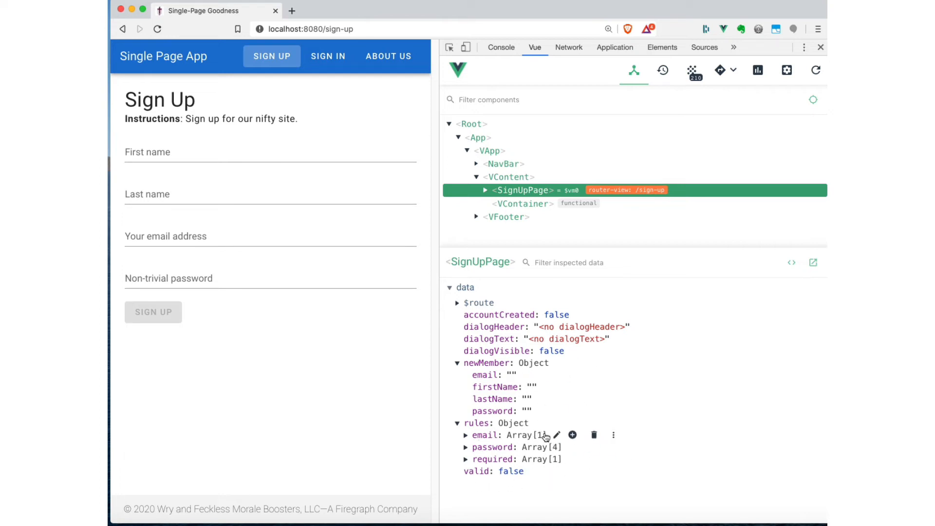
pyautogui.moveTo(516, 486)
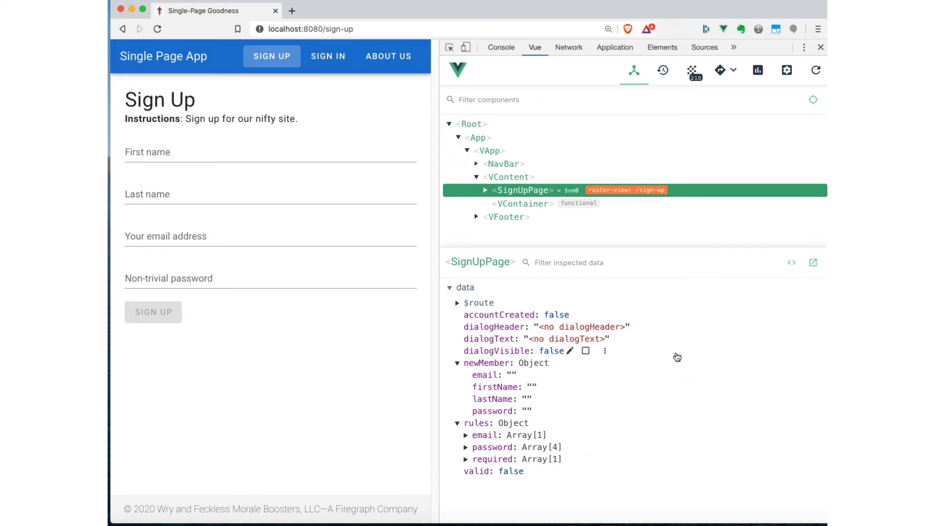
pyautogui.moveTo(518, 336)
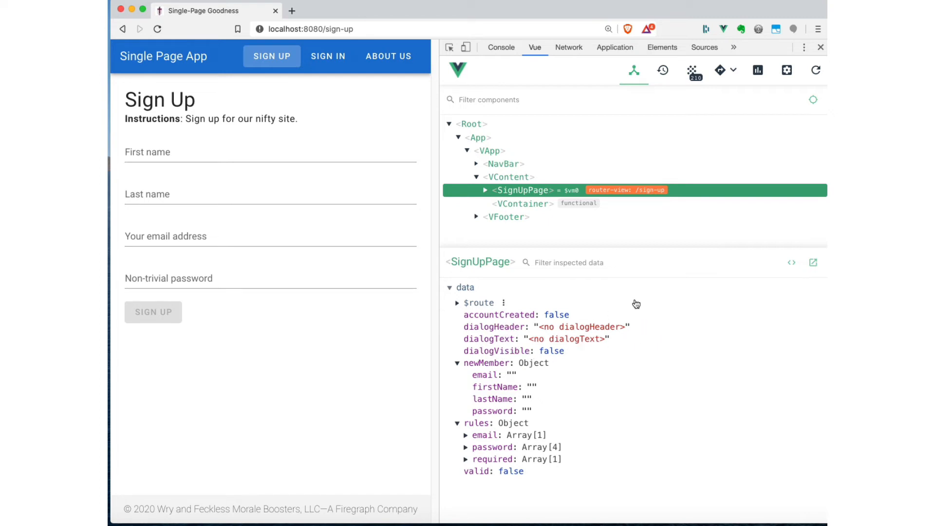
pyautogui.moveTo(633, 304)
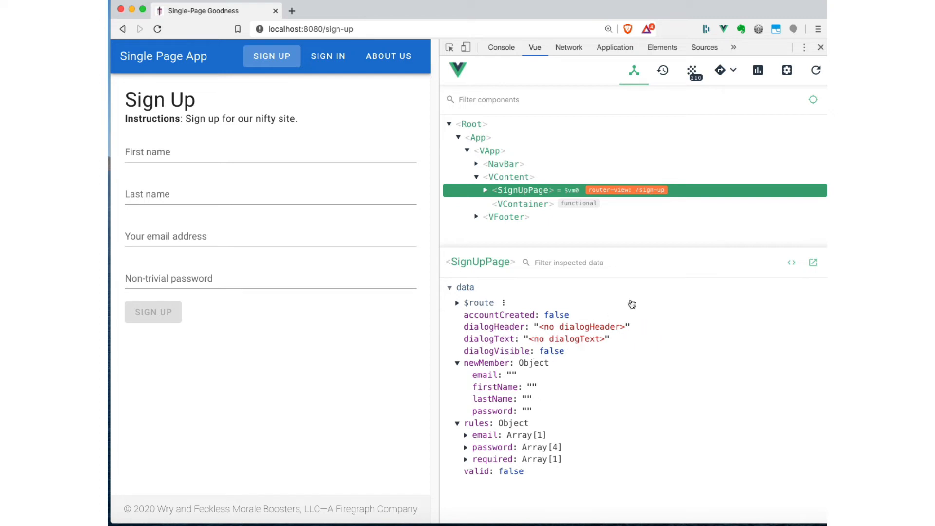
# Enter first name Fred and last name Ziffle in the sign-up form.
pyautogui.click(254, 156)
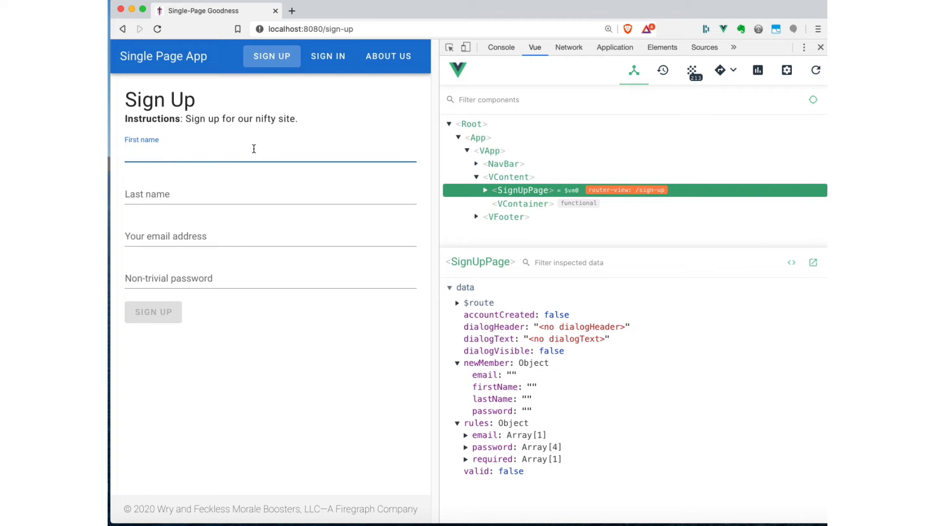
pyautogui.moveTo(488, 375)
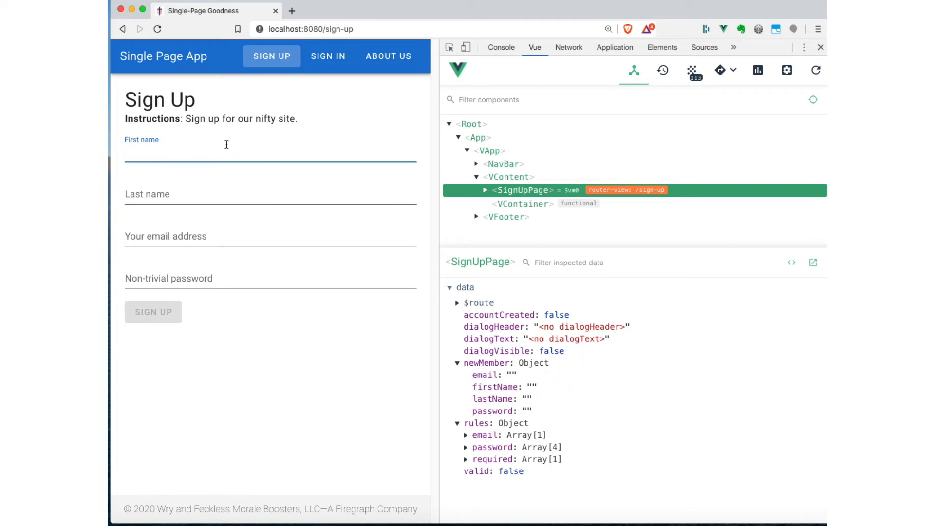
pyautogui.write('F')
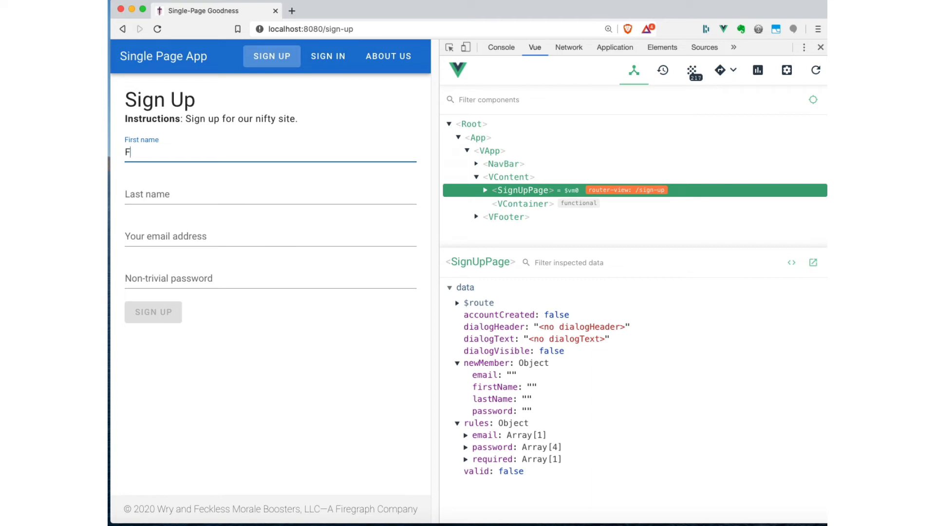
pyautogui.write('red')
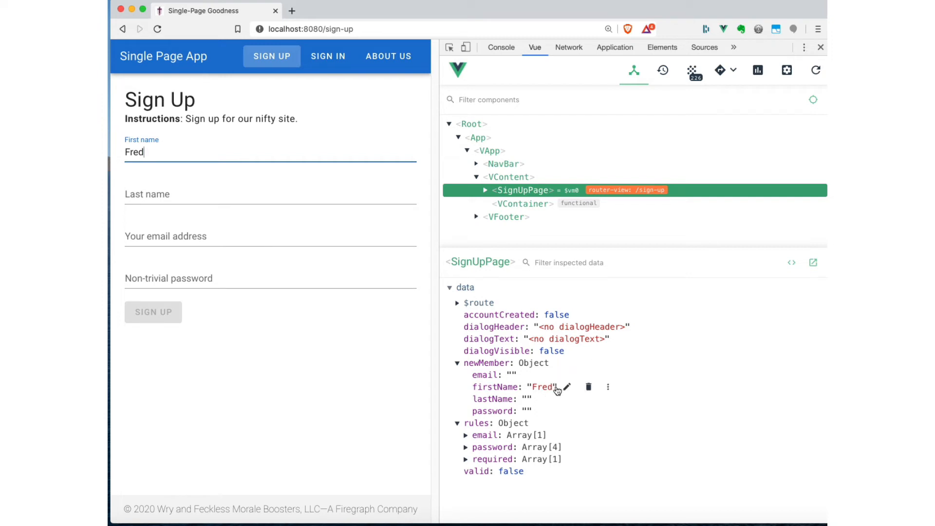
pyautogui.moveTo(193, 175)
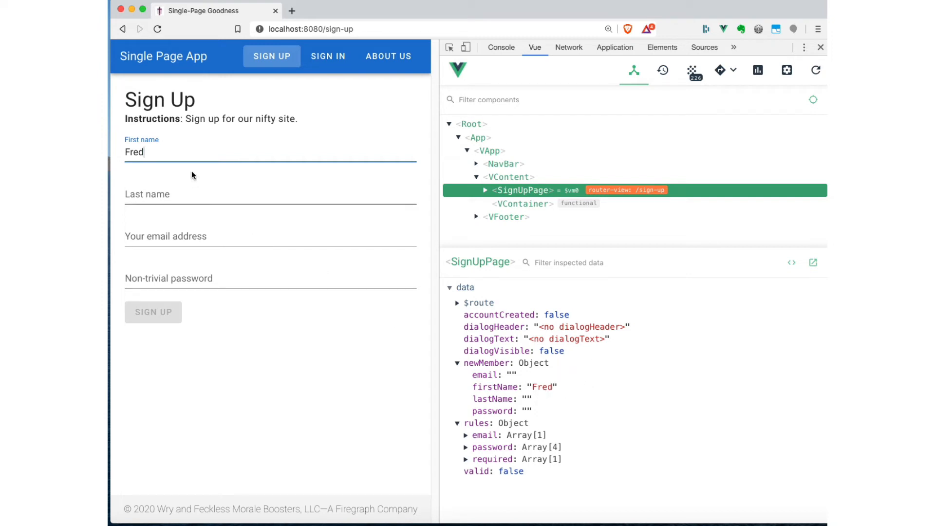
pyautogui.moveTo(184, 202)
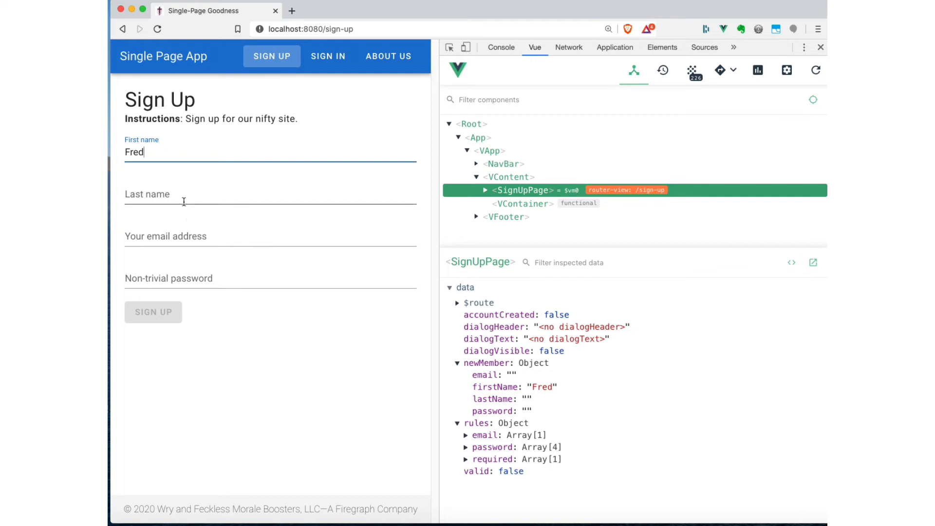
pyautogui.write('Ziffle')
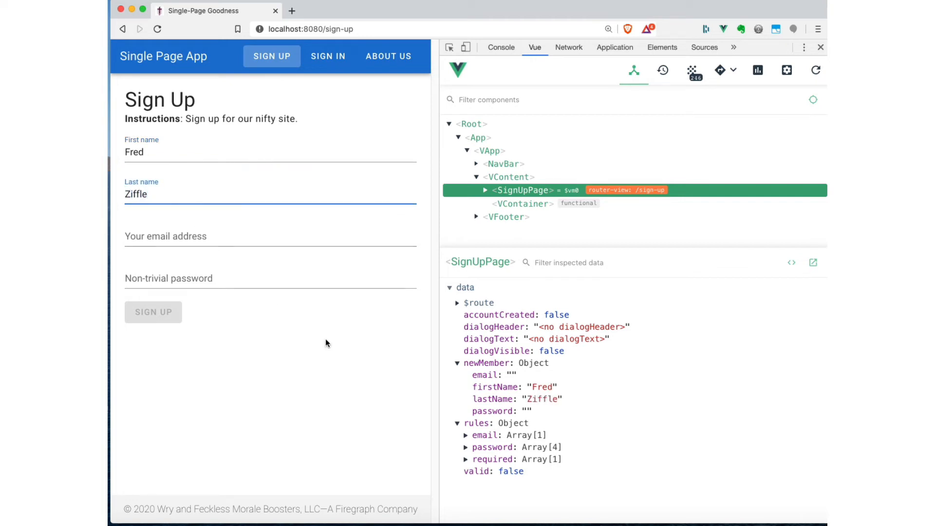
pyautogui.moveTo(546, 404)
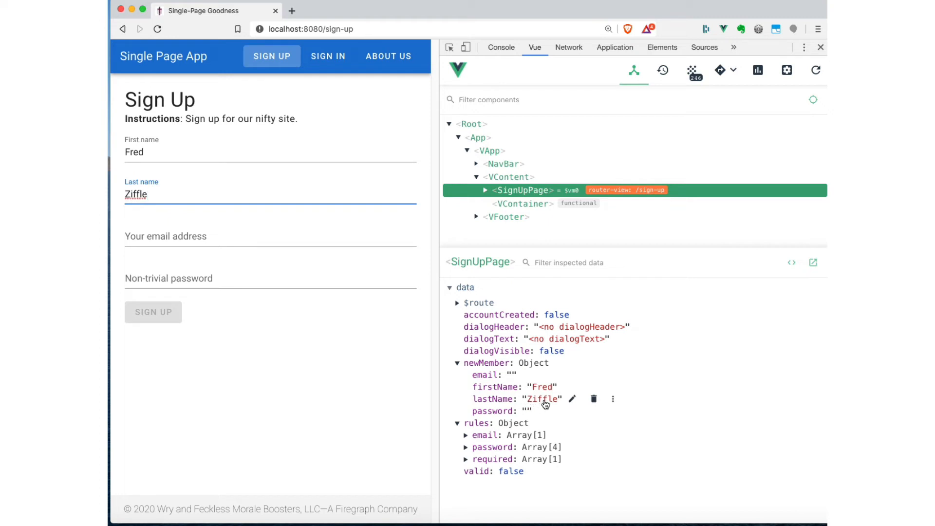
pyautogui.moveTo(313, 322)
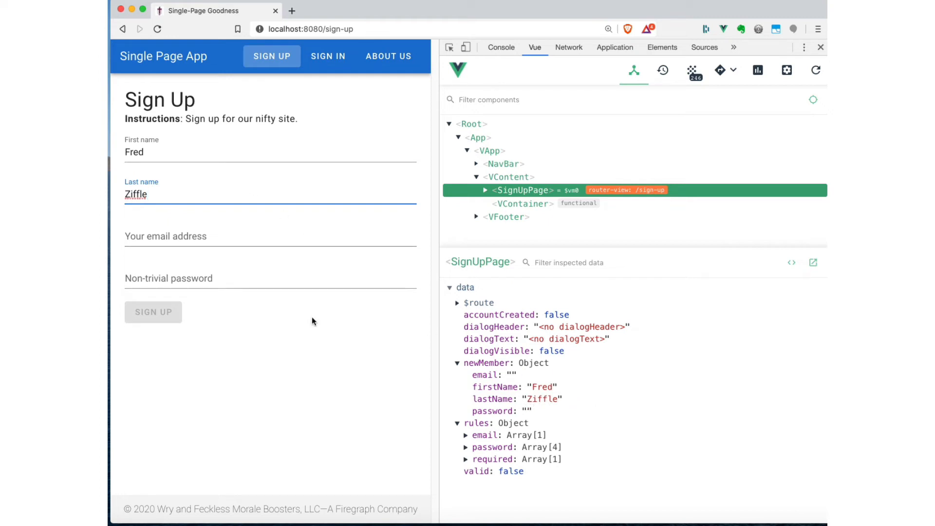
pyautogui.moveTo(512, 378)
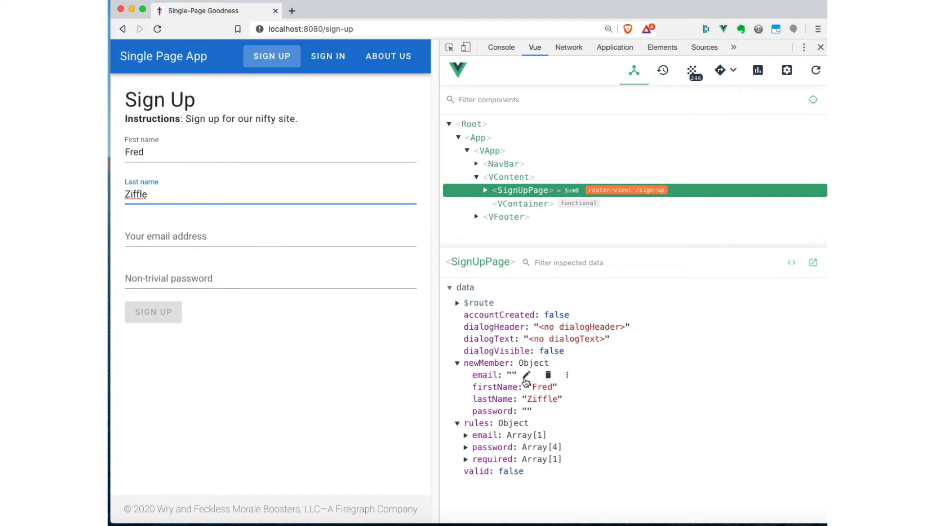
pyautogui.moveTo(526, 376)
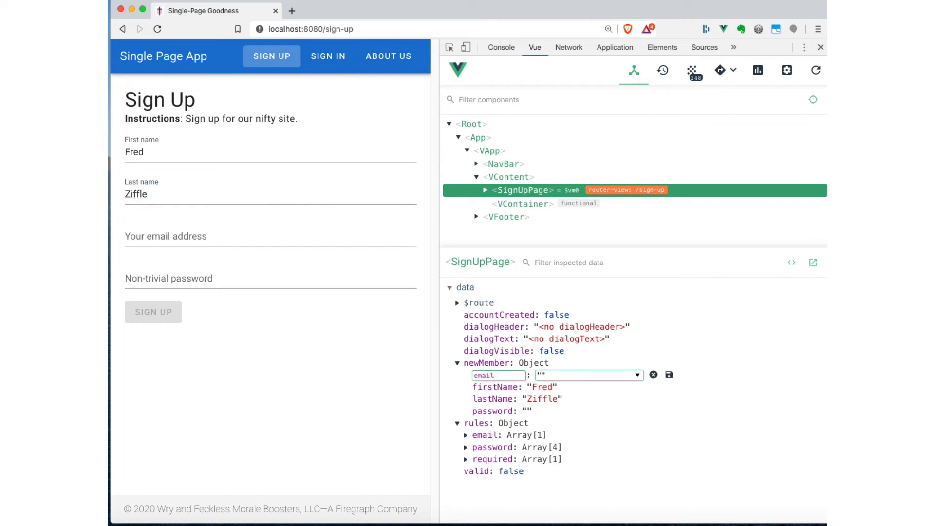
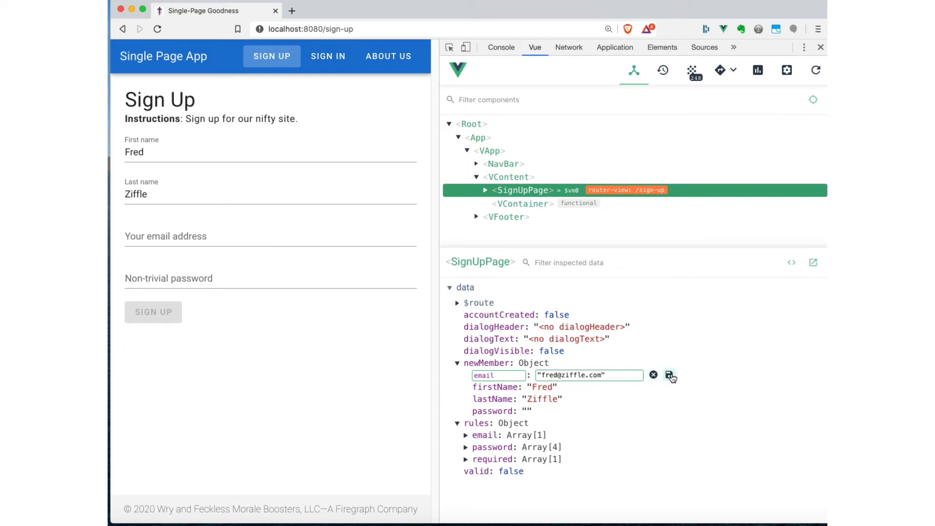
pyautogui.click(670, 375)
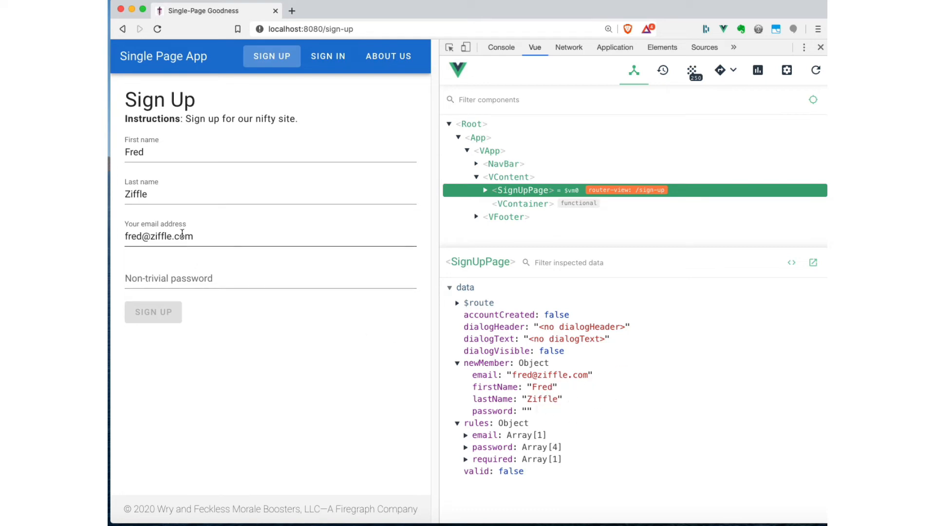
pyautogui.click(216, 280)
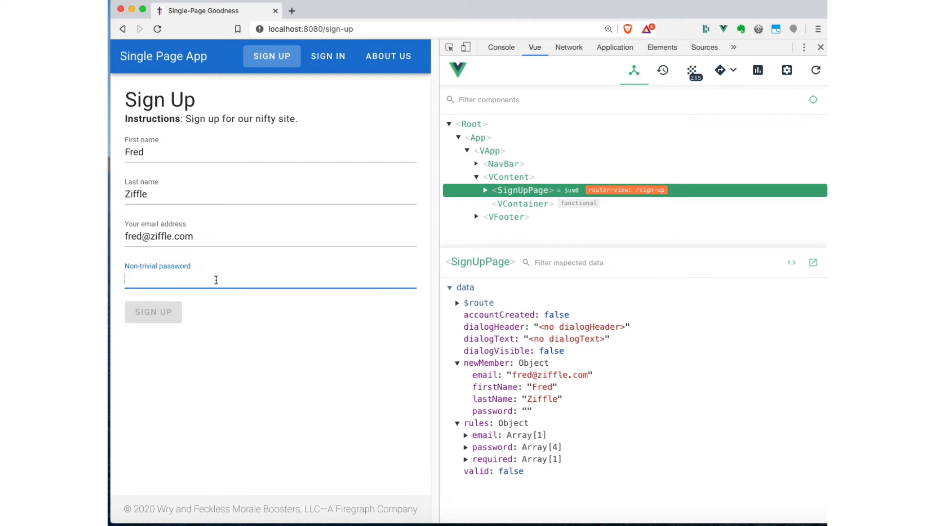
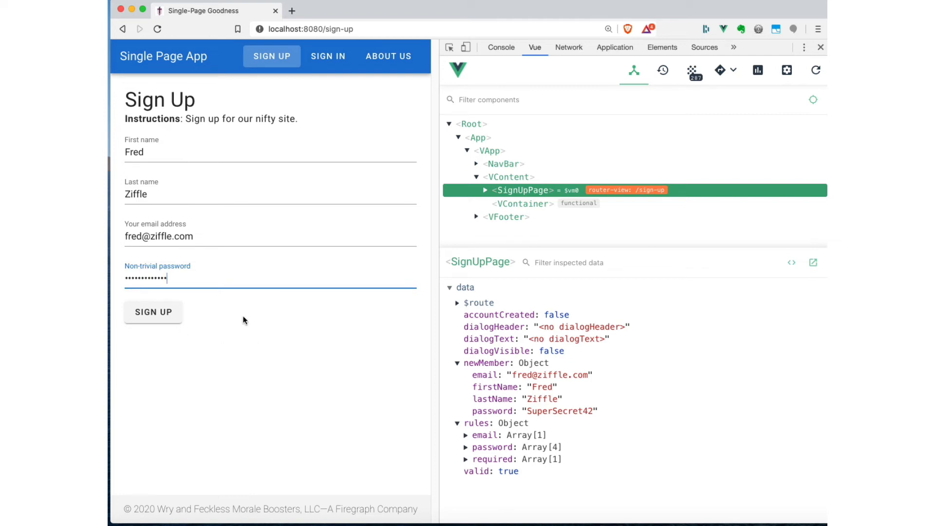
pyautogui.moveTo(166, 317)
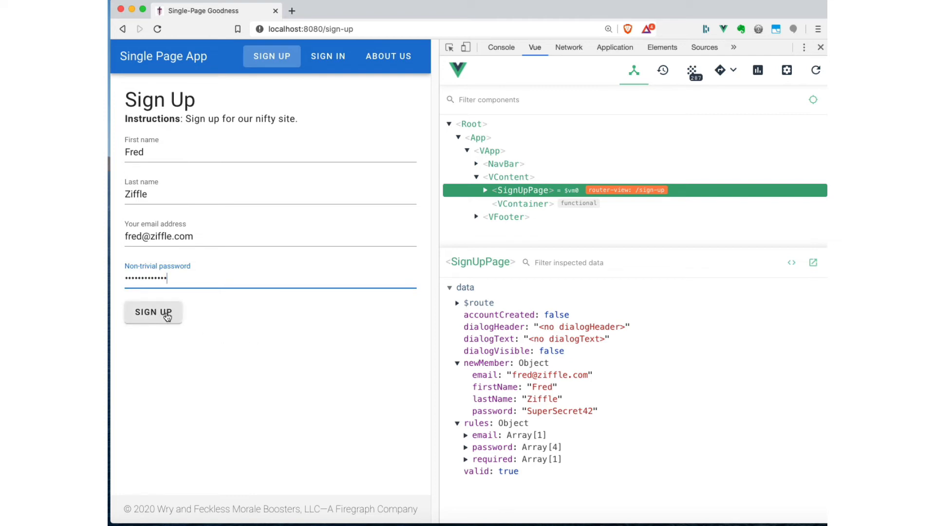
pyautogui.moveTo(218, 280)
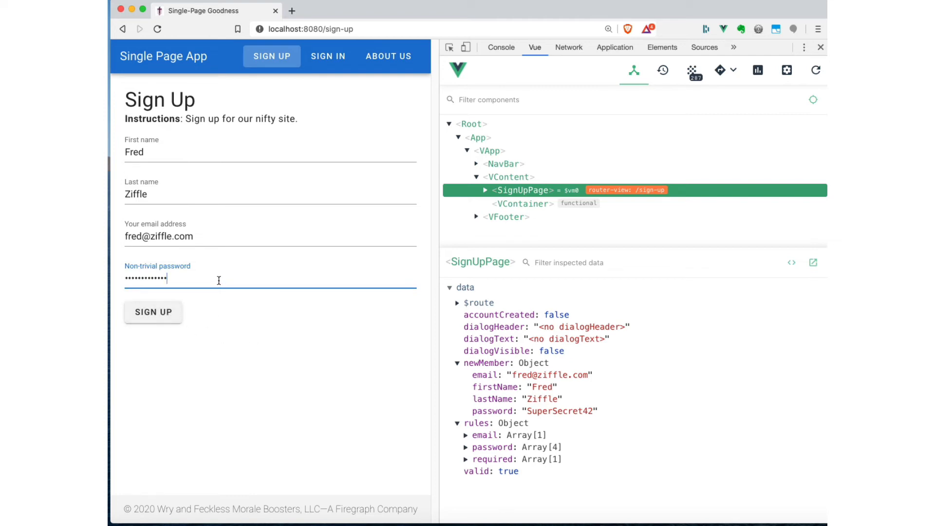
pyautogui.press('Backspace')
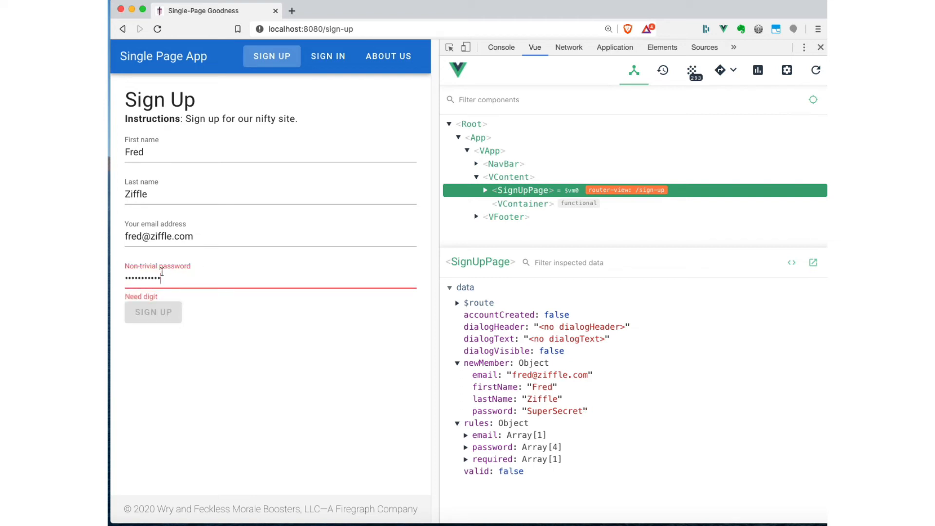
pyautogui.moveTo(243, 349)
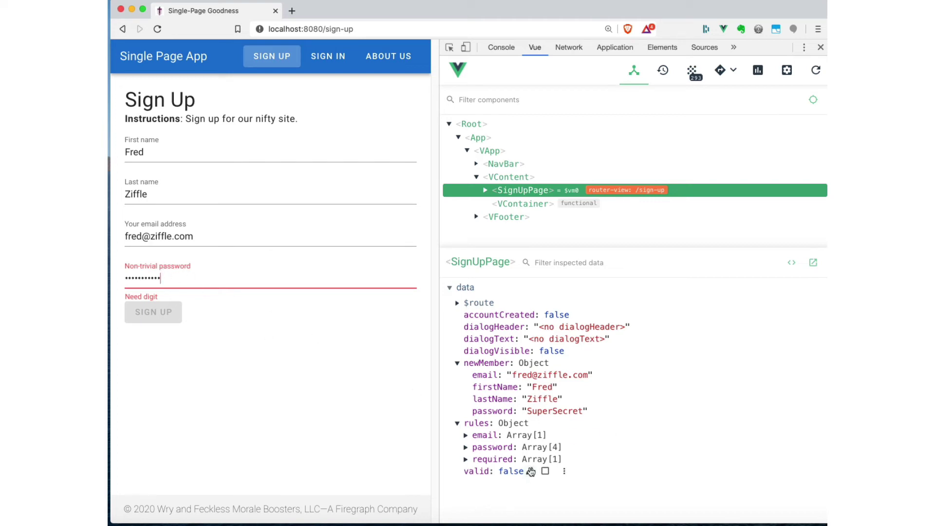
pyautogui.moveTo(504, 486)
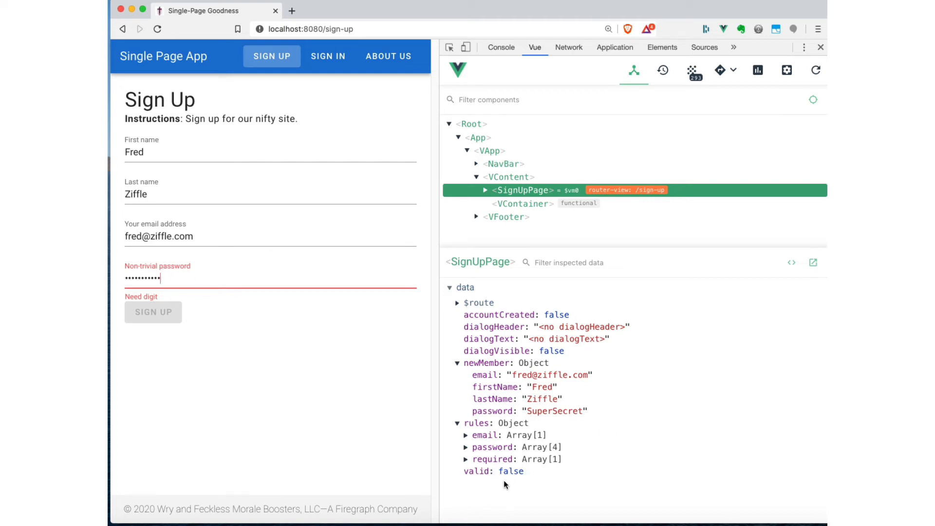
pyautogui.moveTo(517, 483)
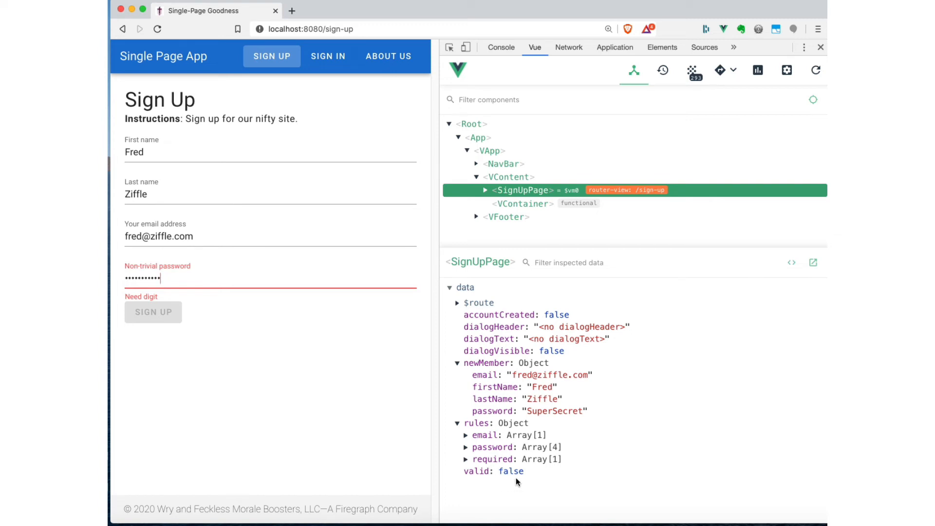
pyautogui.moveTo(228, 305)
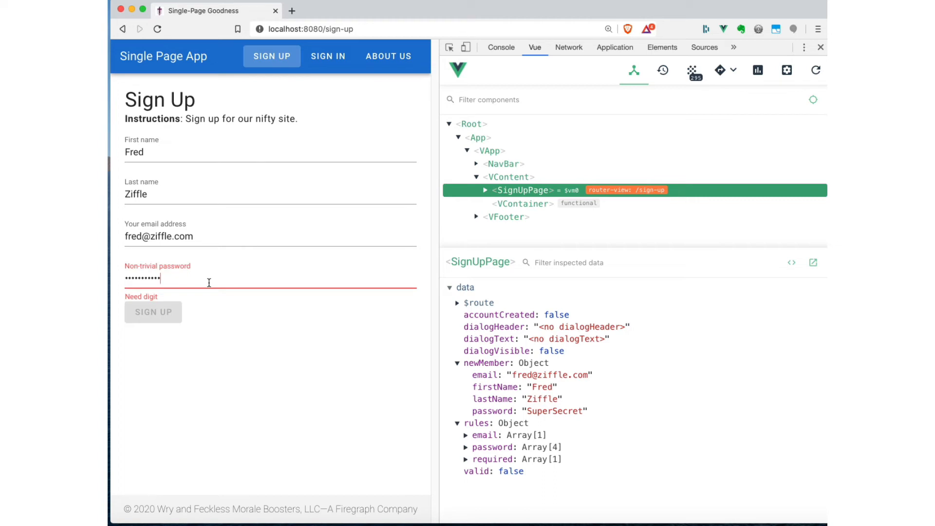
pyautogui.write('42')
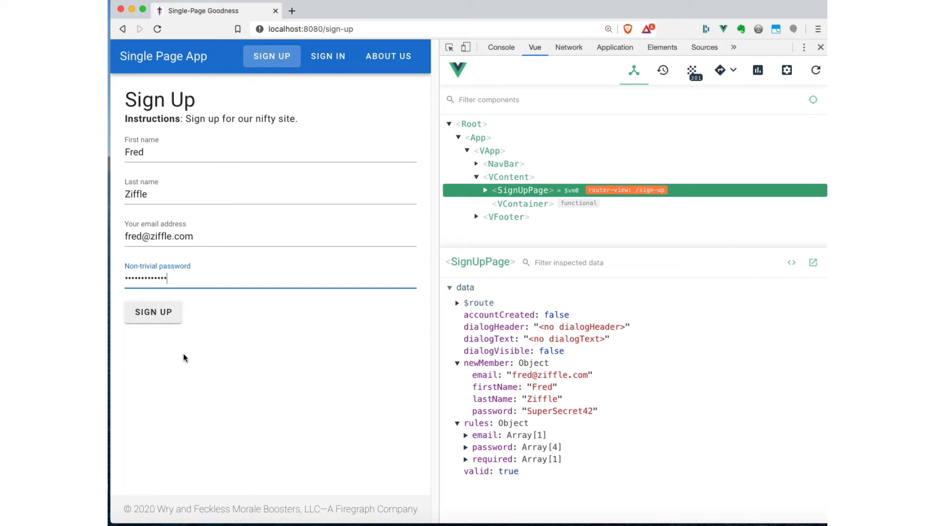
pyautogui.moveTo(204, 373)
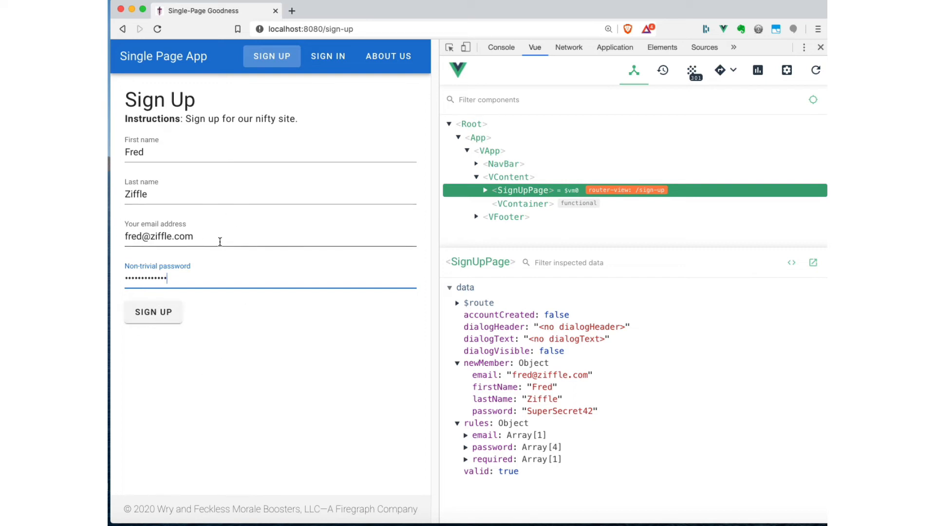
pyautogui.moveTo(275, 366)
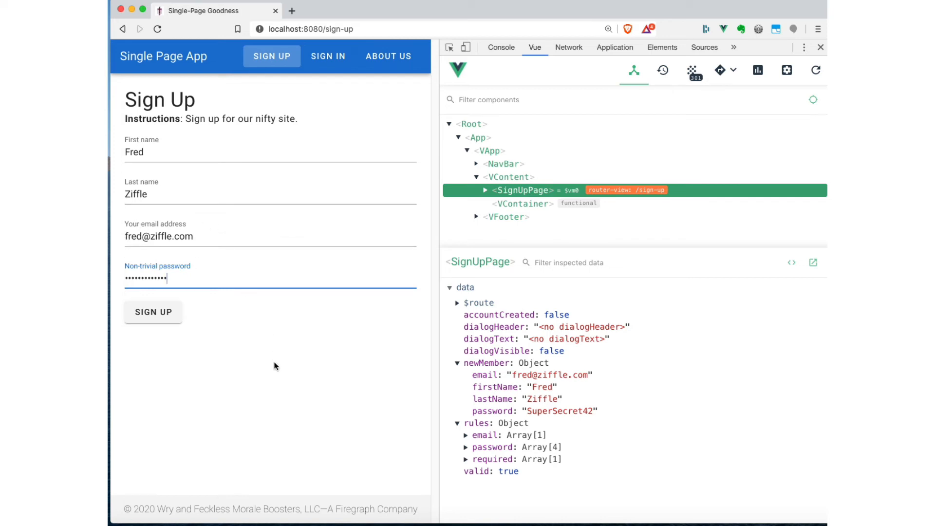
pyautogui.moveTo(225, 380)
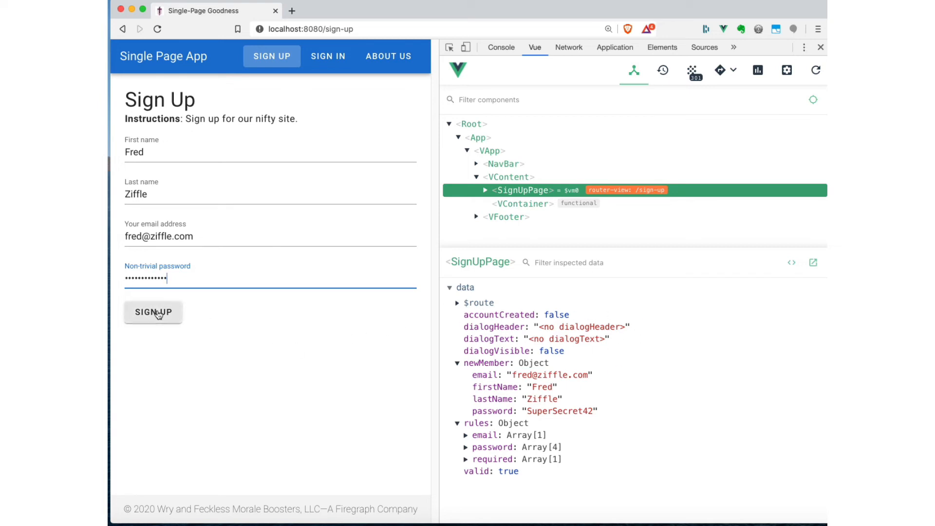
pyautogui.click(153, 312)
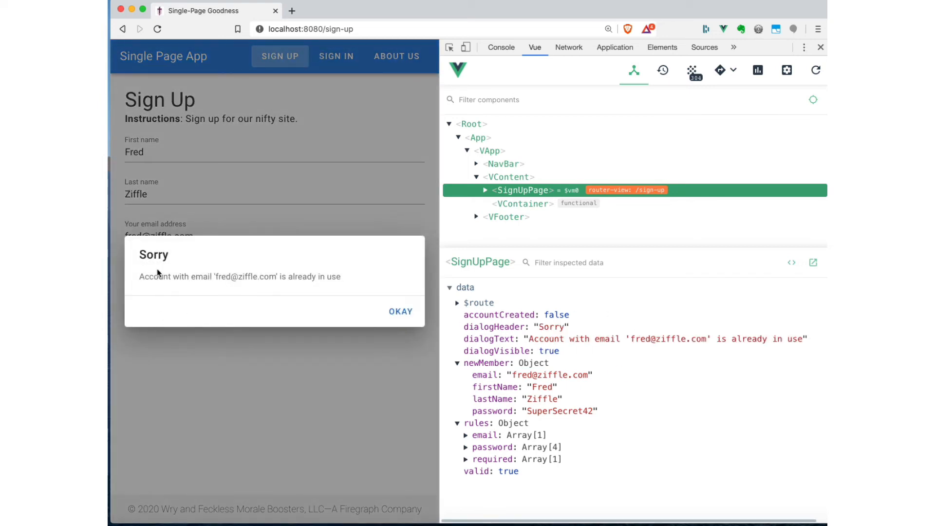
pyautogui.moveTo(250, 282)
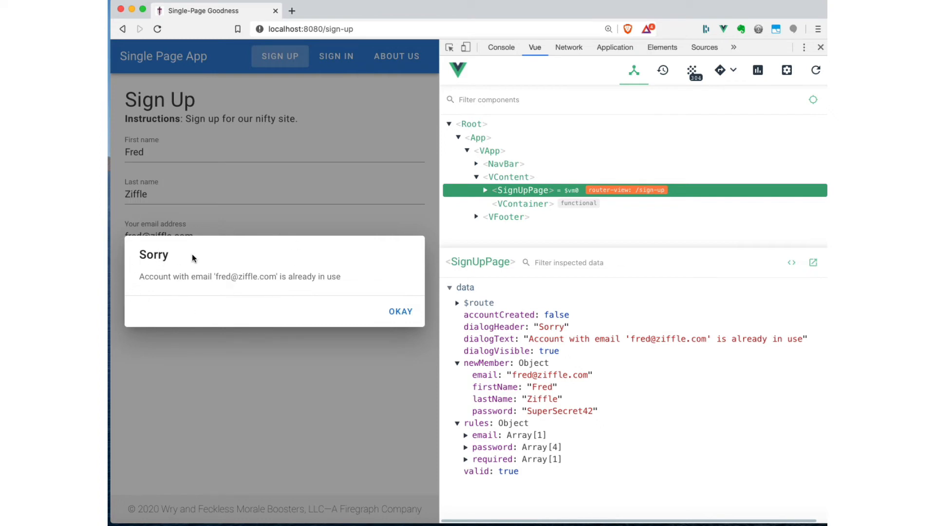
pyautogui.moveTo(456, 382)
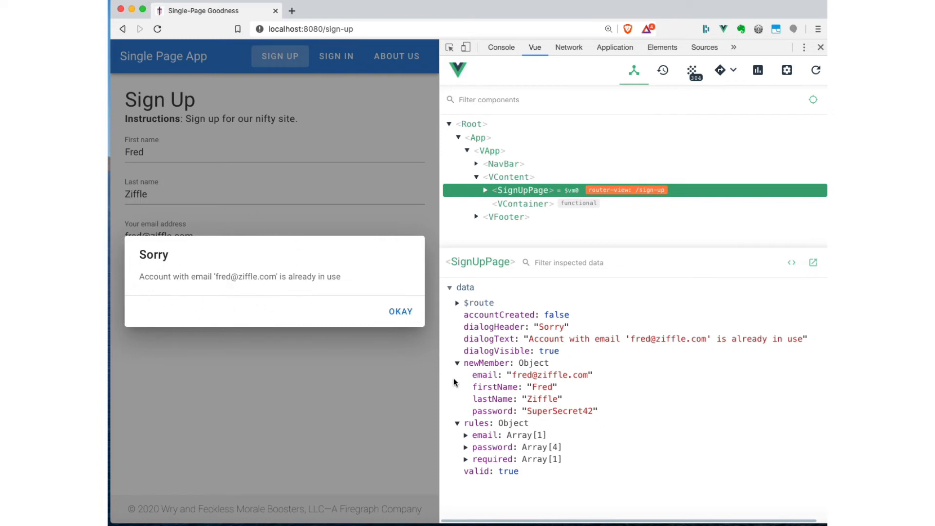
pyautogui.moveTo(489, 332)
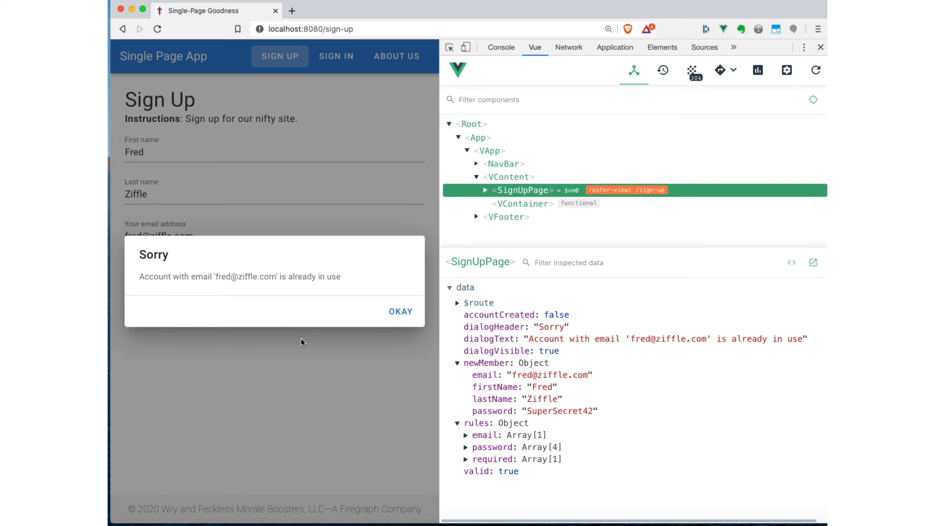
pyautogui.moveTo(481, 330)
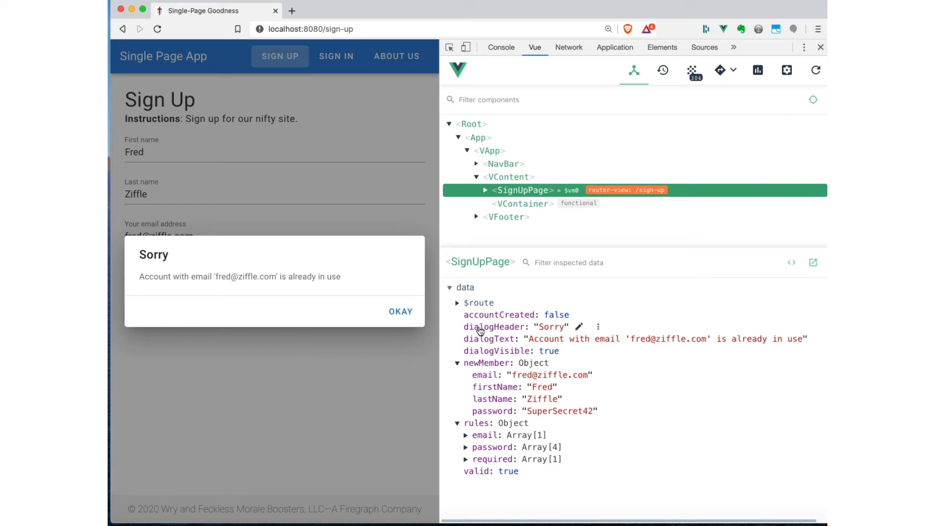
pyautogui.moveTo(554, 330)
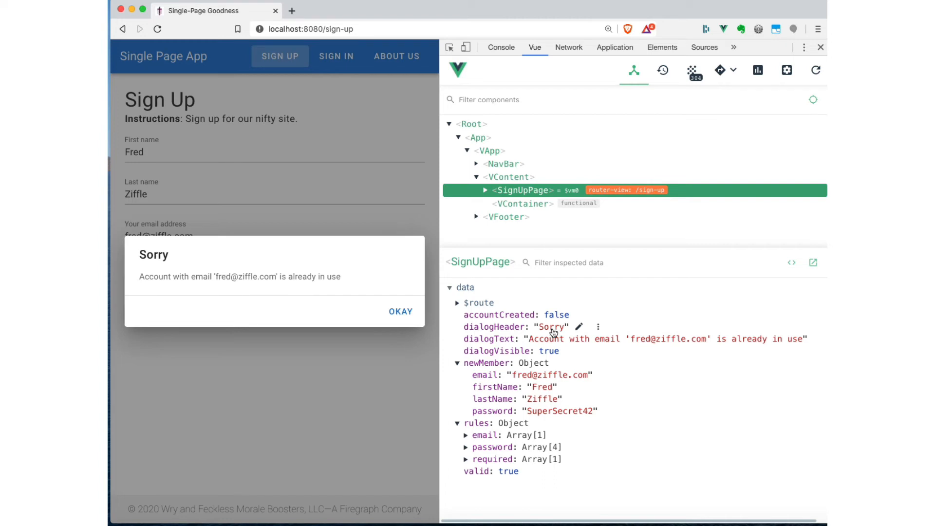
pyautogui.moveTo(590, 342)
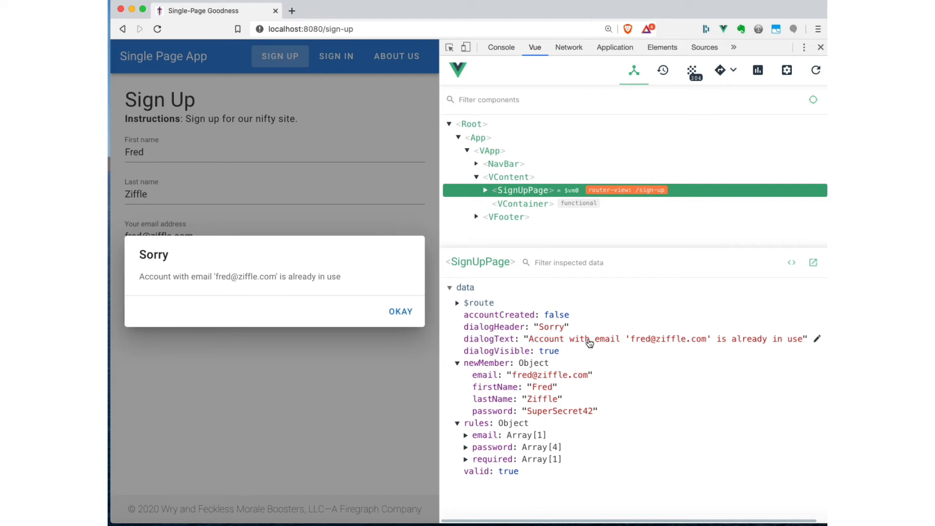
pyautogui.moveTo(707, 347)
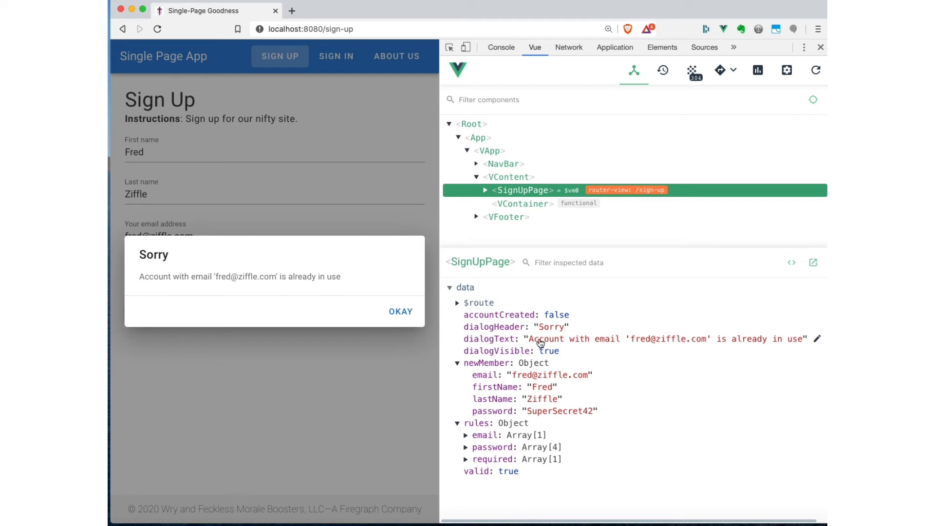
pyautogui.moveTo(746, 343)
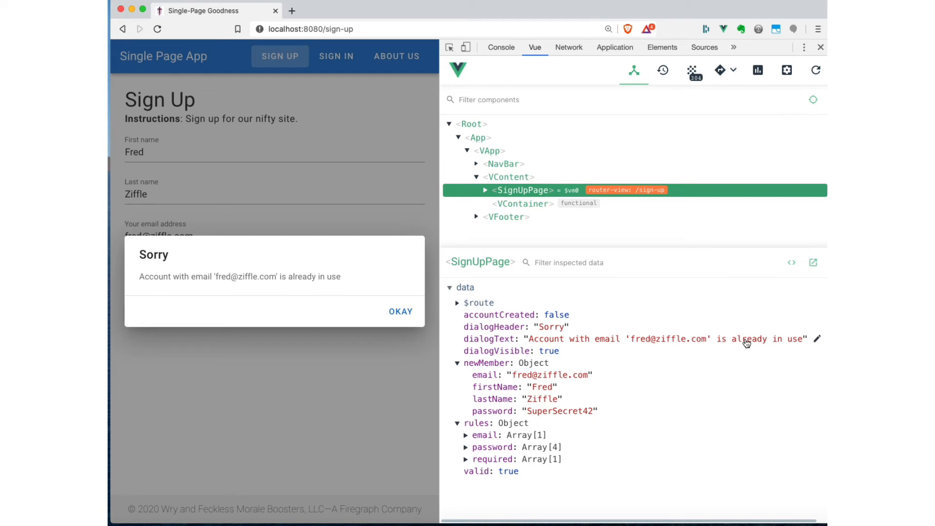
pyautogui.moveTo(545, 343)
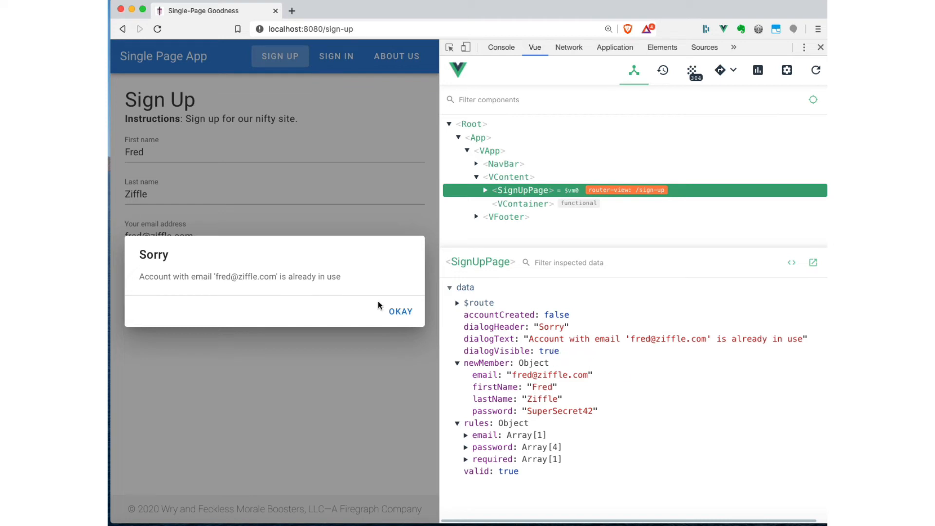
pyautogui.moveTo(226, 417)
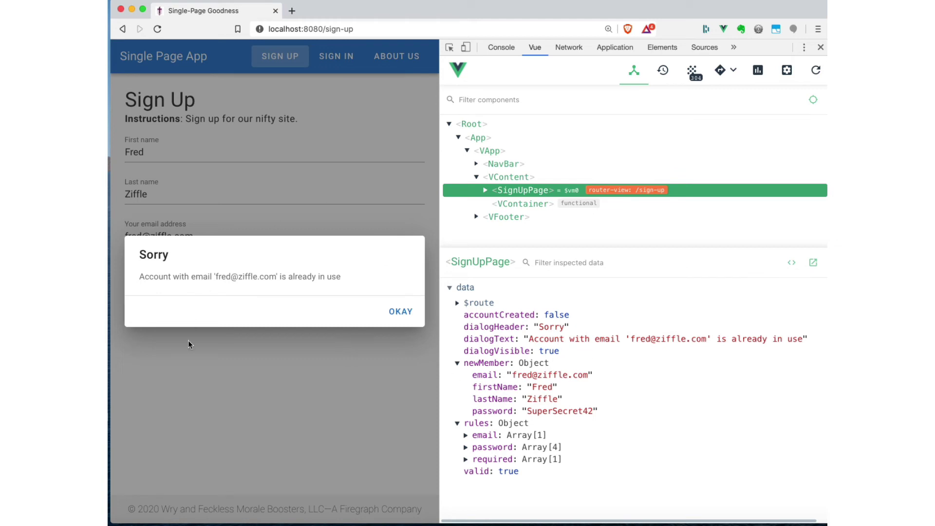
pyautogui.moveTo(233, 403)
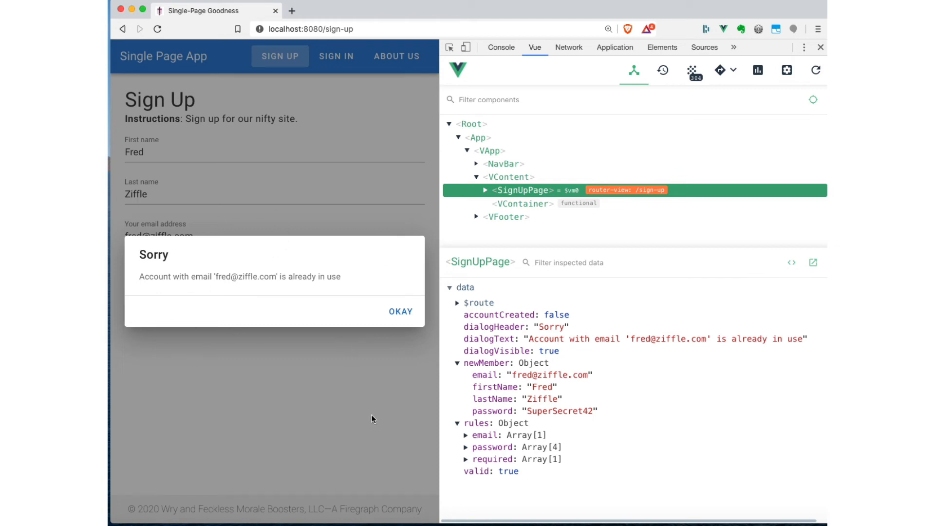
pyautogui.moveTo(493, 357)
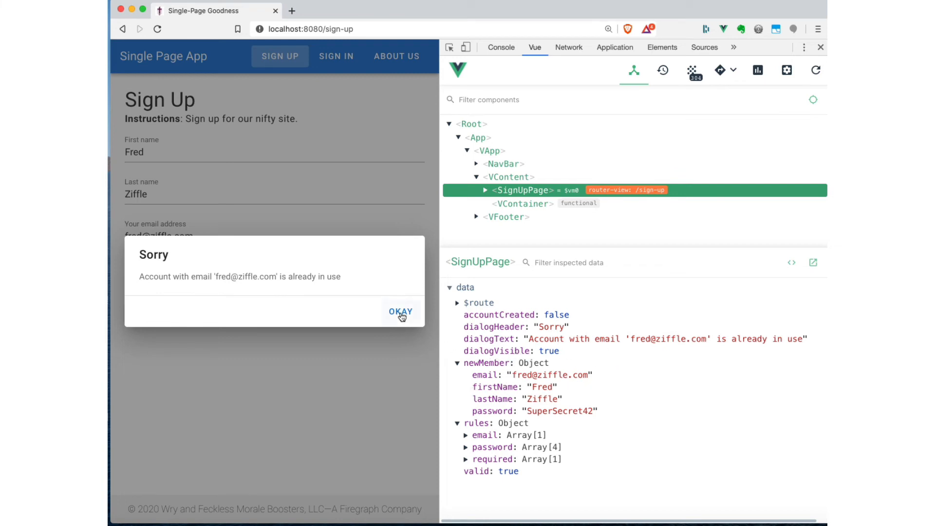
# Dismiss the Sorry dialog with OKAY, setting dialogVisible to false.
pyautogui.click(401, 312)
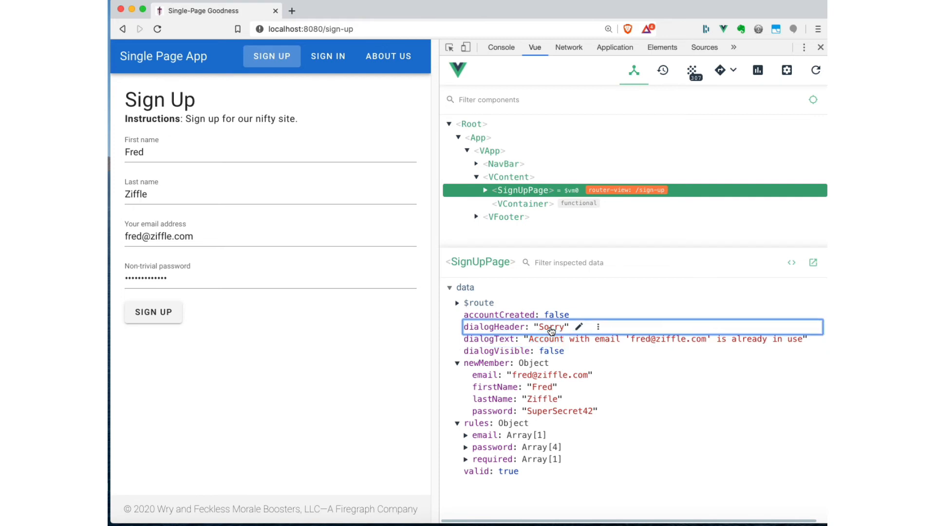
pyautogui.moveTo(484, 341)
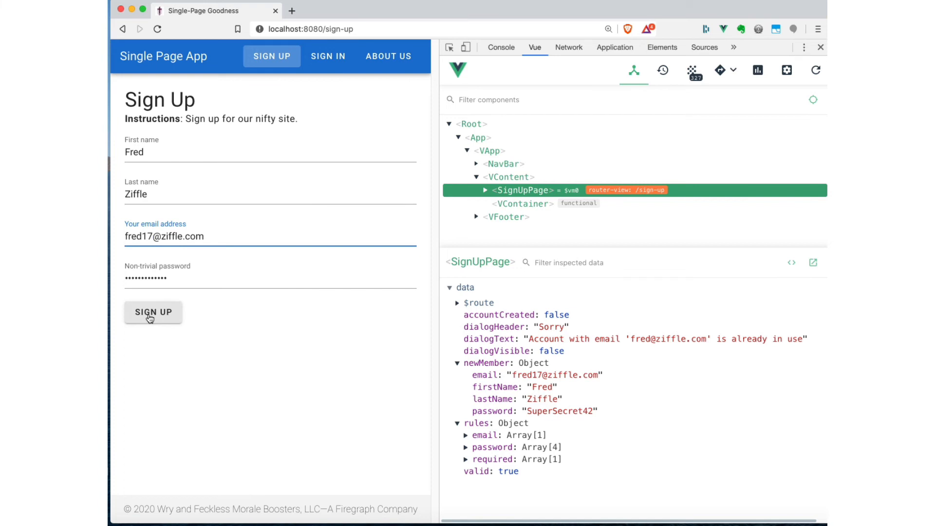
pyautogui.click(153, 313)
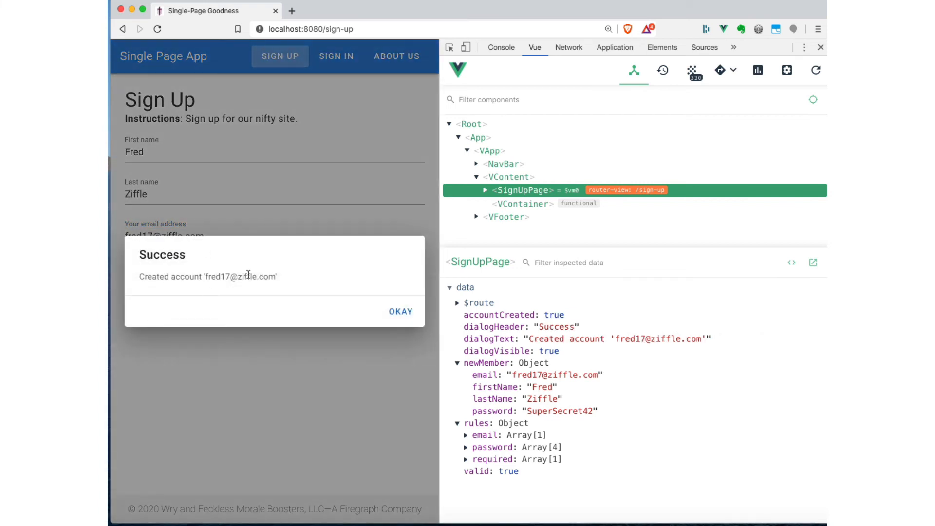
pyautogui.moveTo(565, 332)
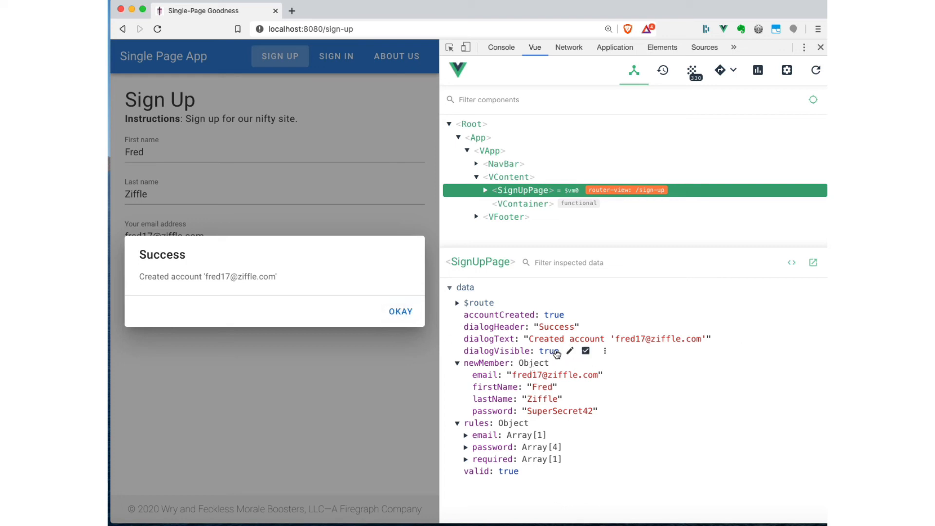
pyautogui.moveTo(370, 298)
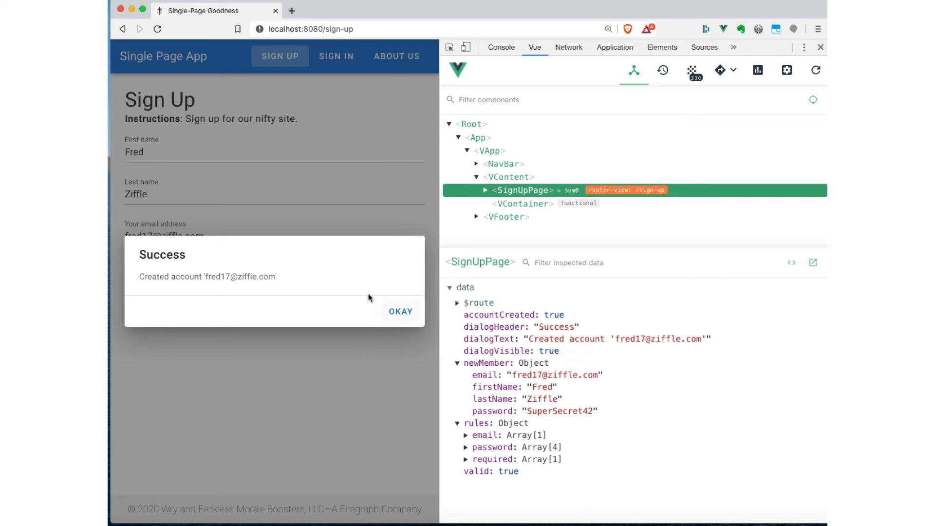
pyautogui.moveTo(355, 393)
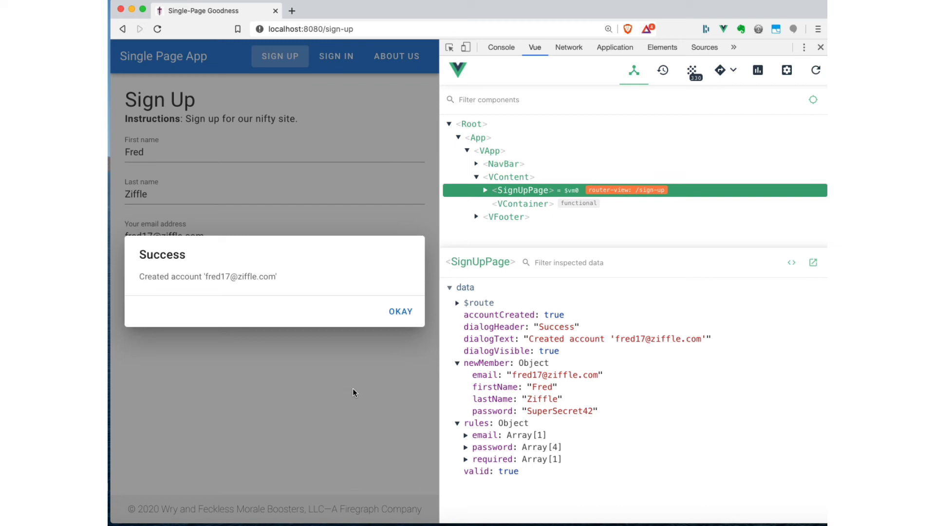
pyautogui.moveTo(386, 378)
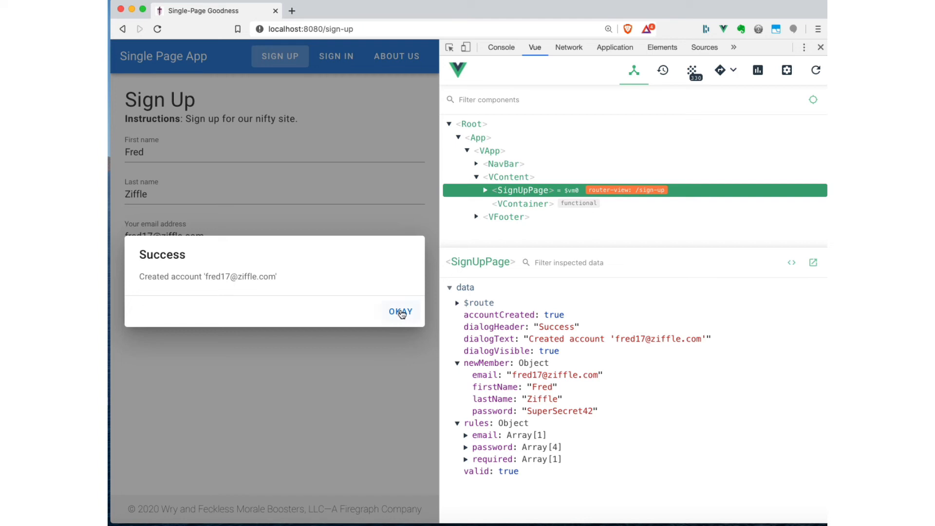
pyautogui.moveTo(491, 322)
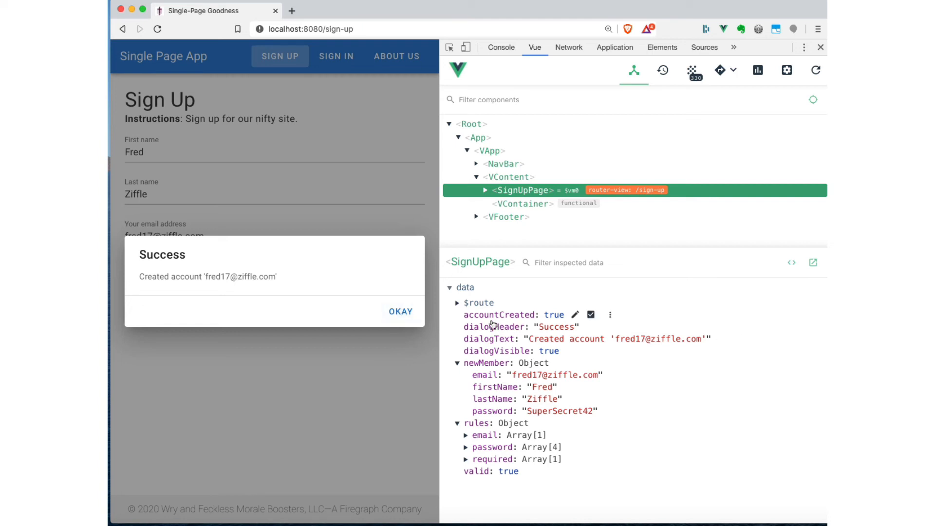
pyautogui.moveTo(401, 379)
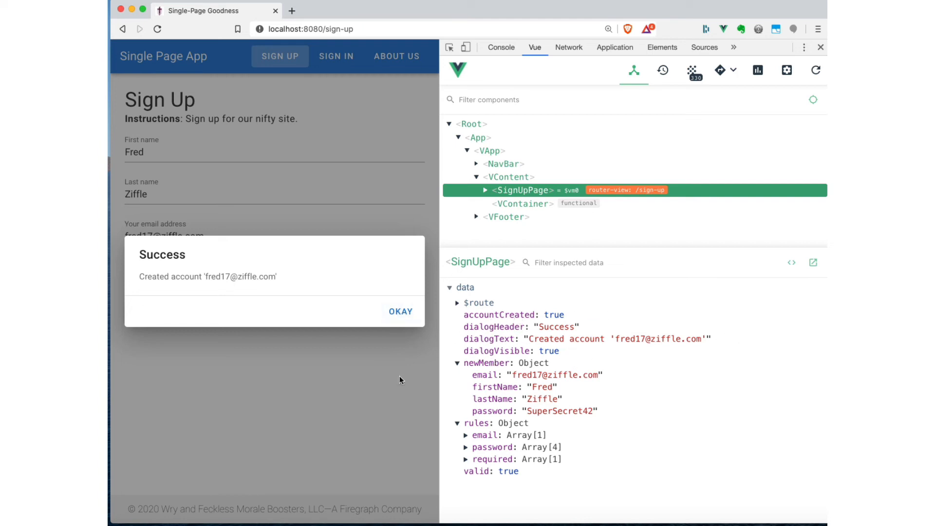
pyautogui.moveTo(352, 400)
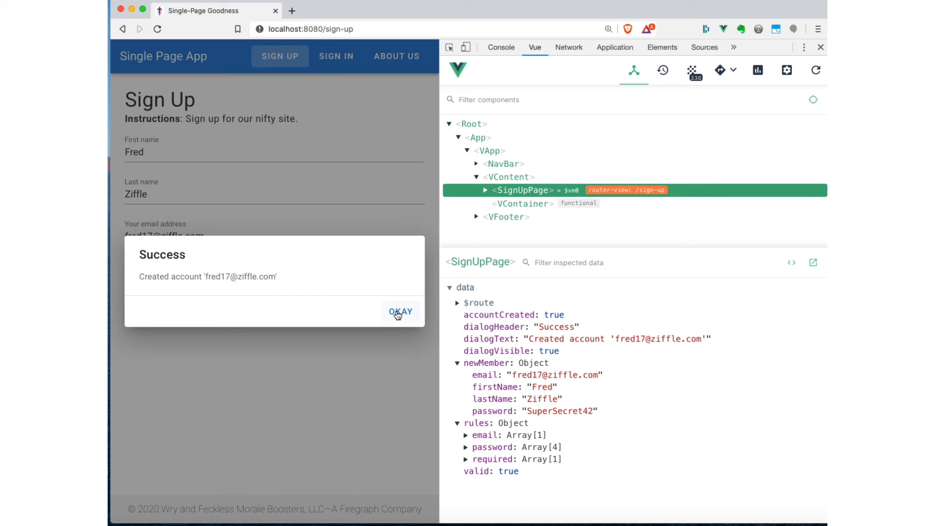
# Dismiss the success dialog, select <Home>, and expand $route showing path '/' named home-page.
pyautogui.click(400, 311)
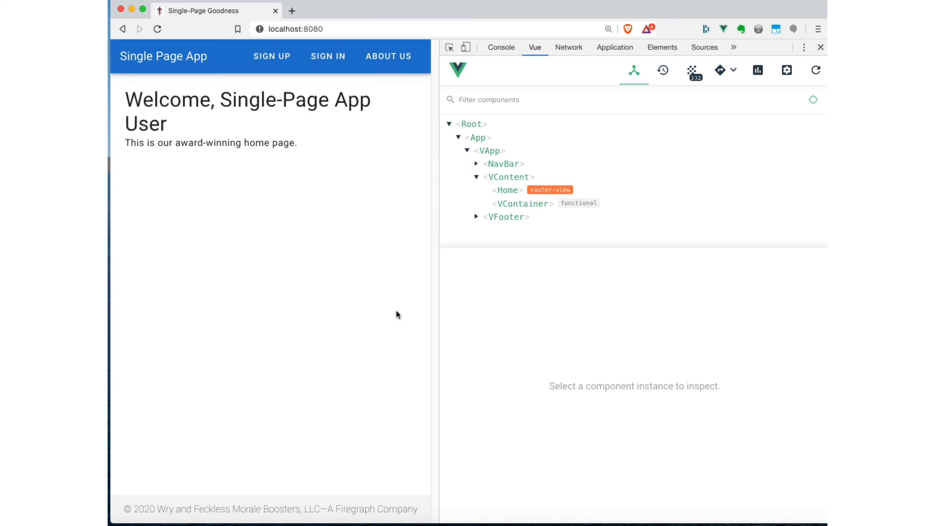
pyautogui.click(506, 190)
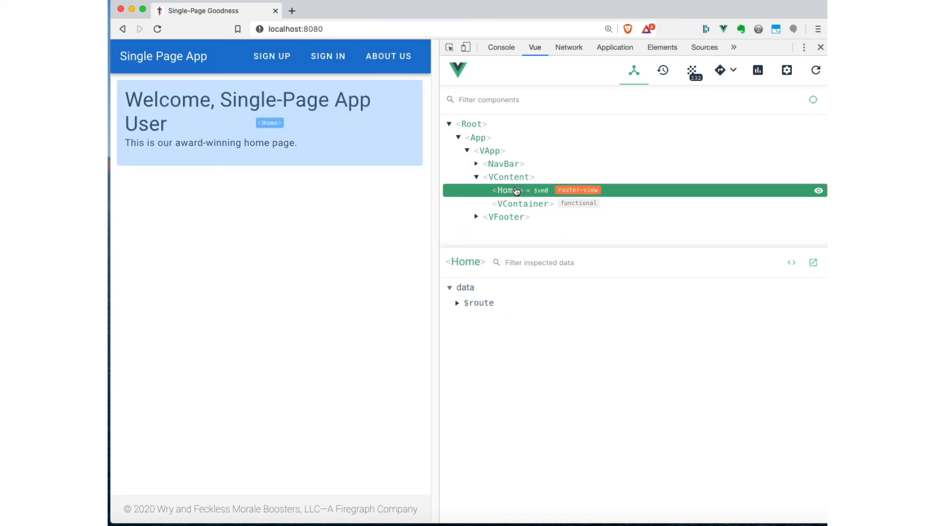
pyautogui.moveTo(294, 269)
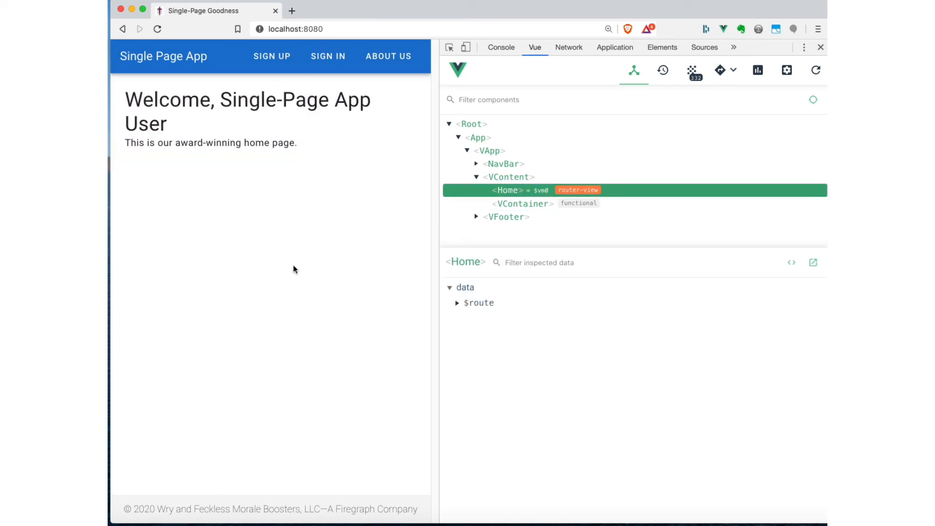
pyautogui.moveTo(506, 187)
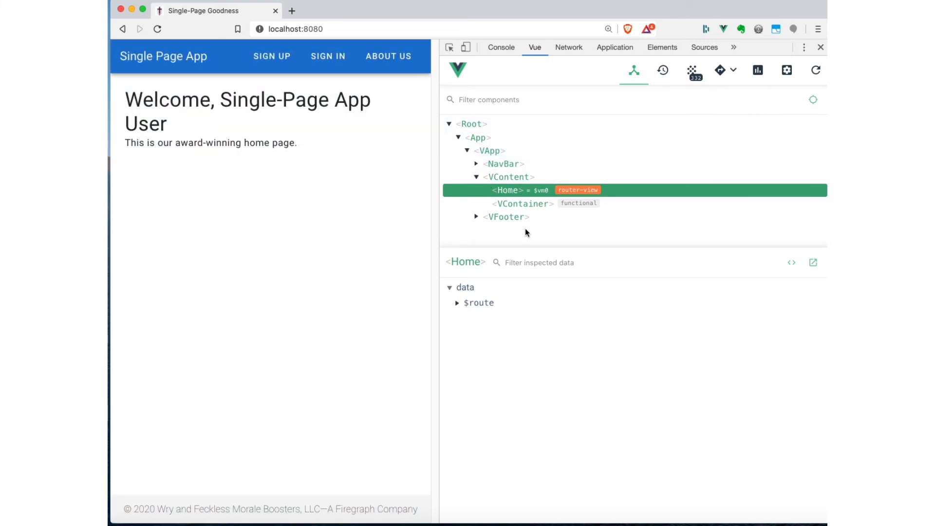
pyautogui.moveTo(252, 203)
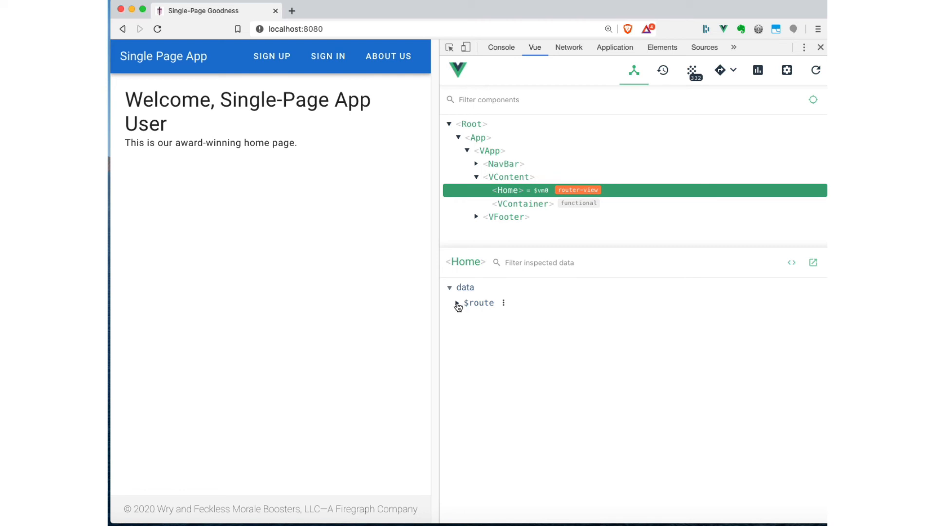
pyautogui.click(458, 303)
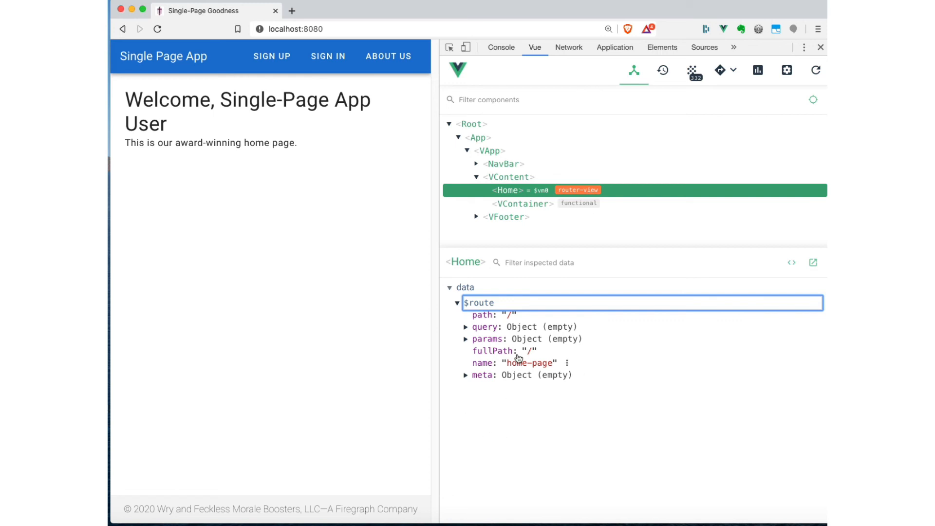
pyautogui.moveTo(492, 370)
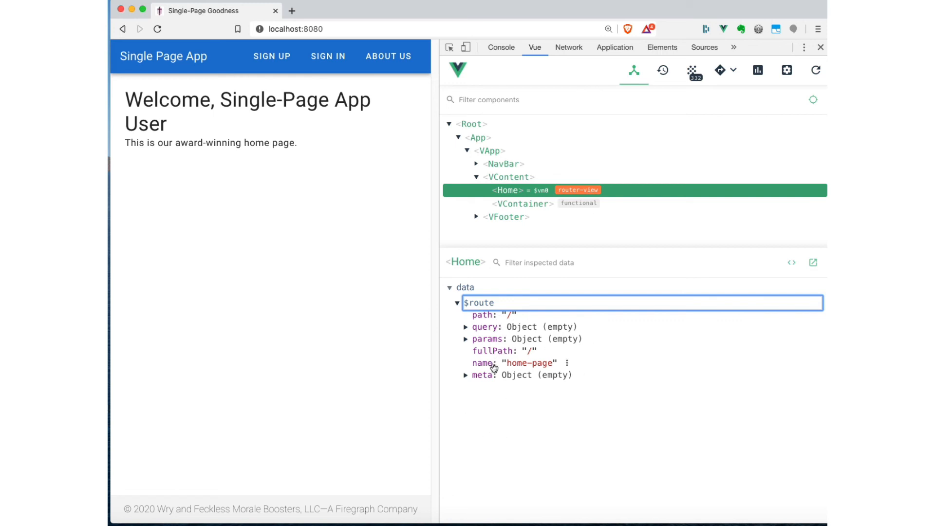
pyautogui.moveTo(551, 368)
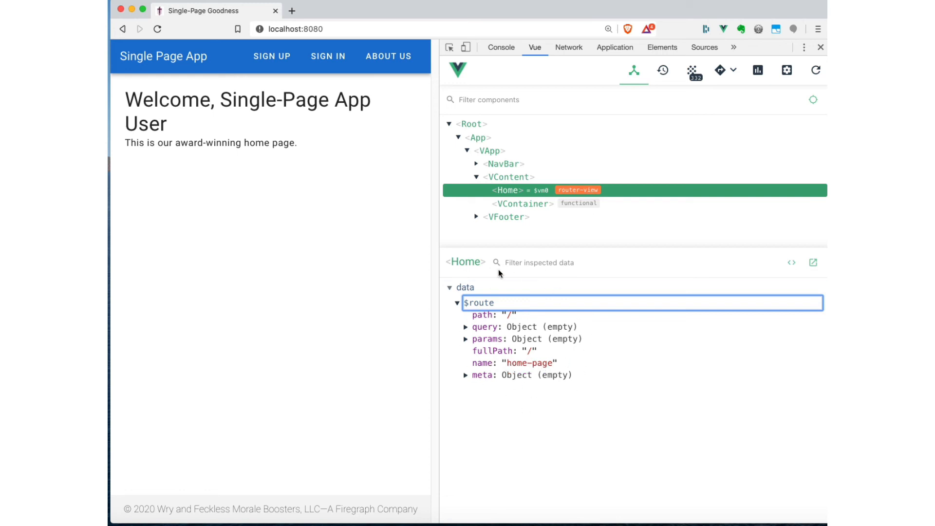
pyautogui.moveTo(628, 440)
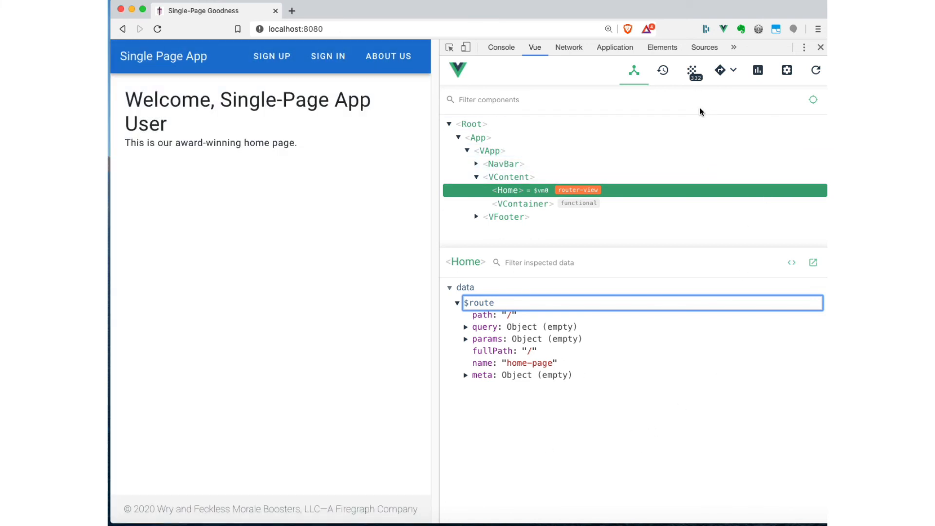
pyautogui.moveTo(693, 70)
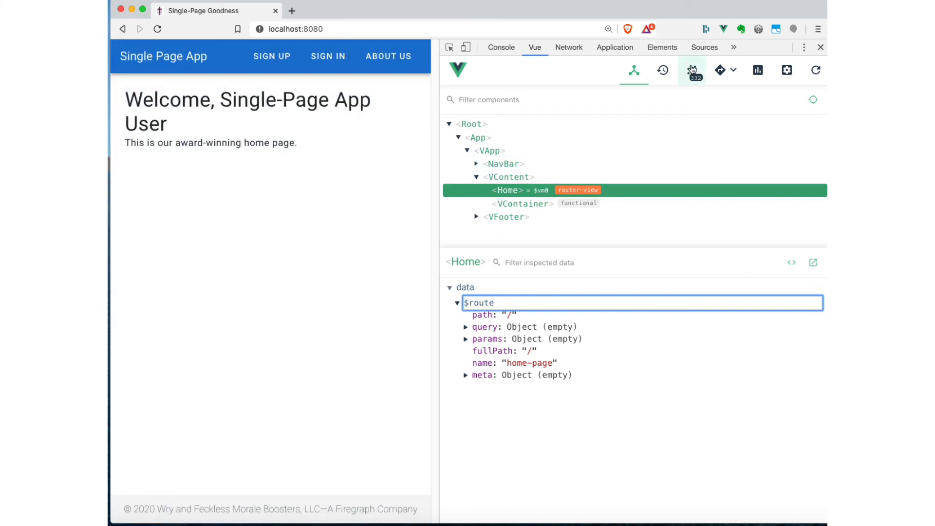
# Clear the Vue Events log, open the Sign Up page, and inspect the logged click event.
pyautogui.click(691, 70)
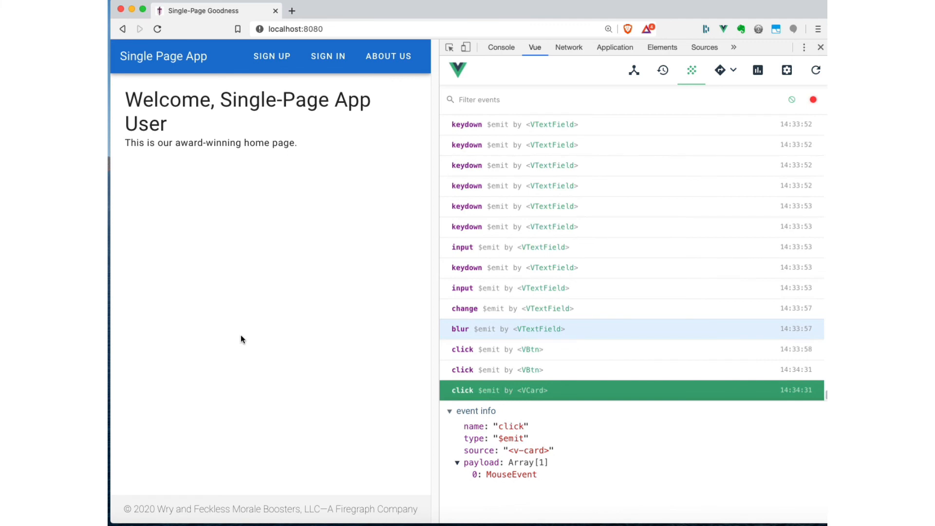
pyautogui.moveTo(339, 329)
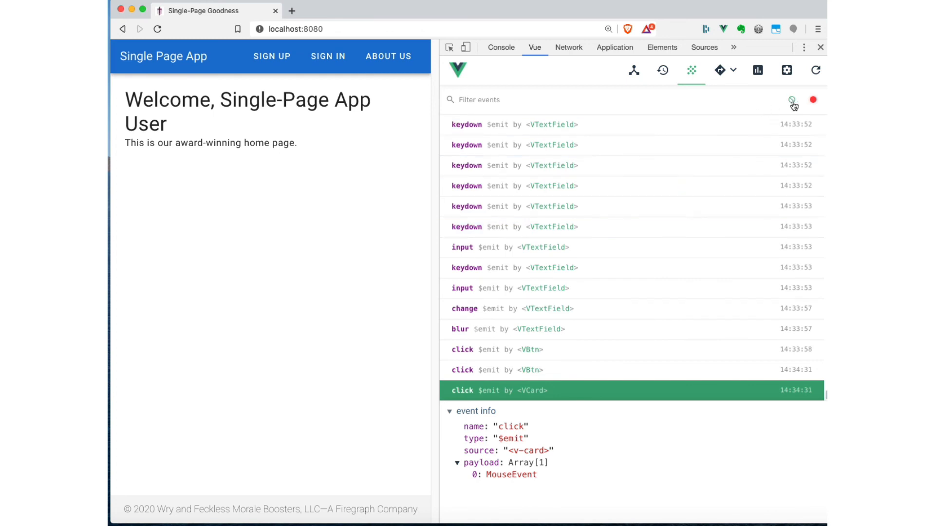
pyautogui.click(792, 101)
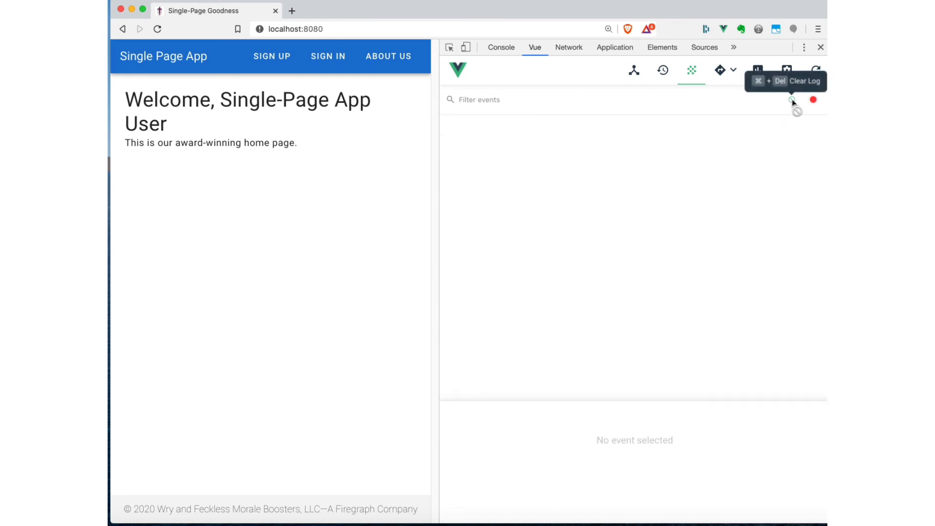
pyautogui.moveTo(271, 56)
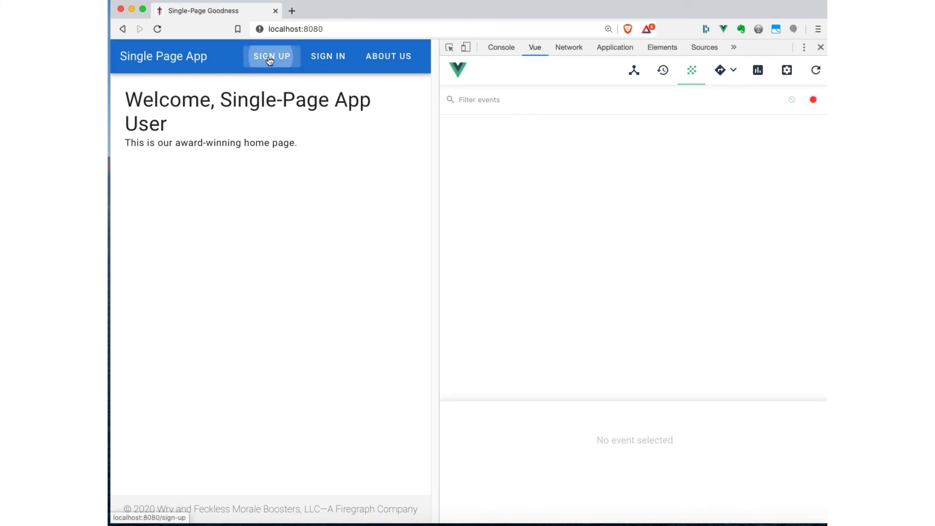
pyautogui.click(272, 56)
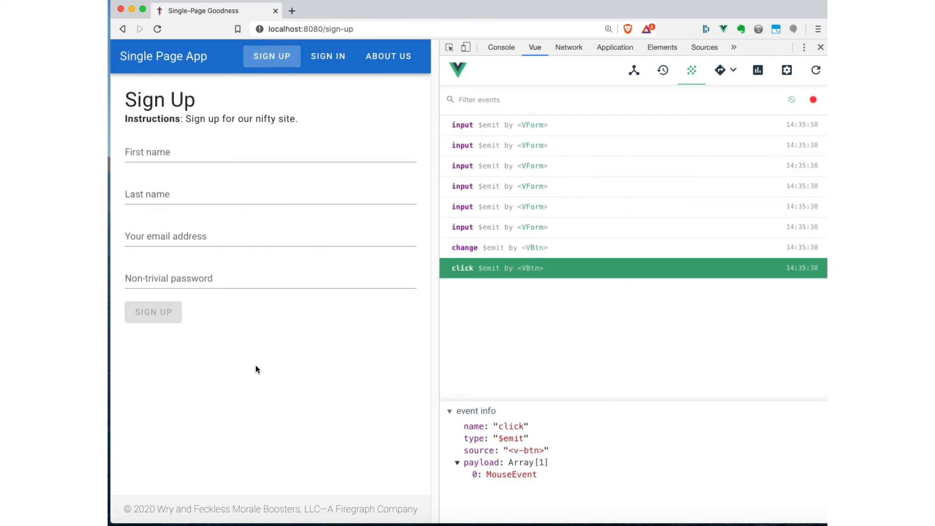
pyautogui.moveTo(350, 356)
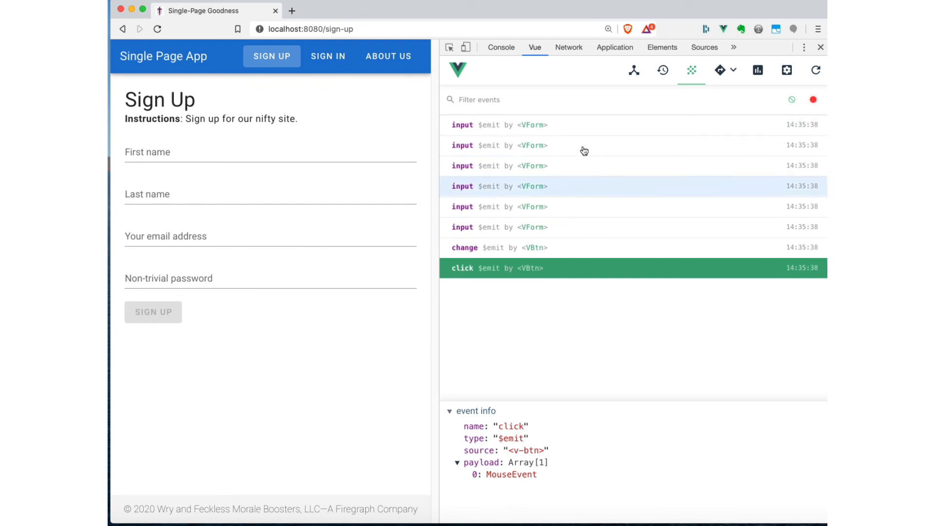
pyautogui.moveTo(488, 352)
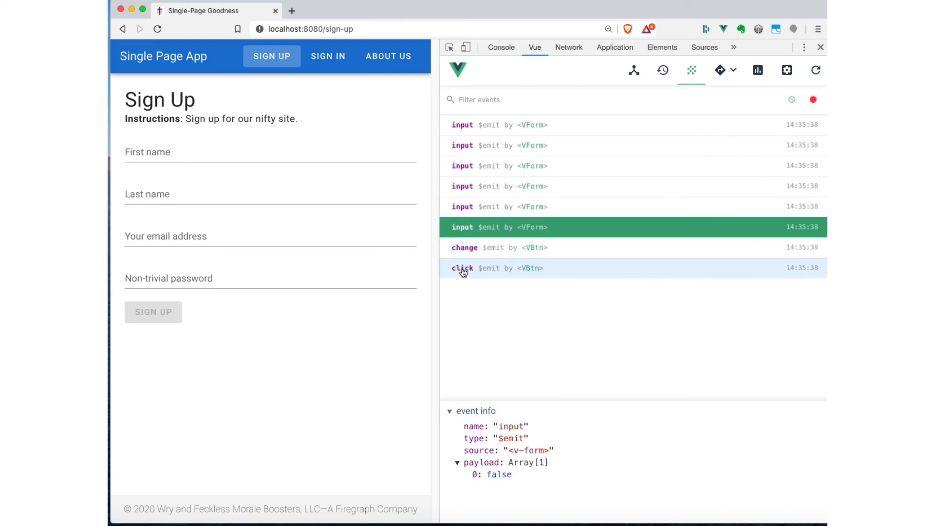
pyautogui.click(463, 268)
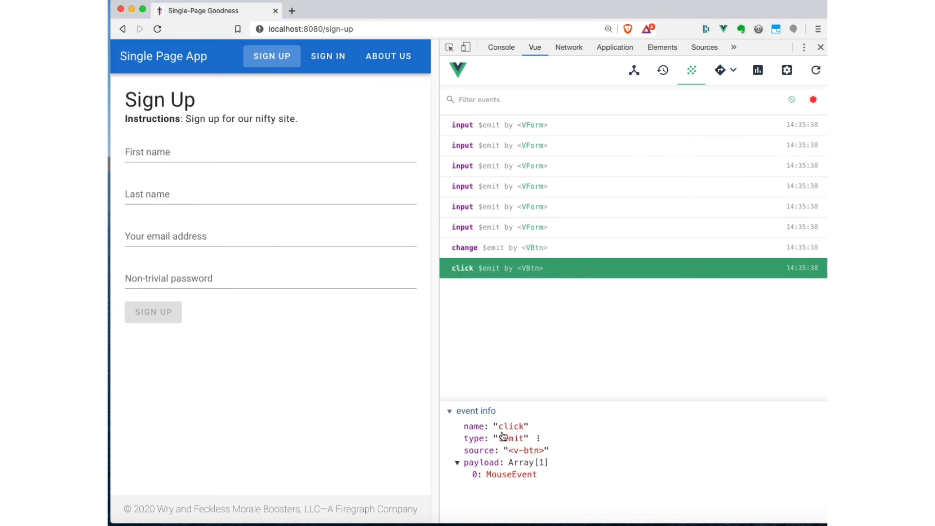
pyautogui.moveTo(479, 459)
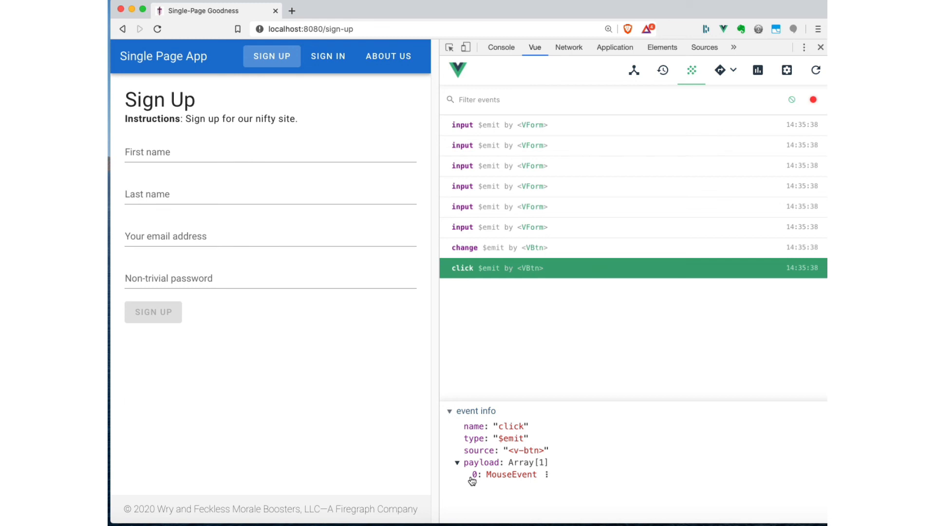
pyautogui.moveTo(556, 480)
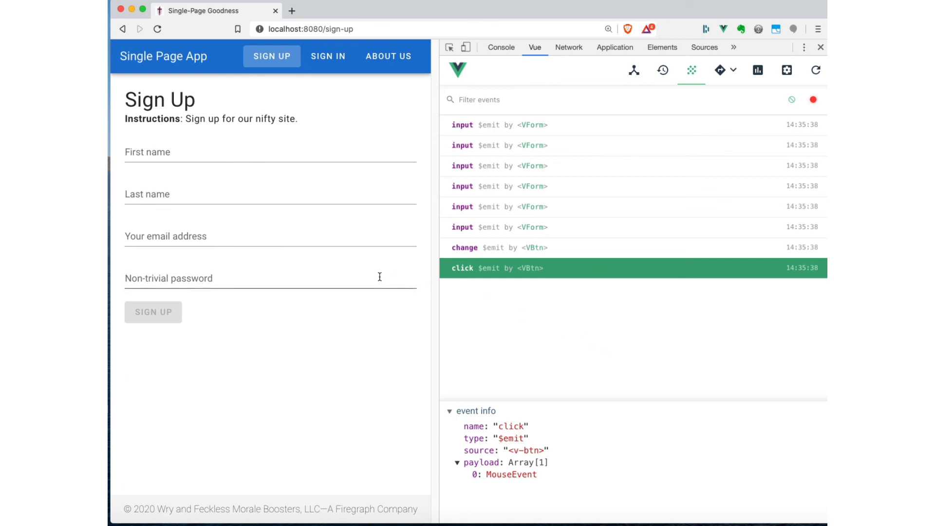
# Enter 'Things In Her' as the sign-up first name to log input events.
pyautogui.click(269, 156)
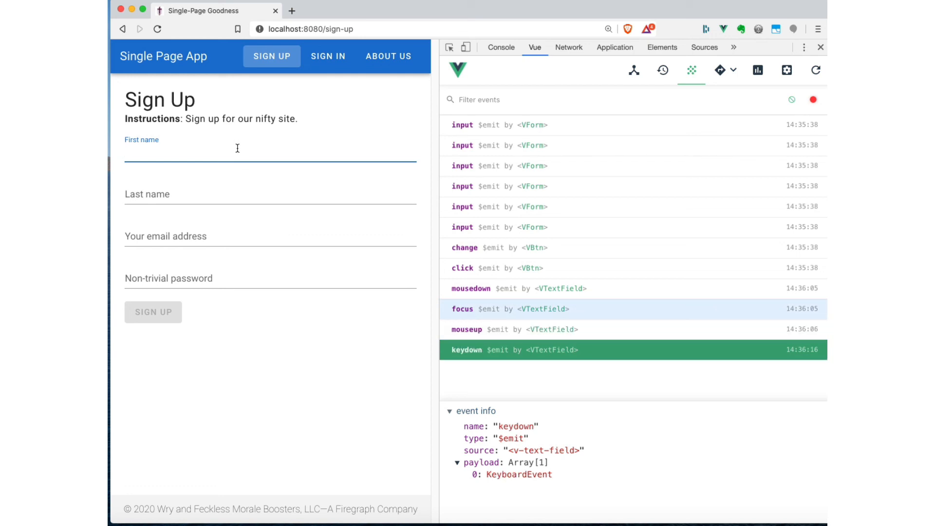
pyautogui.write('Things In H')
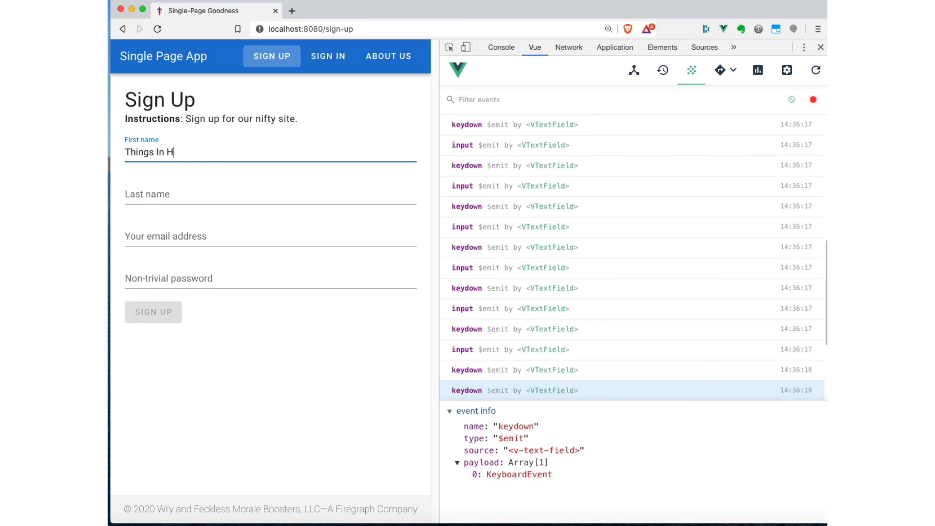
pyautogui.write('er')
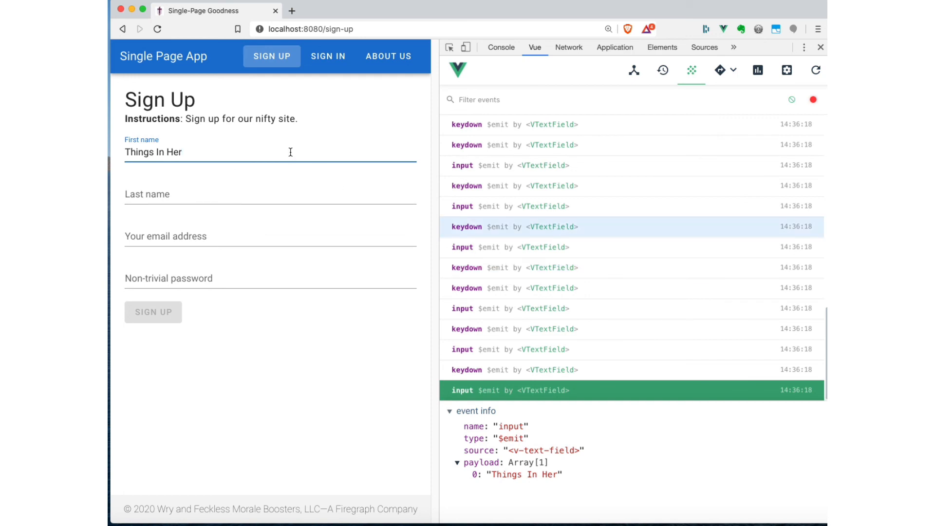
pyautogui.moveTo(326, 206)
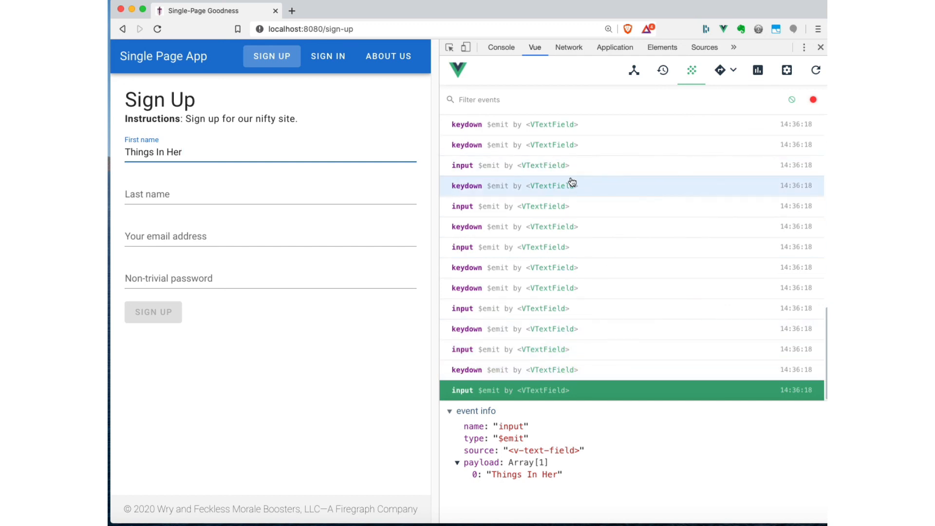
pyautogui.moveTo(371, 396)
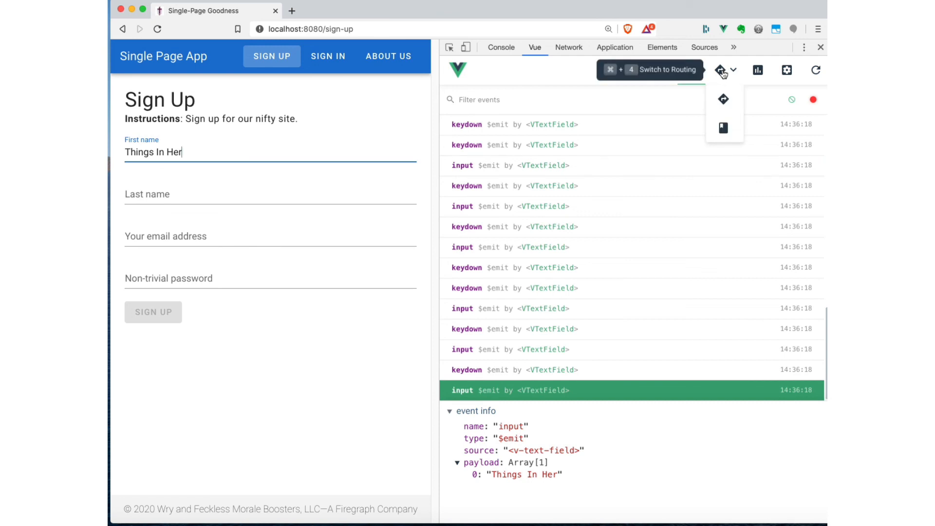
# Clear the routing history, visit Sign Up, Sign In and Sign Up again, then open Settings.
pyautogui.click(722, 70)
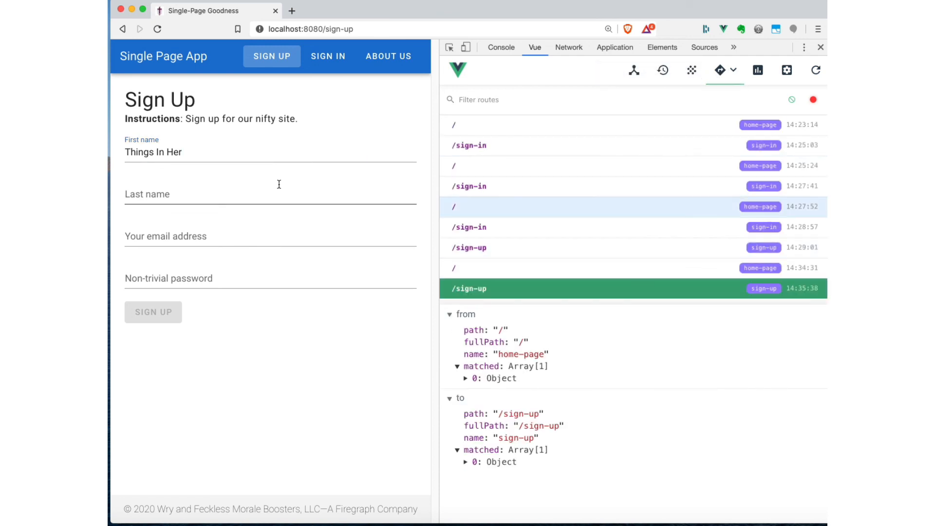
pyautogui.moveTo(366, 176)
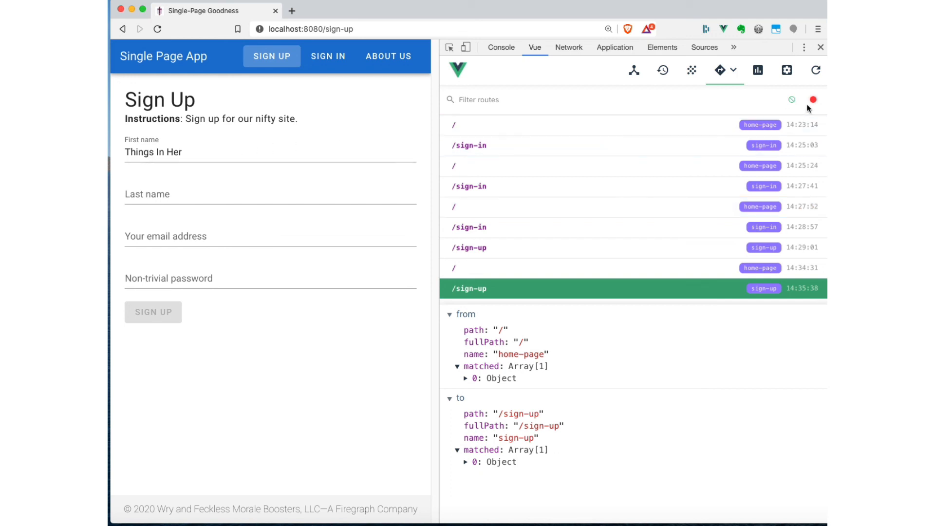
pyautogui.click(792, 100)
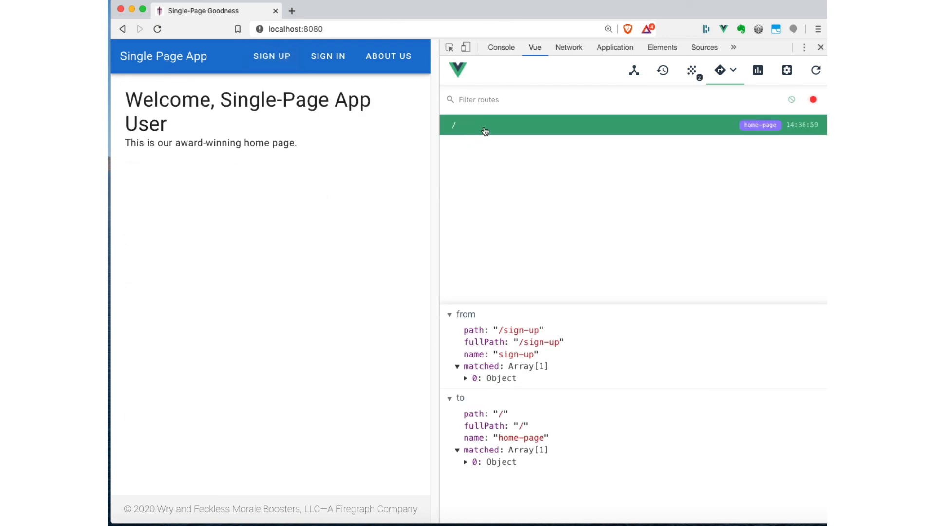
pyautogui.moveTo(468, 126)
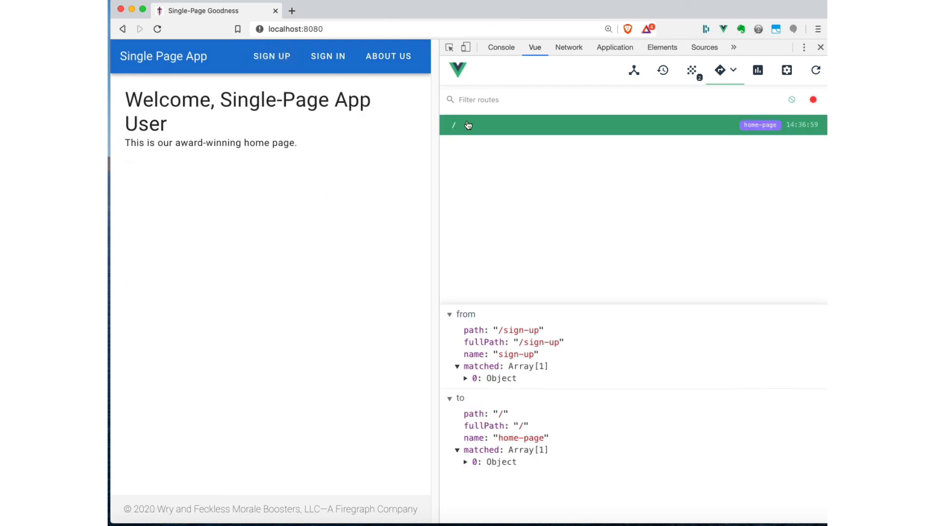
pyautogui.moveTo(752, 169)
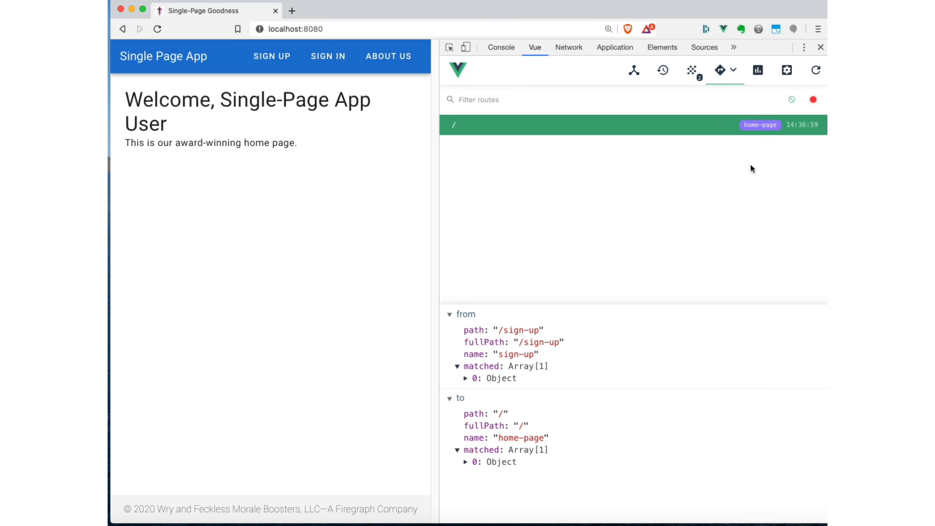
pyautogui.moveTo(271, 58)
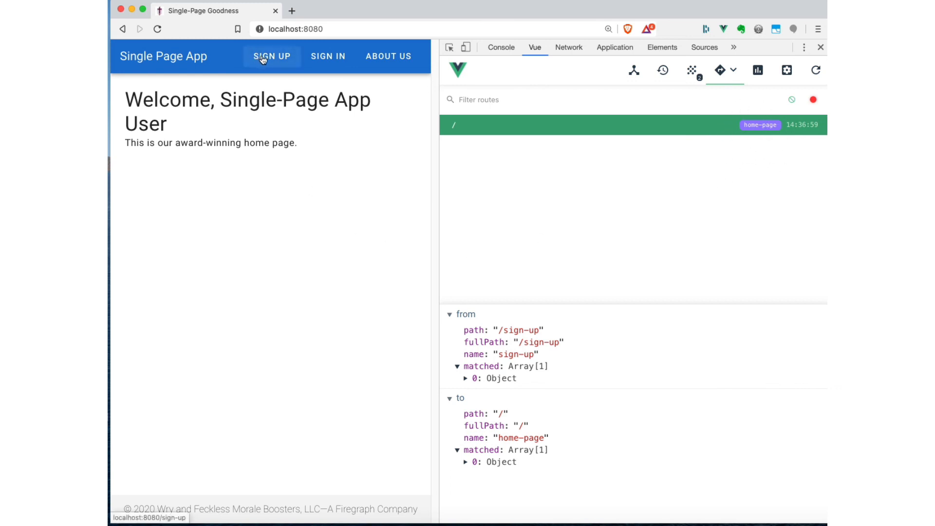
pyautogui.click(272, 56)
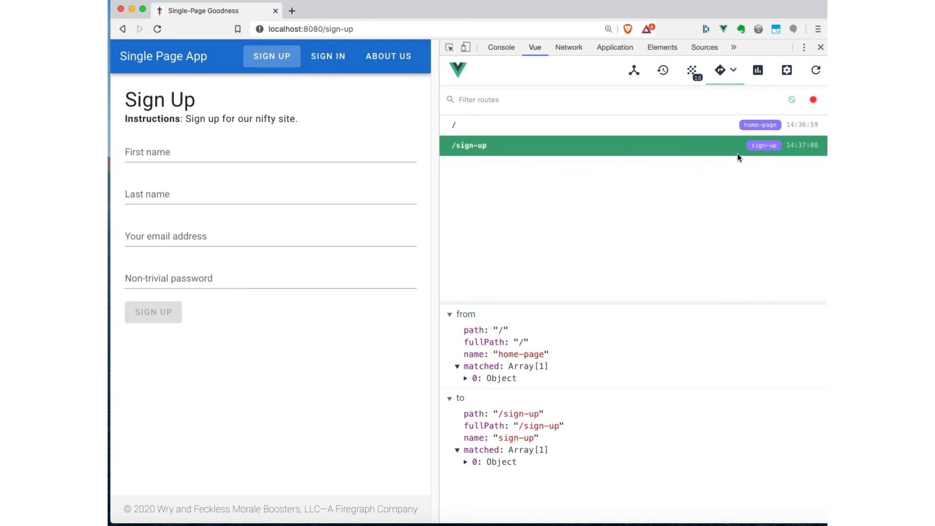
pyautogui.click(328, 56)
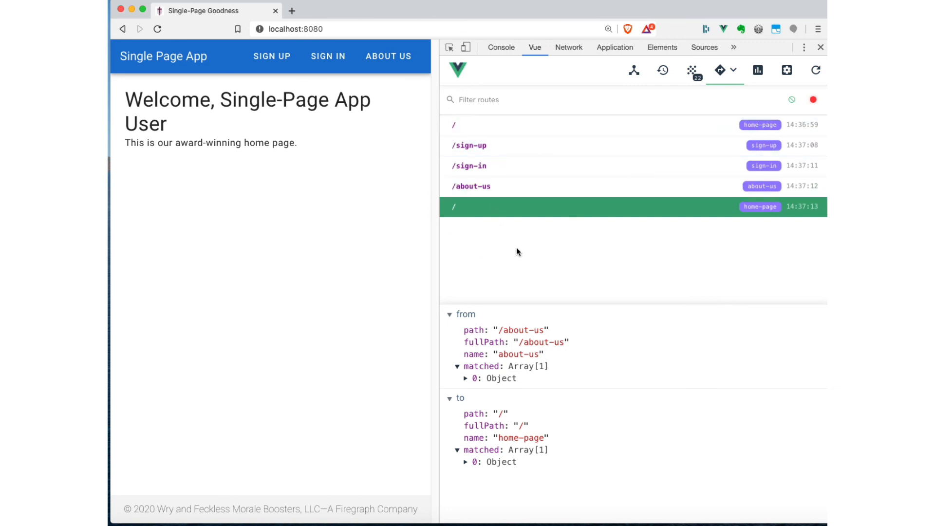
pyautogui.moveTo(511, 481)
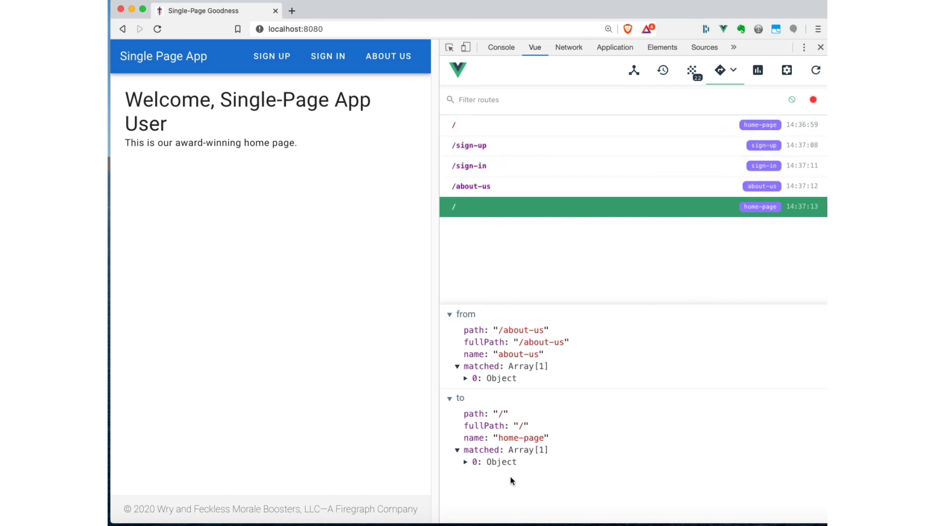
pyautogui.moveTo(492, 364)
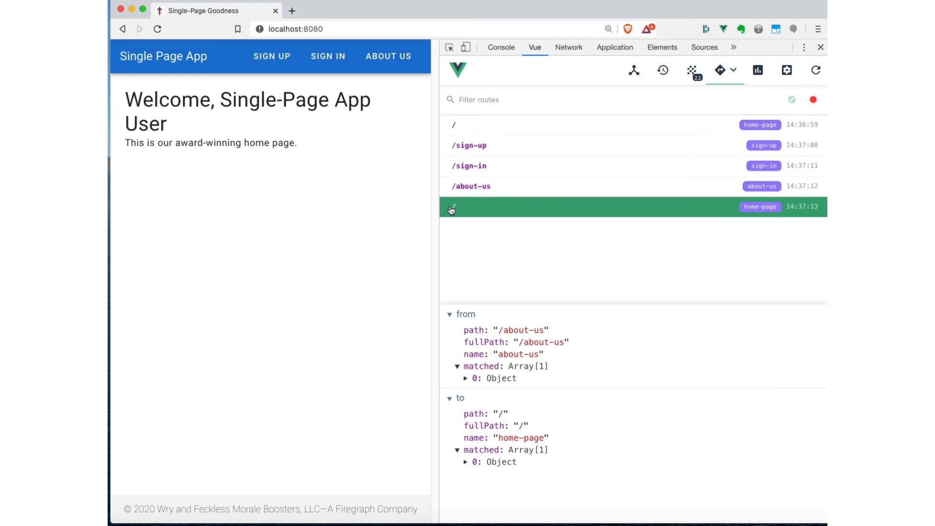
pyautogui.click(272, 56)
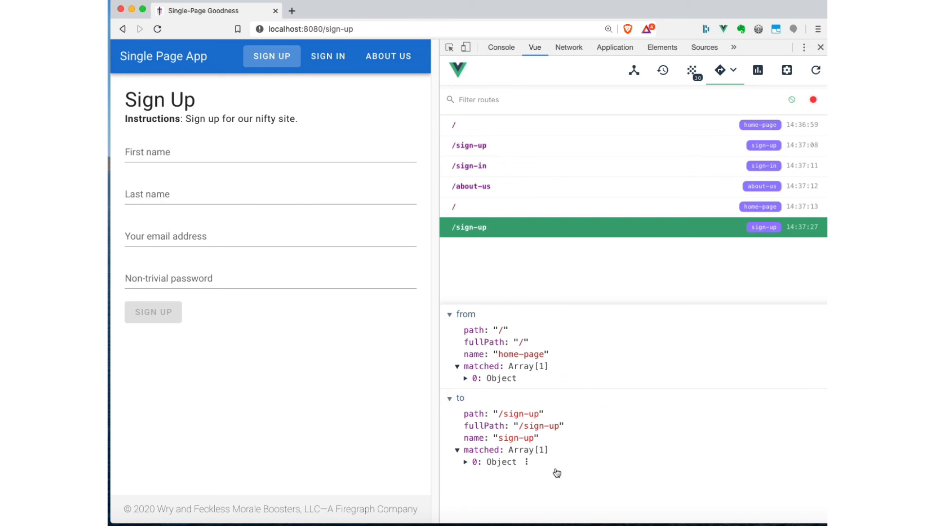
pyautogui.moveTo(503, 355)
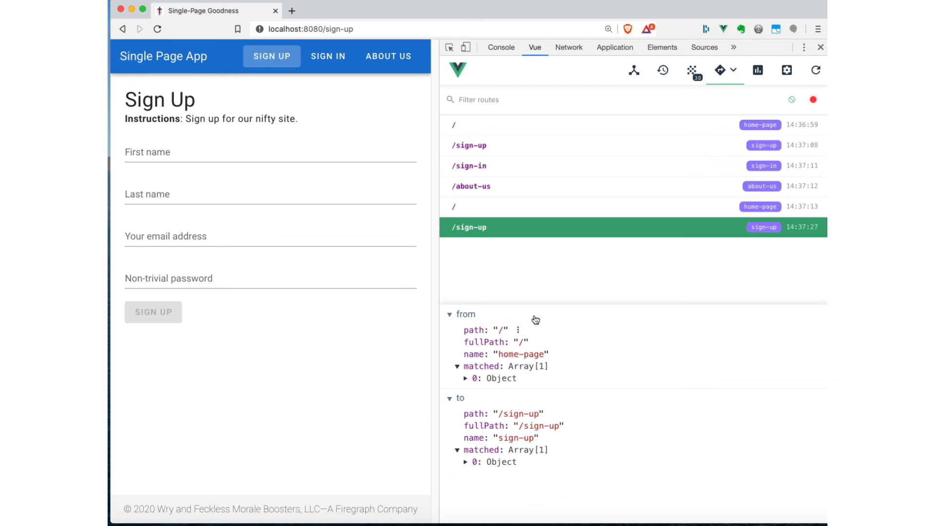
pyautogui.moveTo(590, 459)
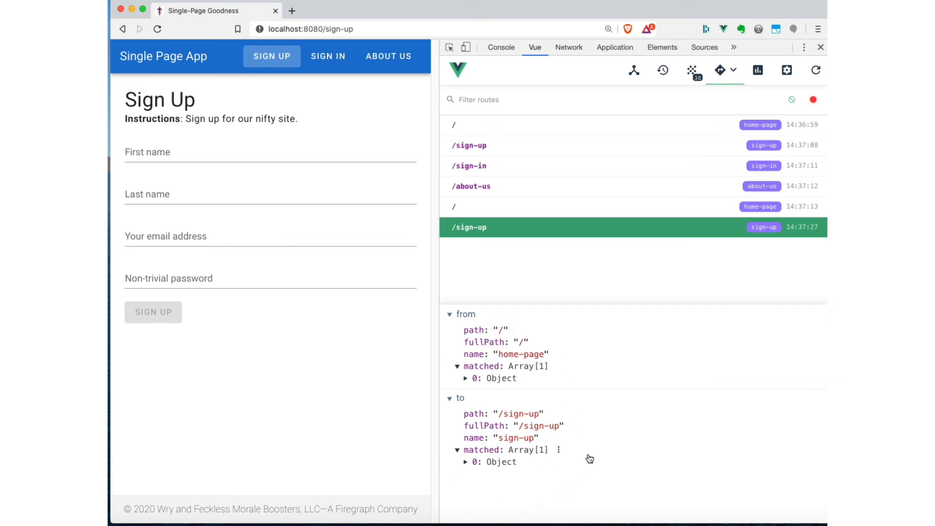
pyautogui.moveTo(593, 456)
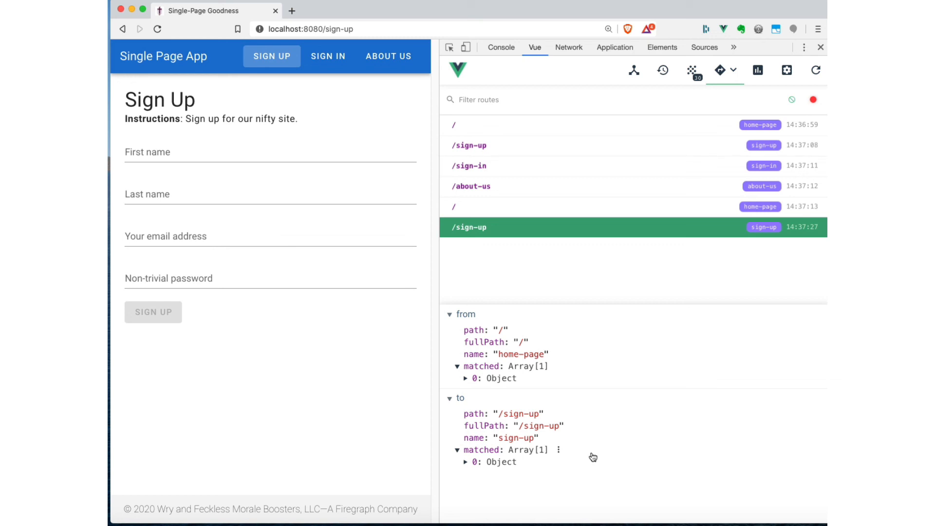
pyautogui.click(787, 69)
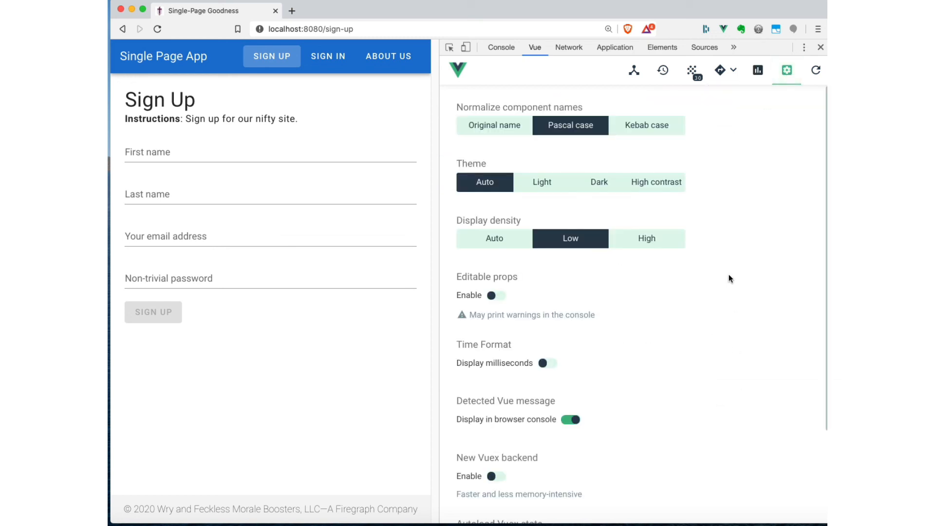
pyautogui.moveTo(709, 286)
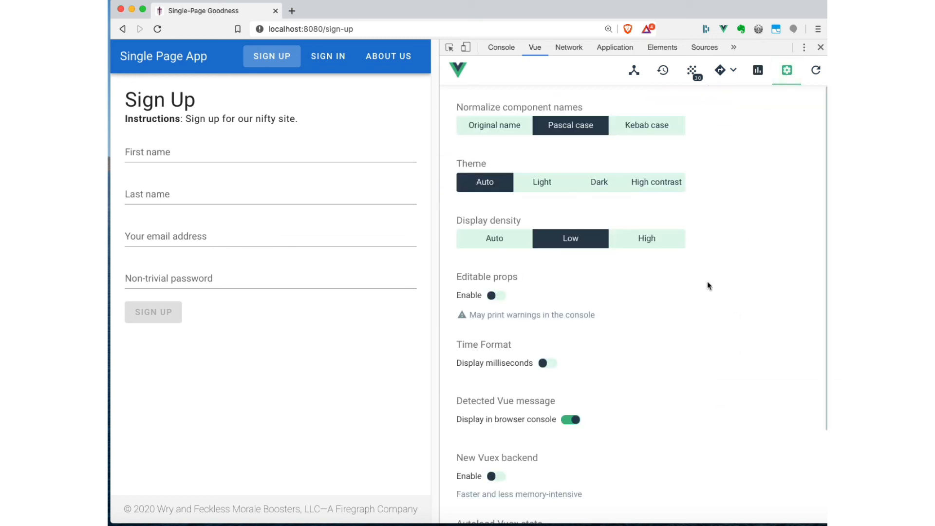
pyautogui.moveTo(634, 70)
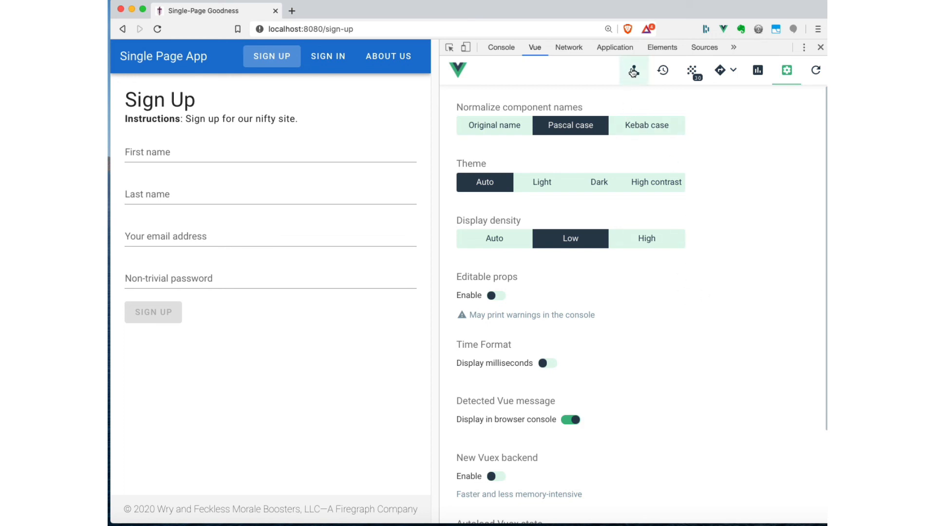
# Switch between the Components and Vuex tabs, ending on the SignUpPage component tree.
pyautogui.click(634, 70)
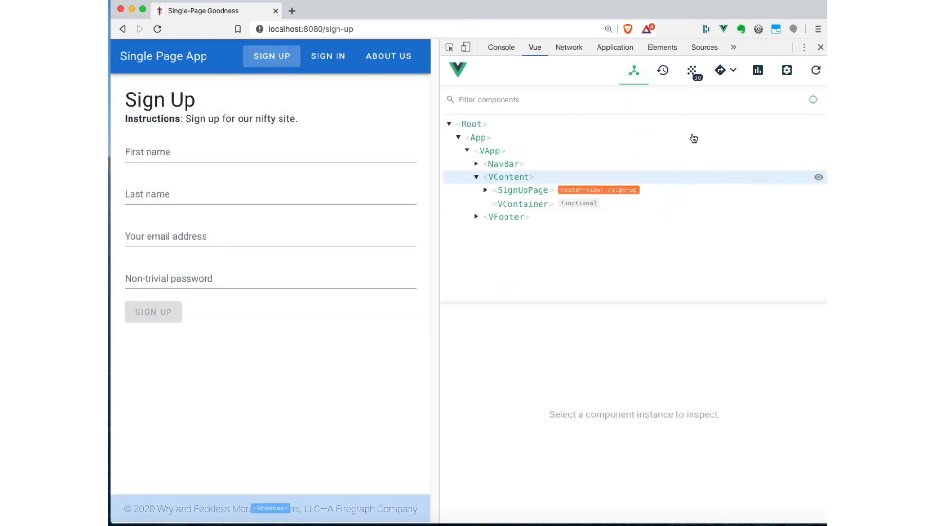
pyautogui.moveTo(634, 72)
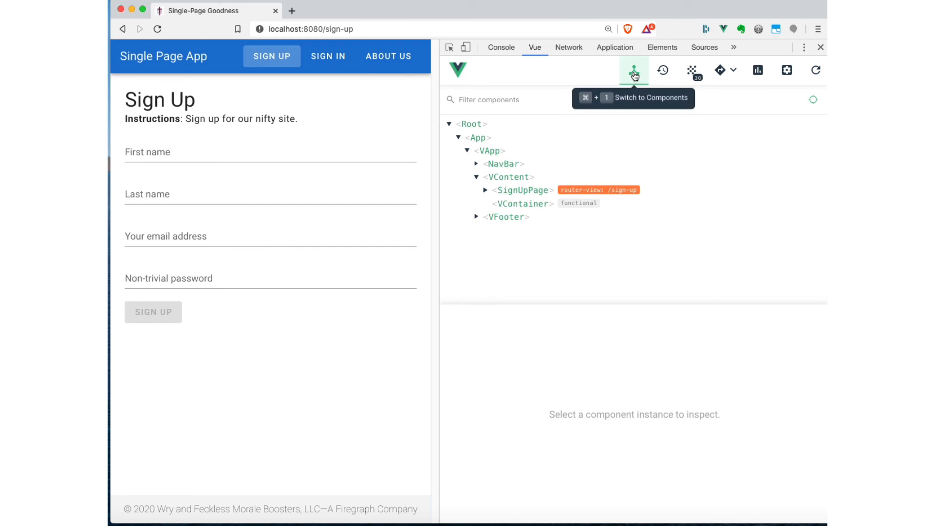
pyautogui.click(663, 71)
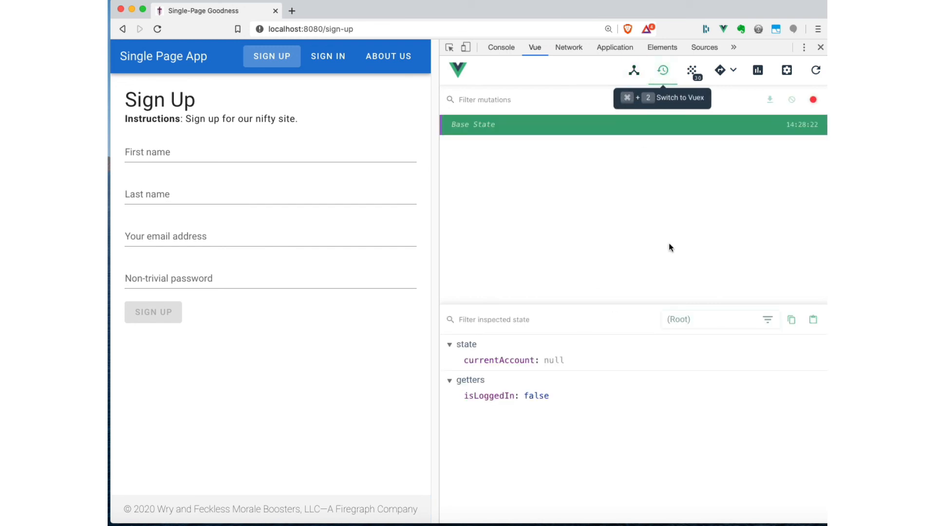
pyautogui.click(634, 70)
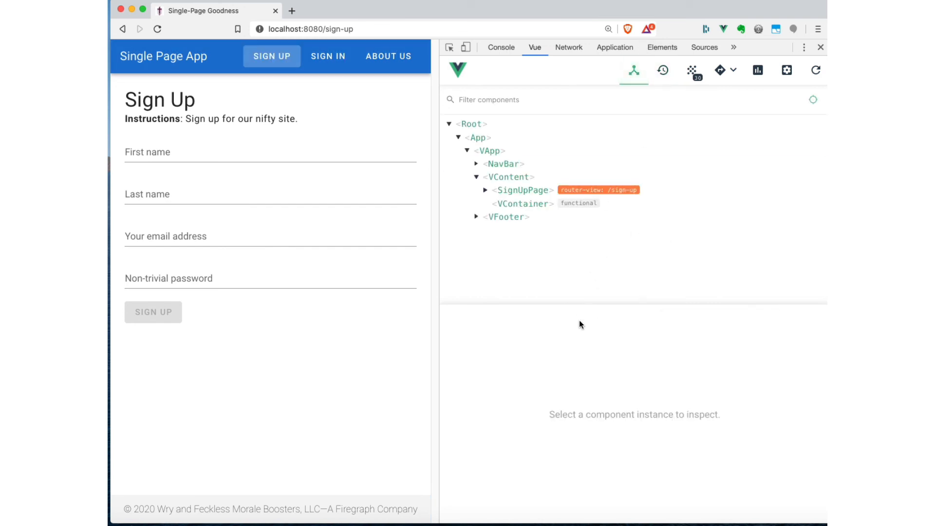
pyautogui.moveTo(548, 285)
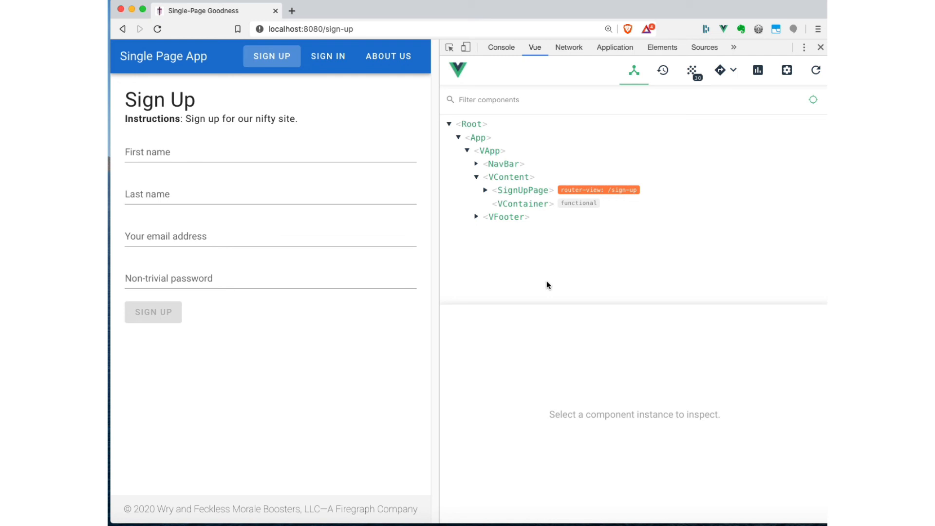
pyautogui.moveTo(577, 275)
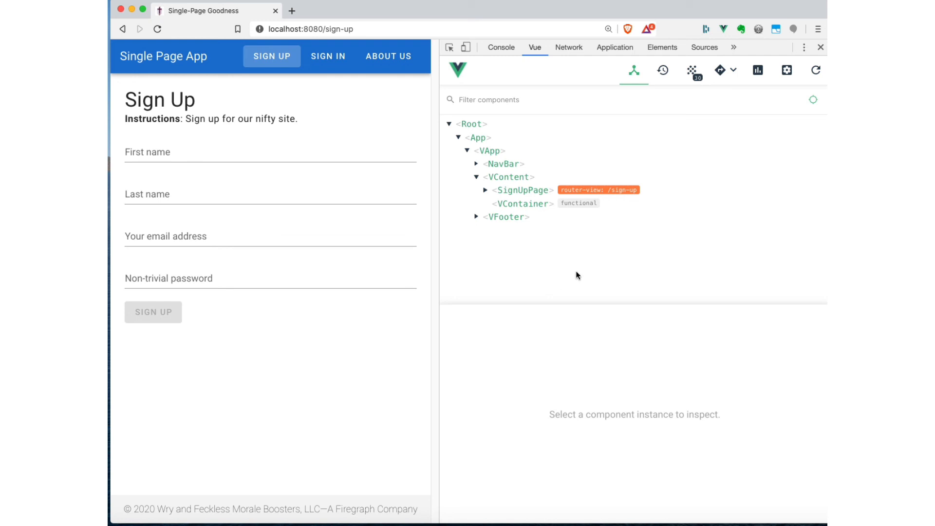
pyautogui.moveTo(610, 237)
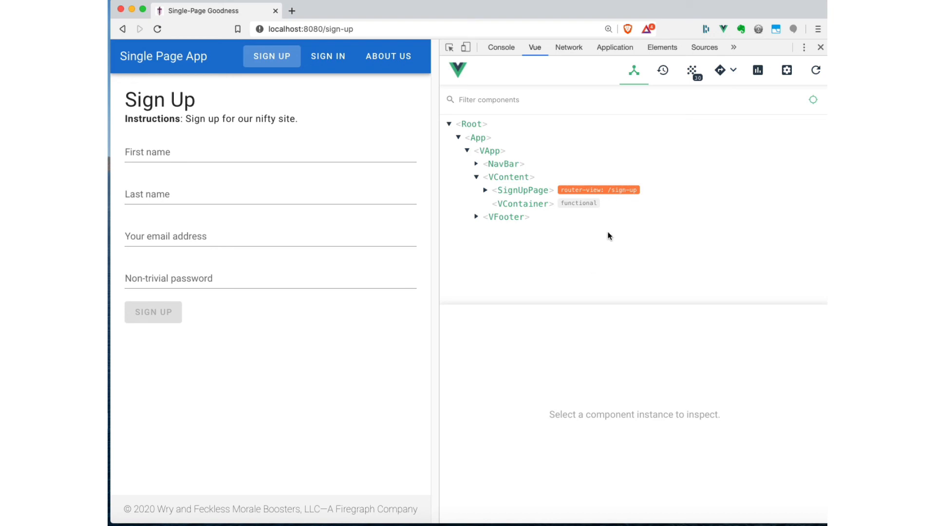
pyautogui.moveTo(541, 265)
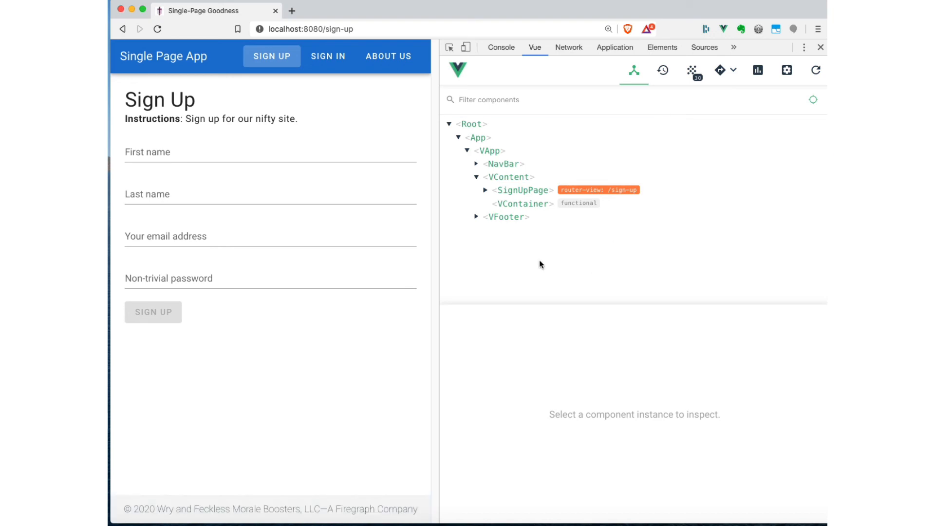